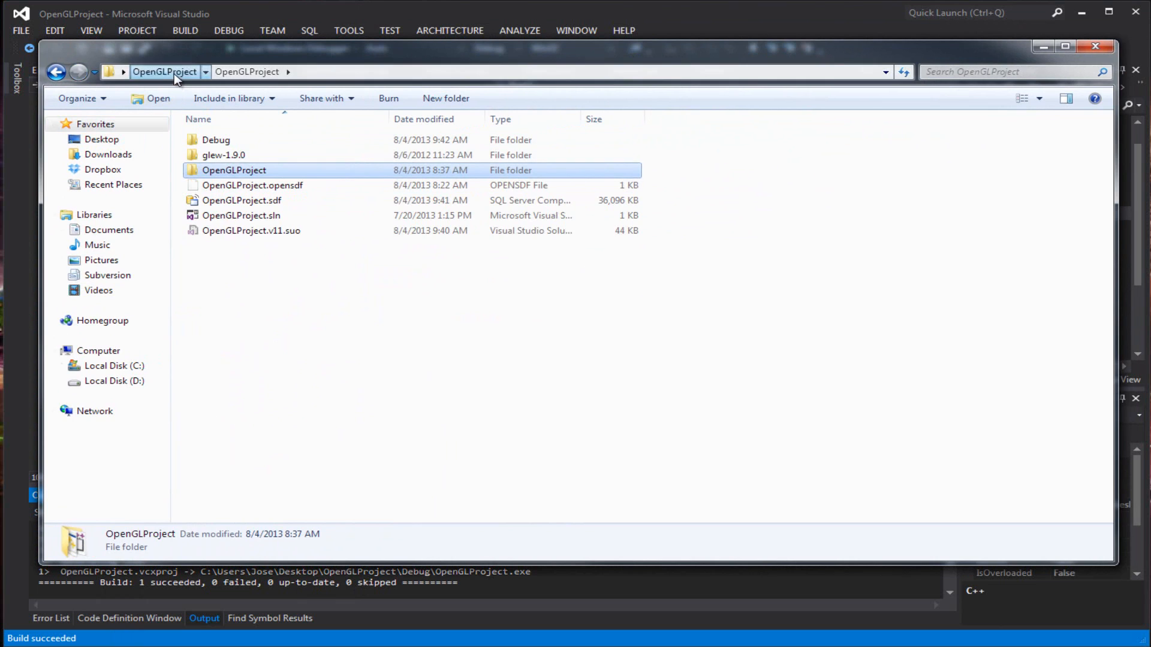
# Create a new Shaders folder inside the OpenGLProject project folder.
pyautogui.doubleClick(234, 169)
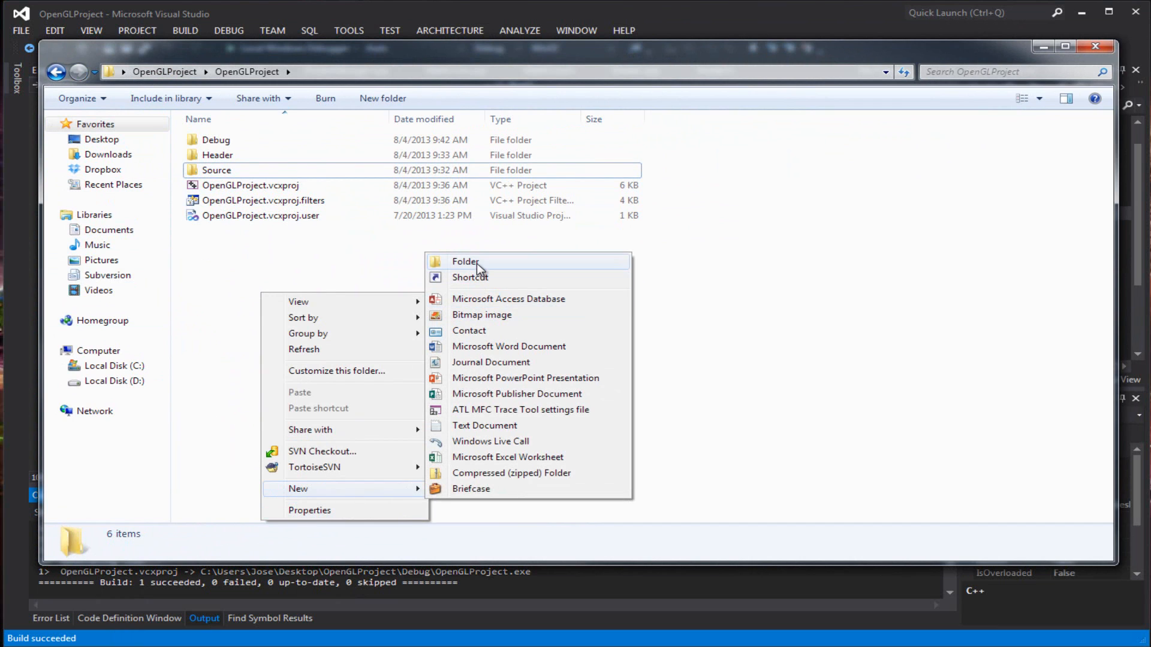
pyautogui.click(464, 262)
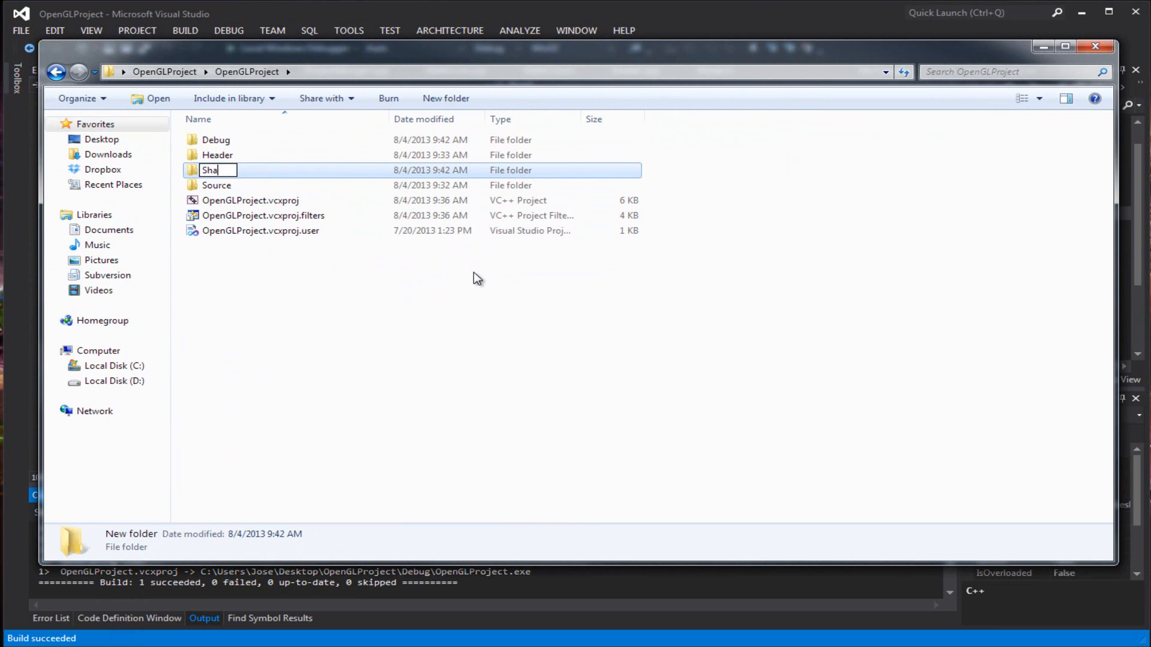
pyautogui.press('Return')
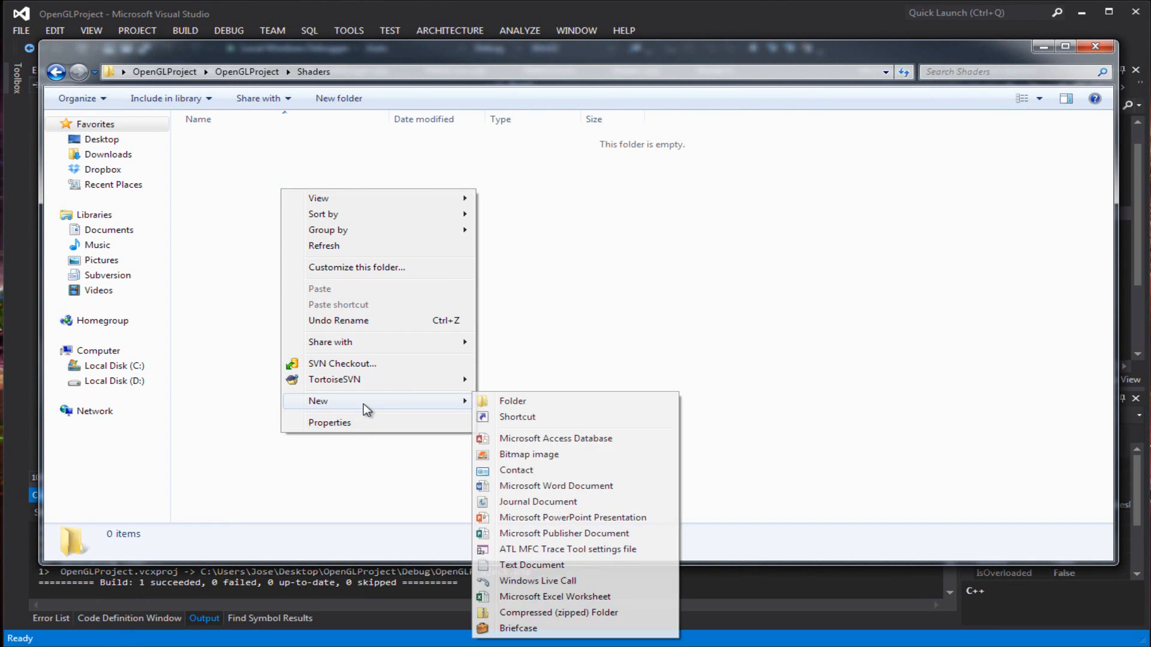
pyautogui.moveTo(537, 580)
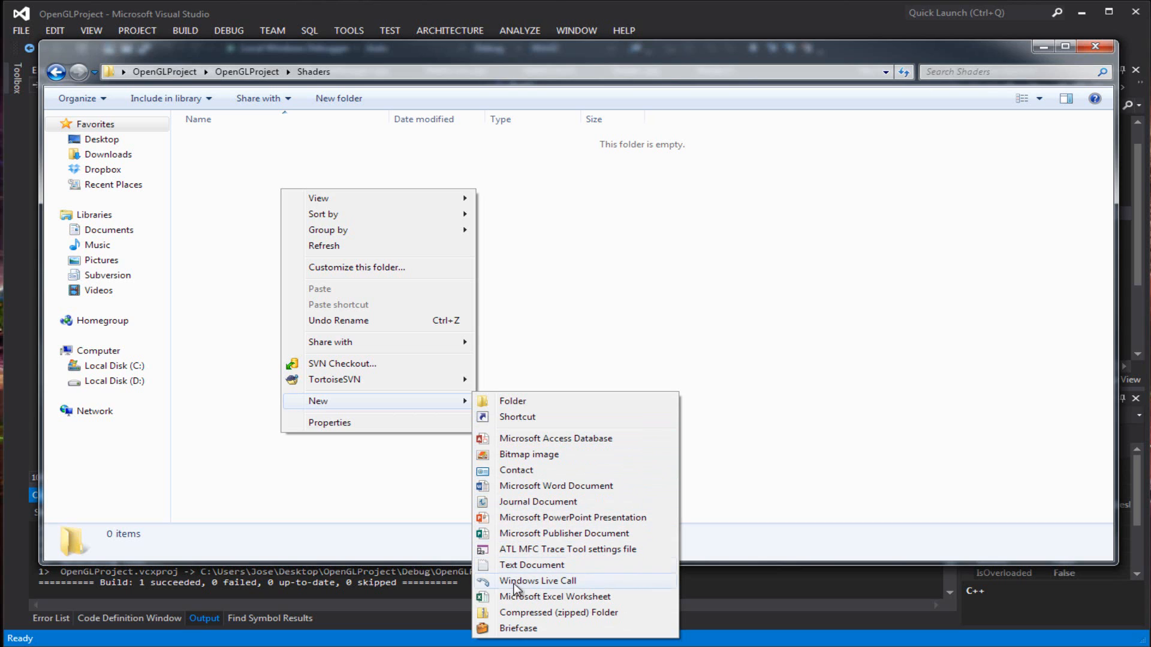
# Create an empty text file in Shaders named color_vs.glsl, accepting the extension change.
pyautogui.click(531, 564)
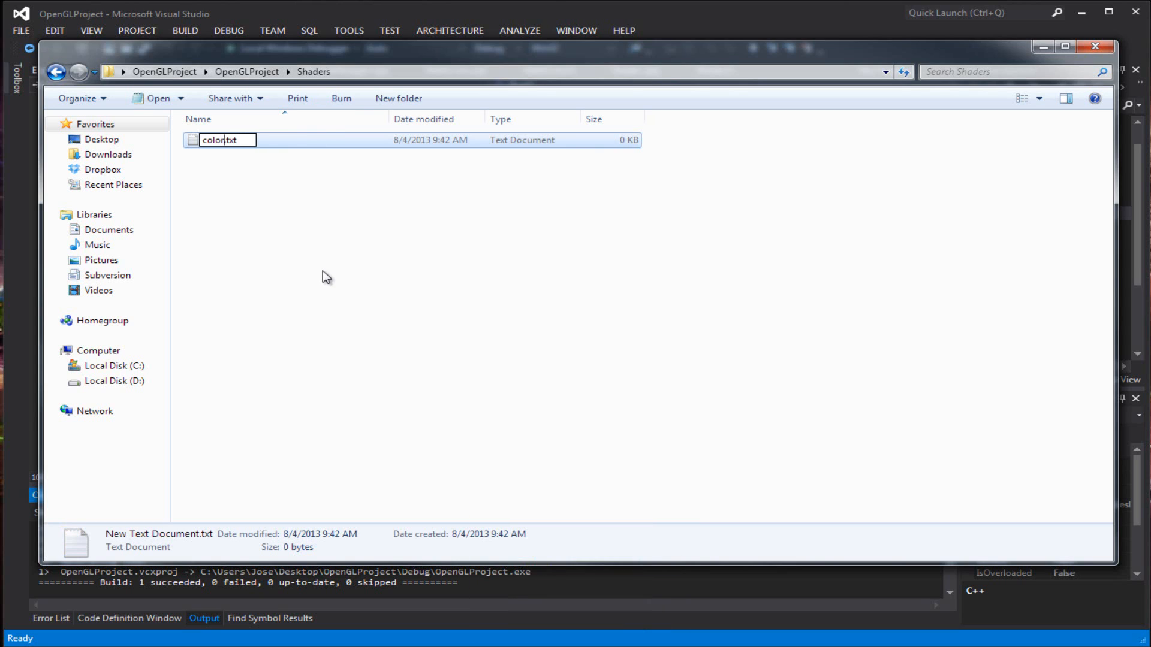
pyautogui.write('_vs')
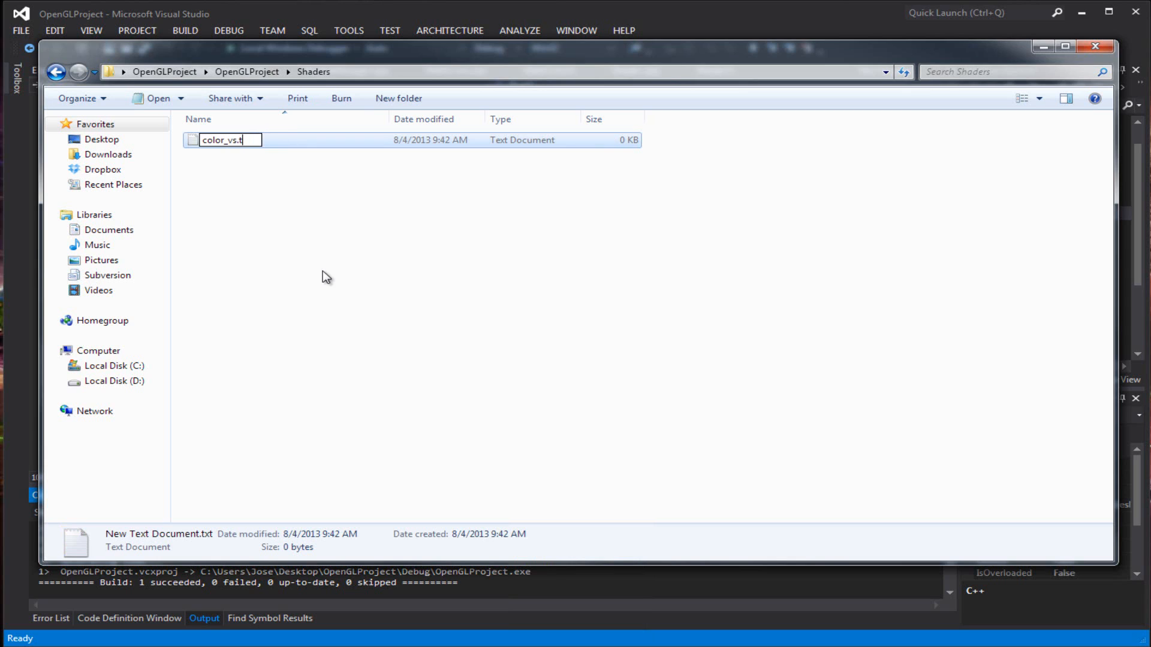
pyautogui.press('Return')
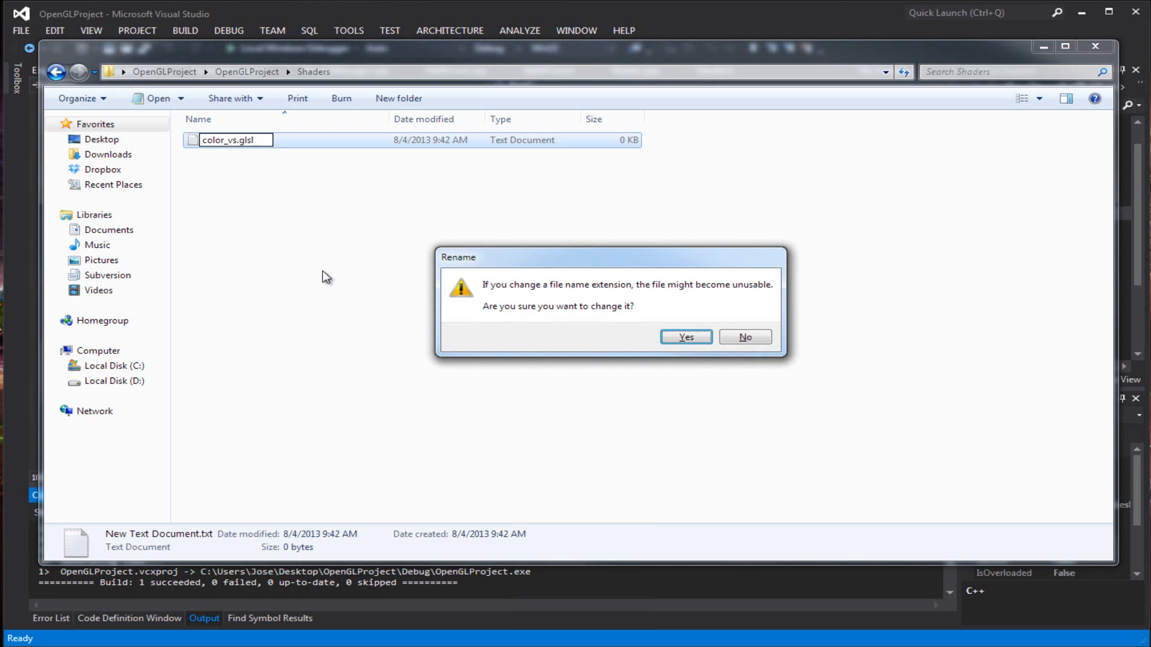
pyautogui.click(684, 337)
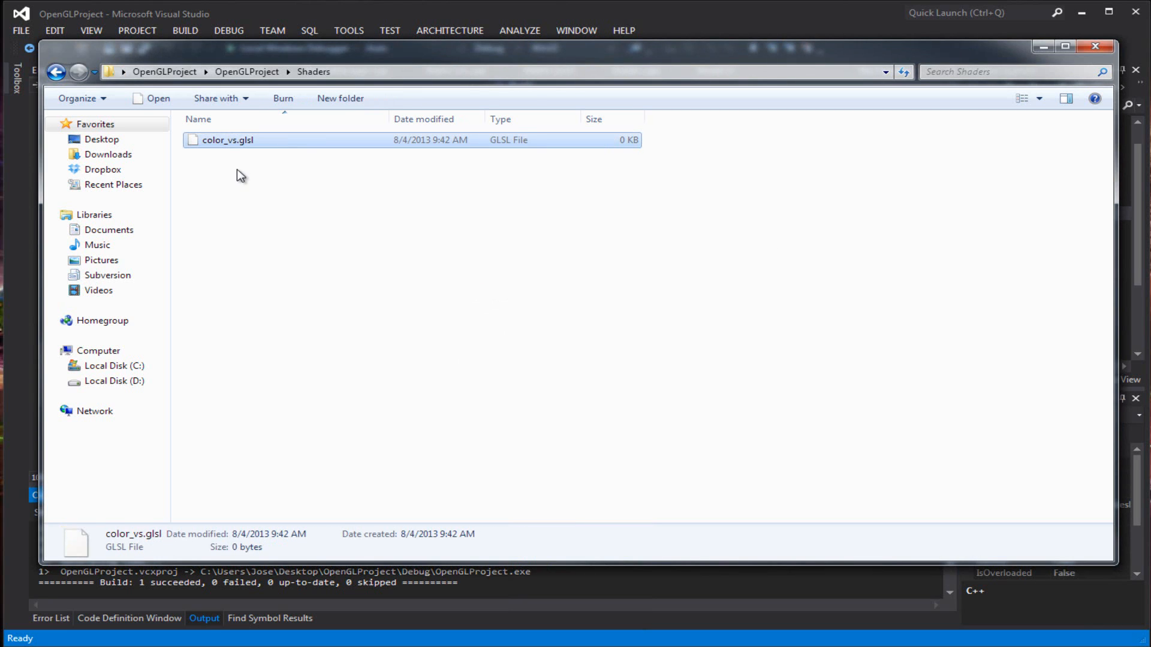
# Create a second empty file color_ps.glsl in the Shaders folder.
pyautogui.rightClick(240, 175)
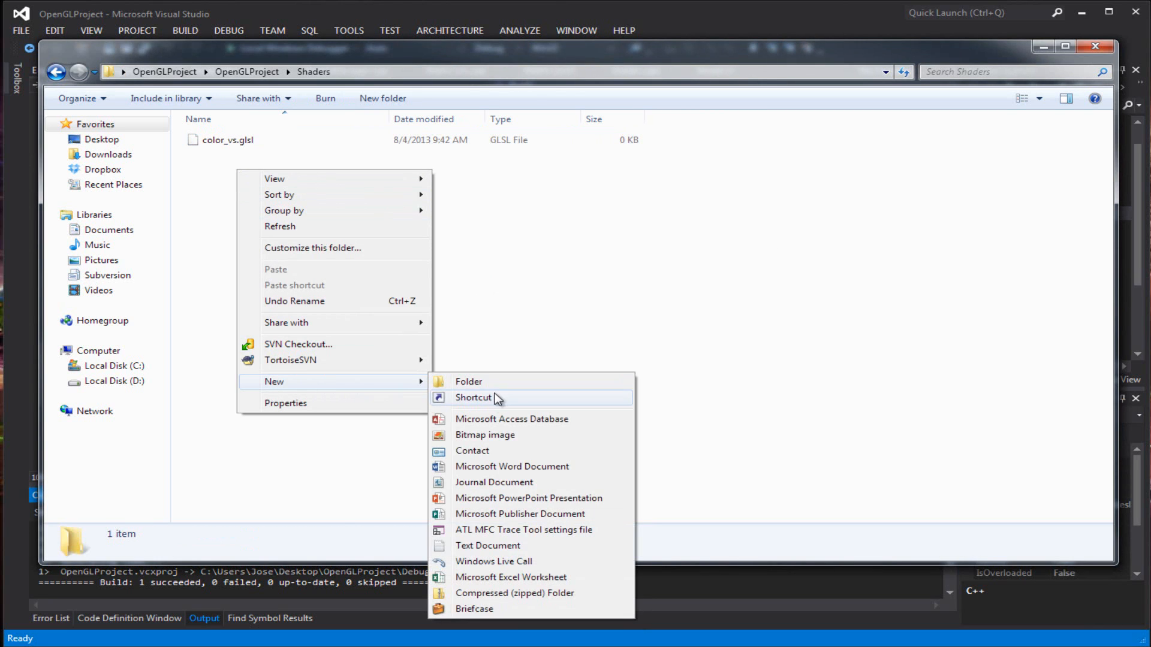
pyautogui.click(488, 546)
pyautogui.write('color_ps.gl')
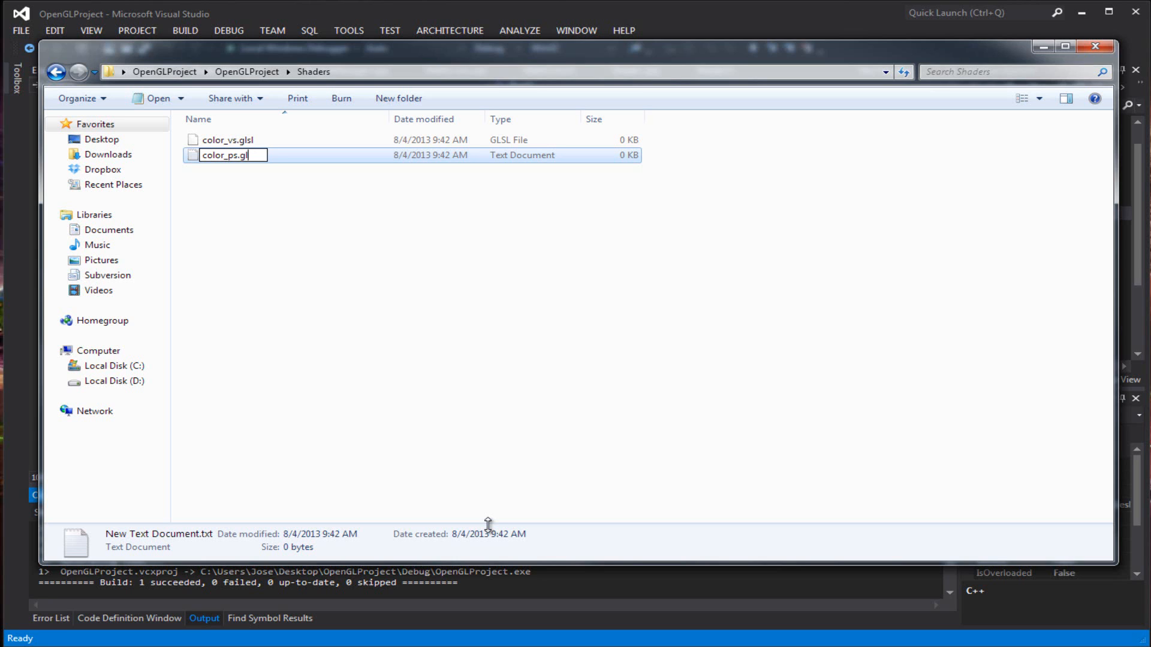
pyautogui.press('Return')
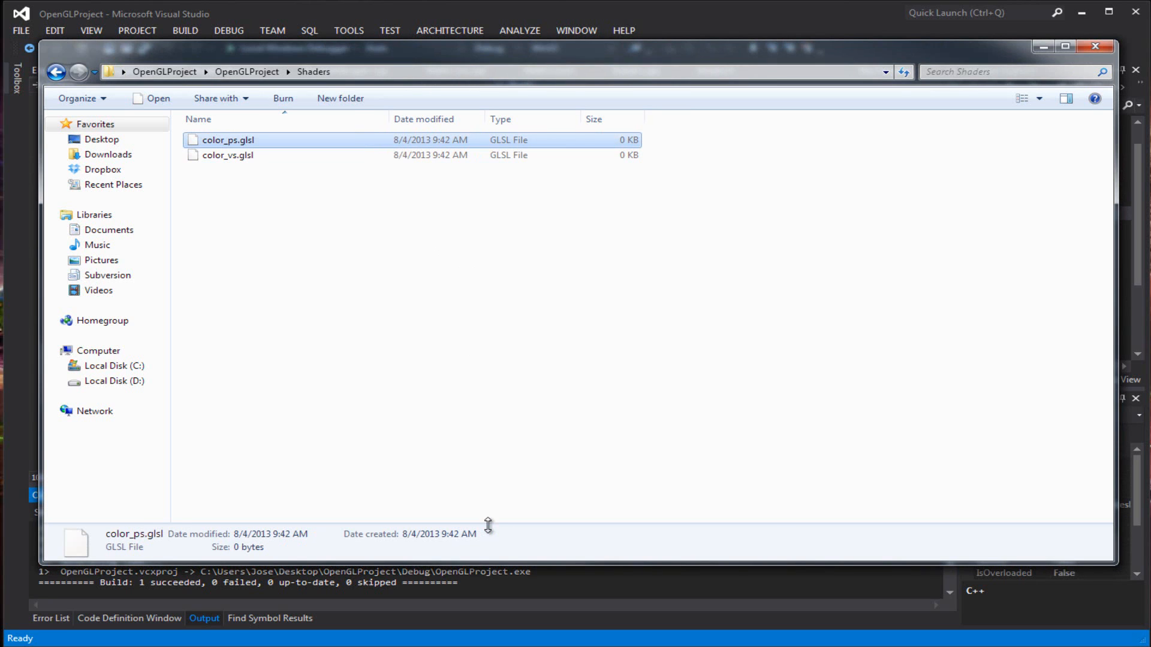
# Open color_vs.glsl for editing in Notepad++, declining the update prompt.
pyautogui.rightClick(228, 154)
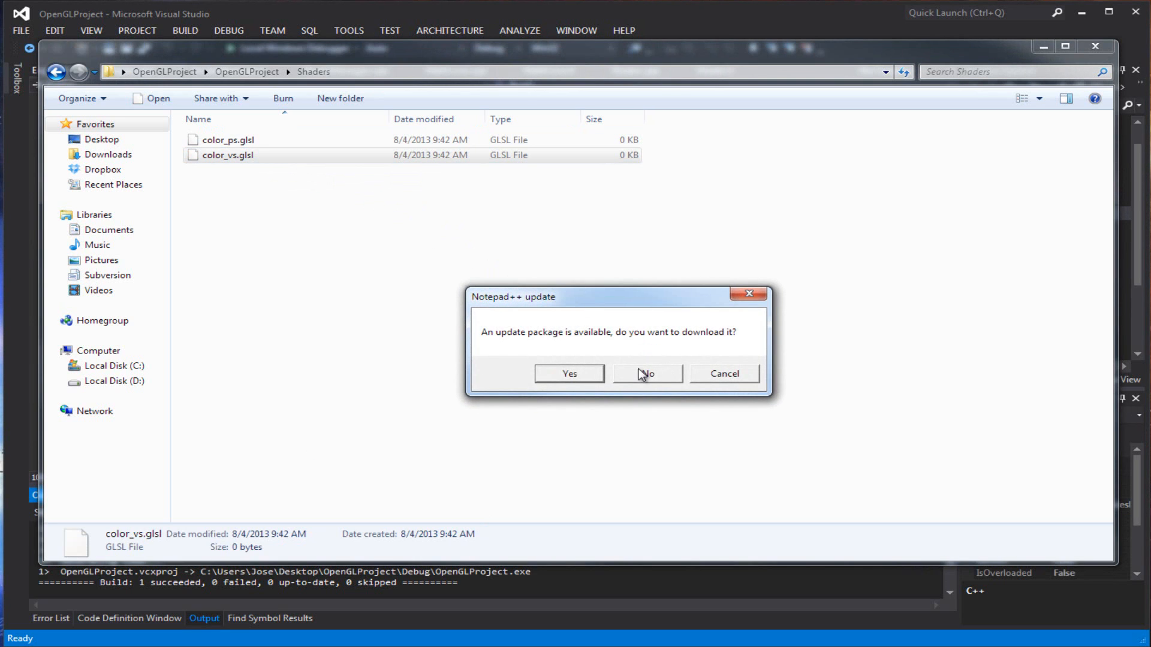
pyautogui.click(647, 374)
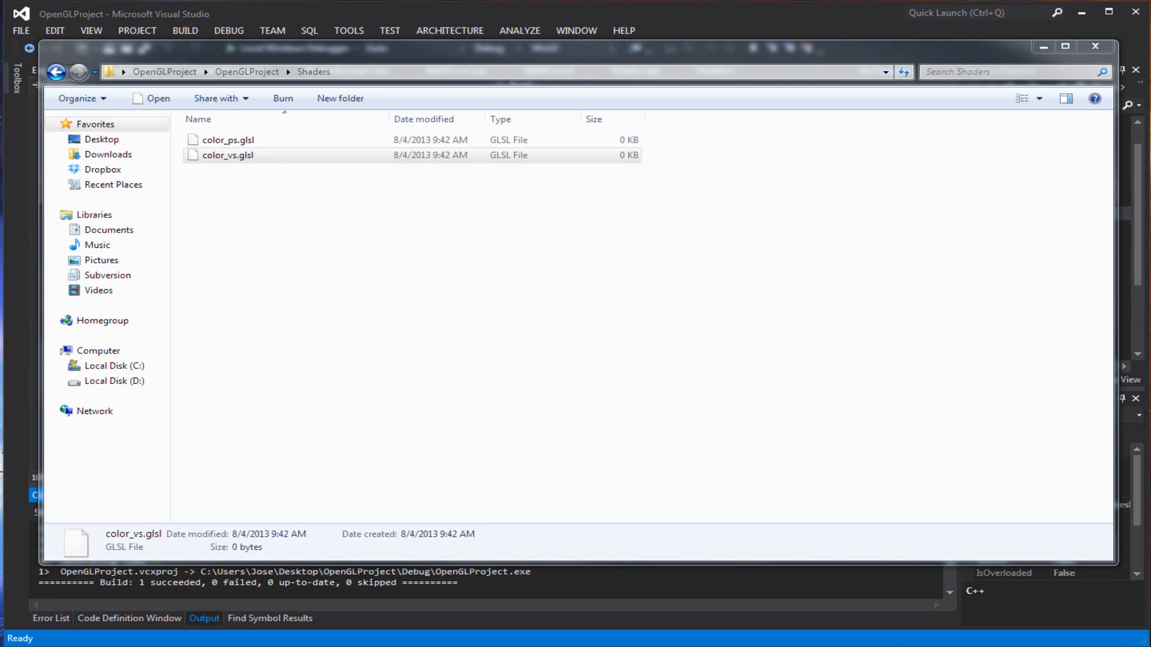
# Maximize the editor and begin color_vs.glsl with a #version 400 line.
pyautogui.doubleClick(227, 154)
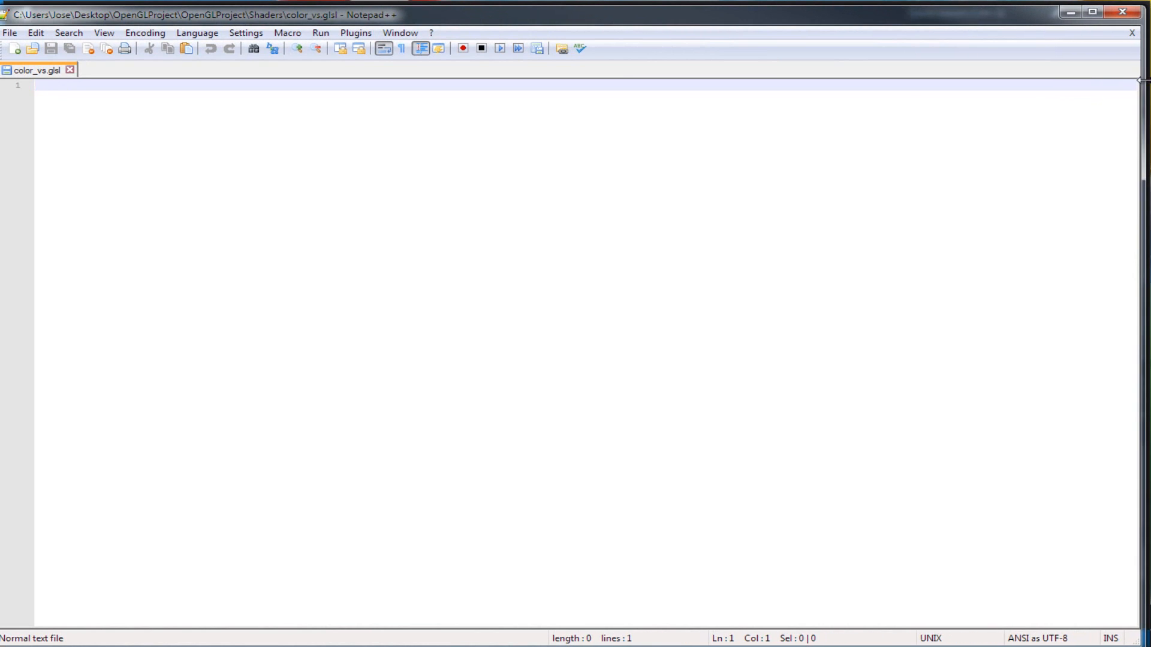
pyautogui.moveTo(781, 18)
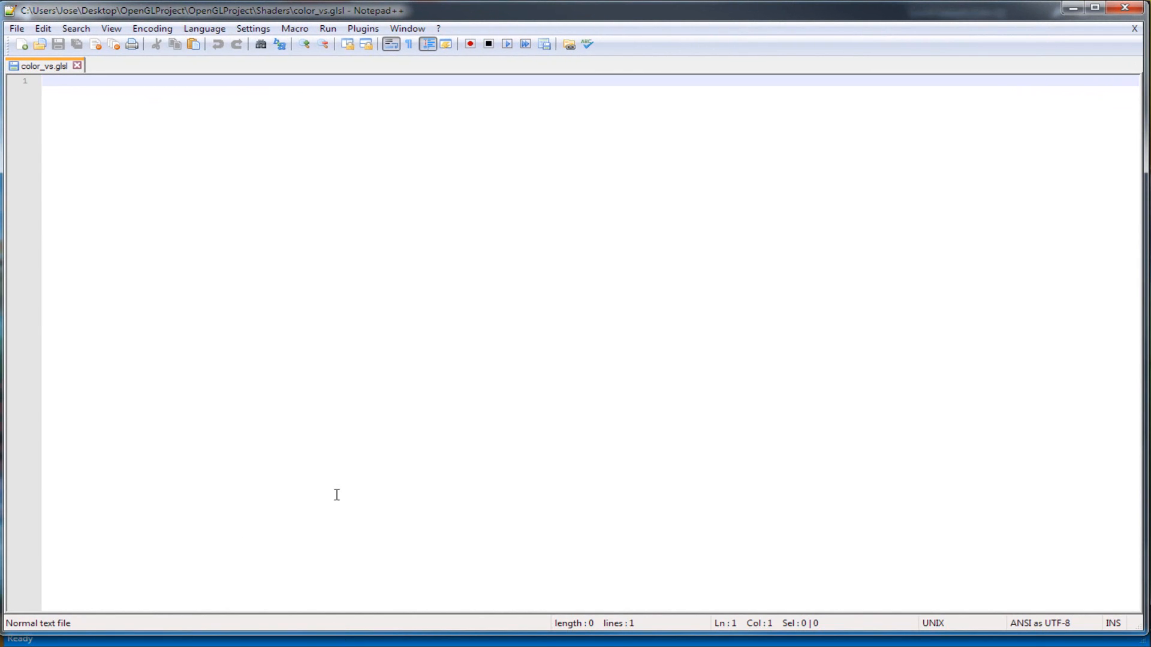
pyautogui.moveTo(335, 416)
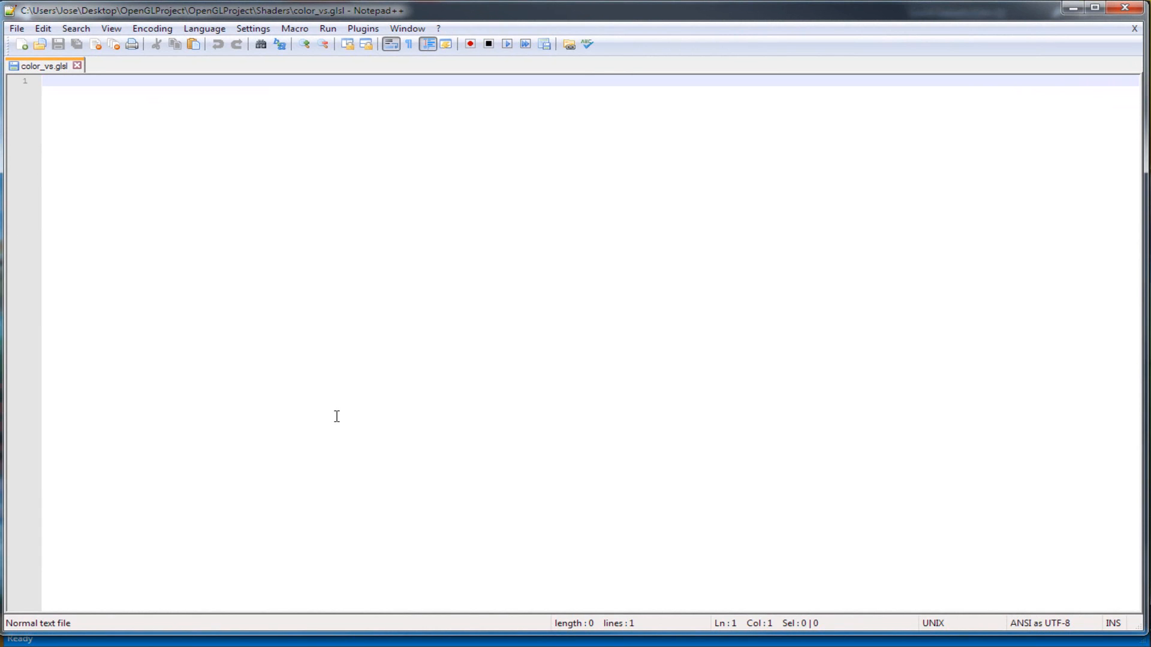
pyautogui.write('#version')
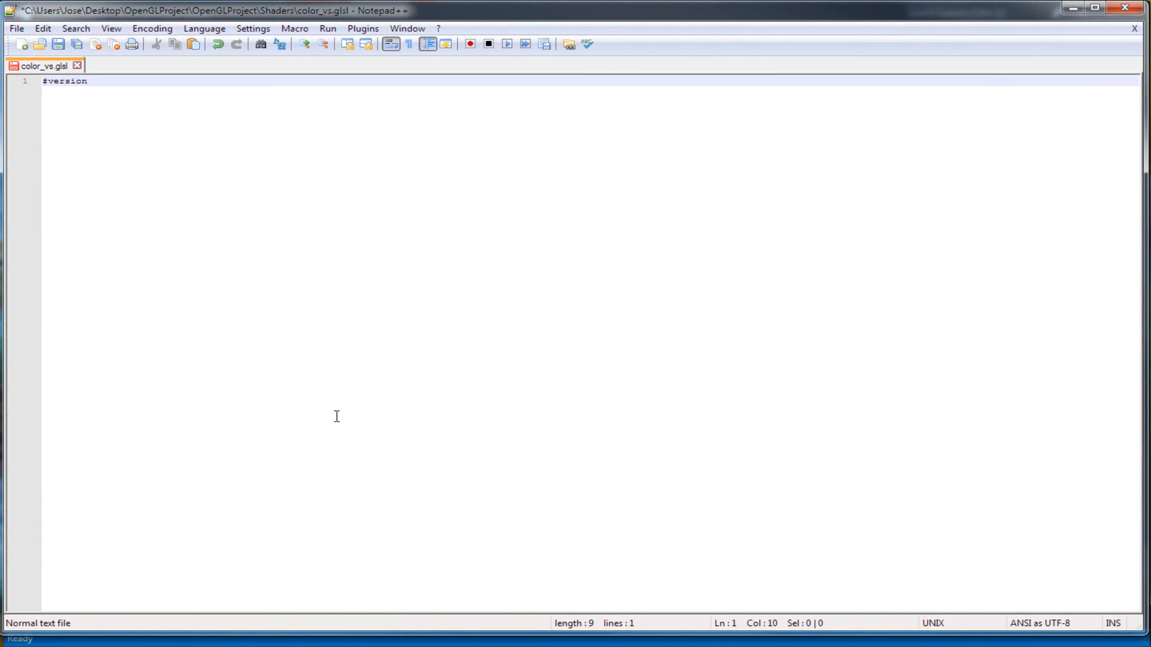
pyautogui.write('40')
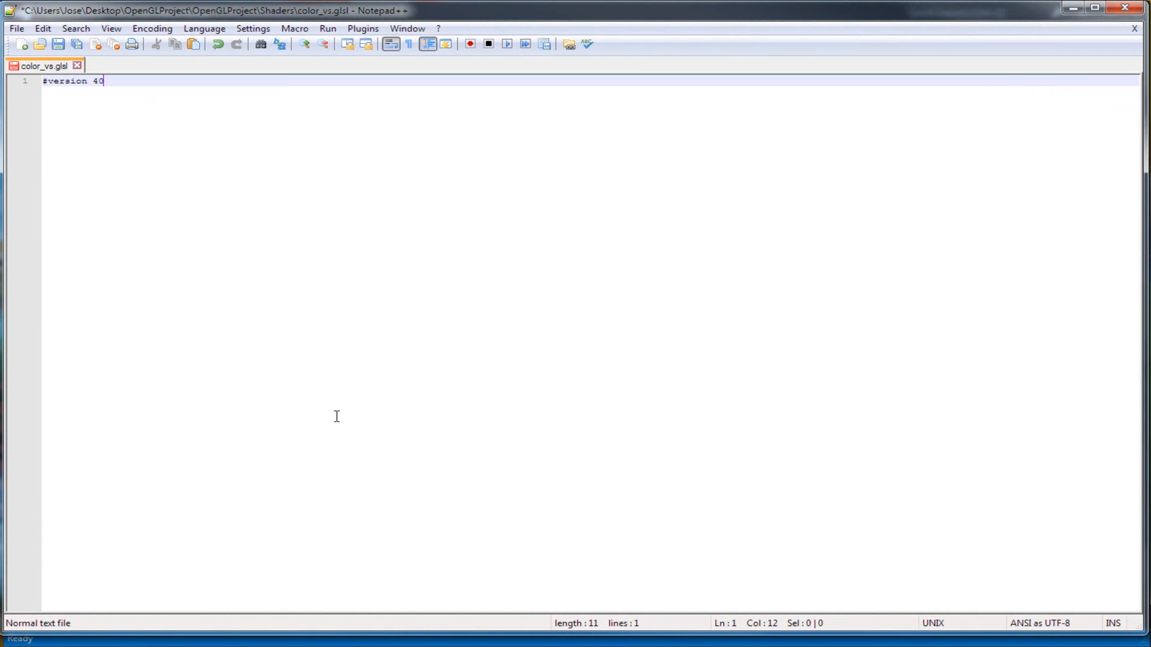
pyautogui.write('0')
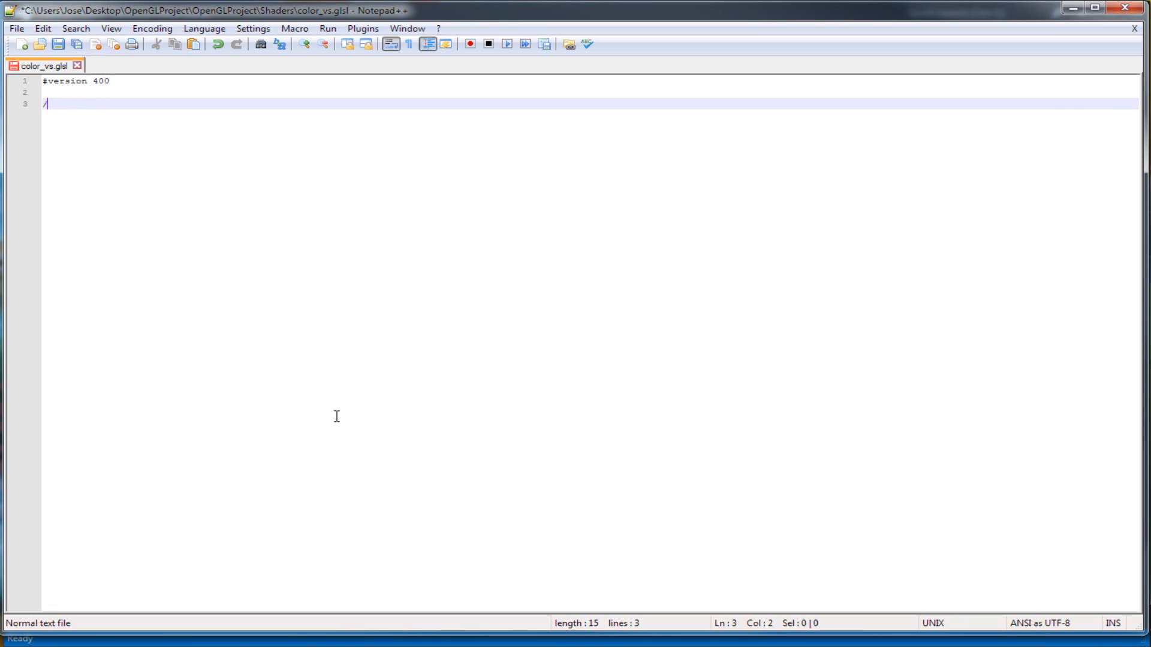
# Add an Input Variables slash-banner comment and begin an 'in vec' declaration.
pyautogui.write('//////////////////')
pyautogui.write('//I')
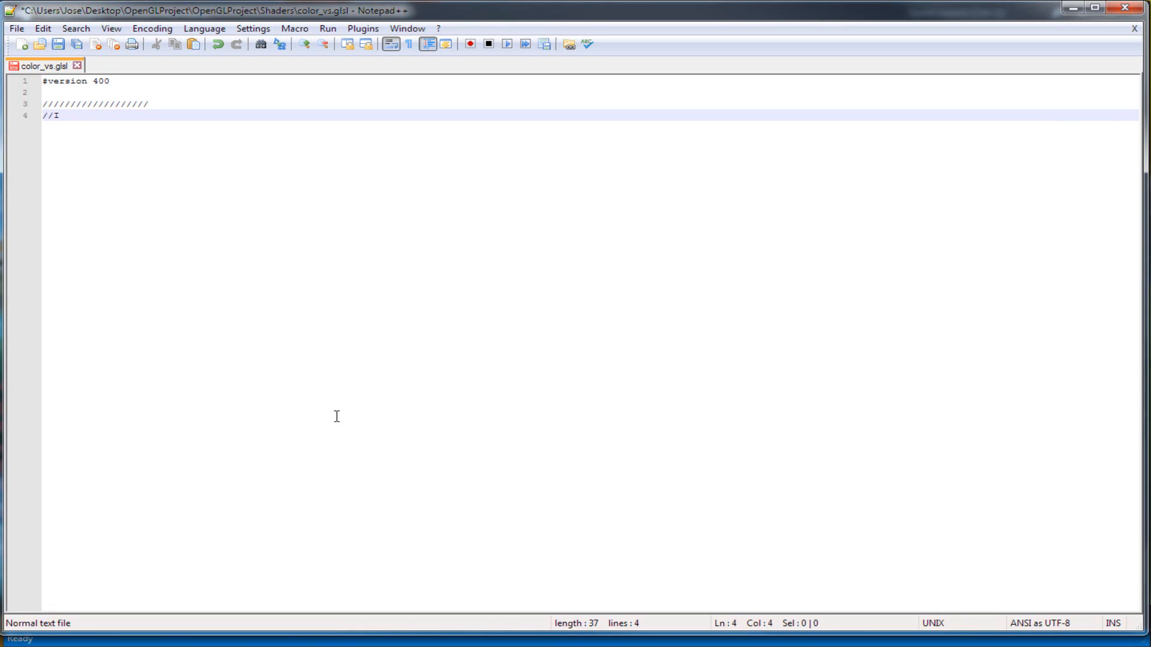
pyautogui.write('nput')
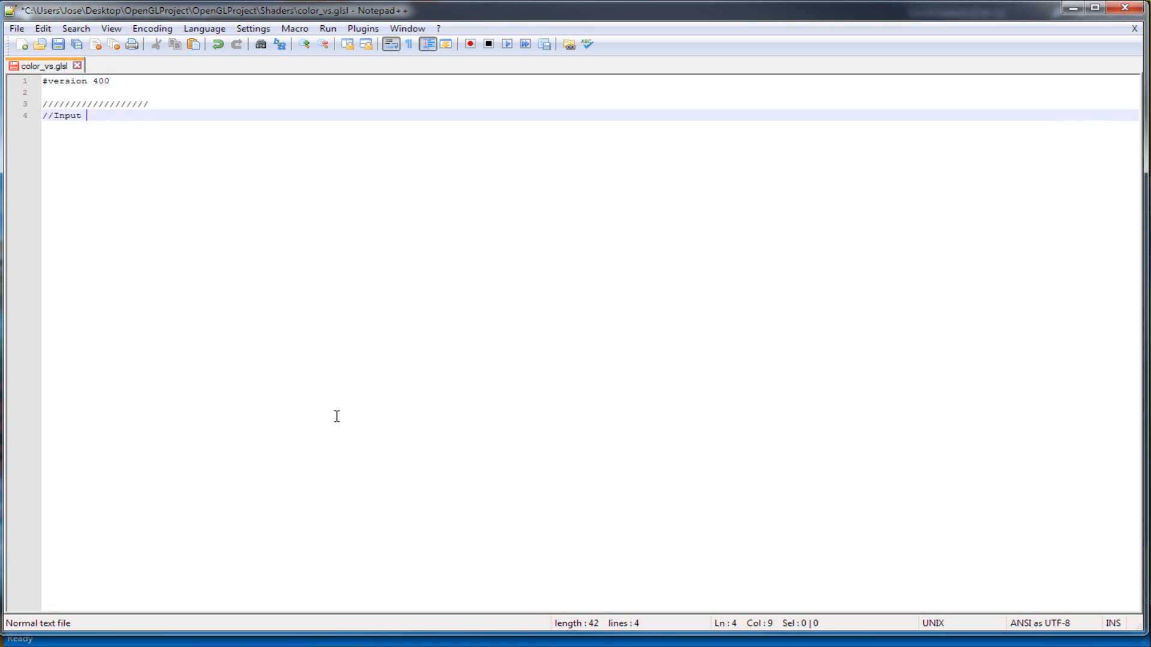
pyautogui.write('Variables')
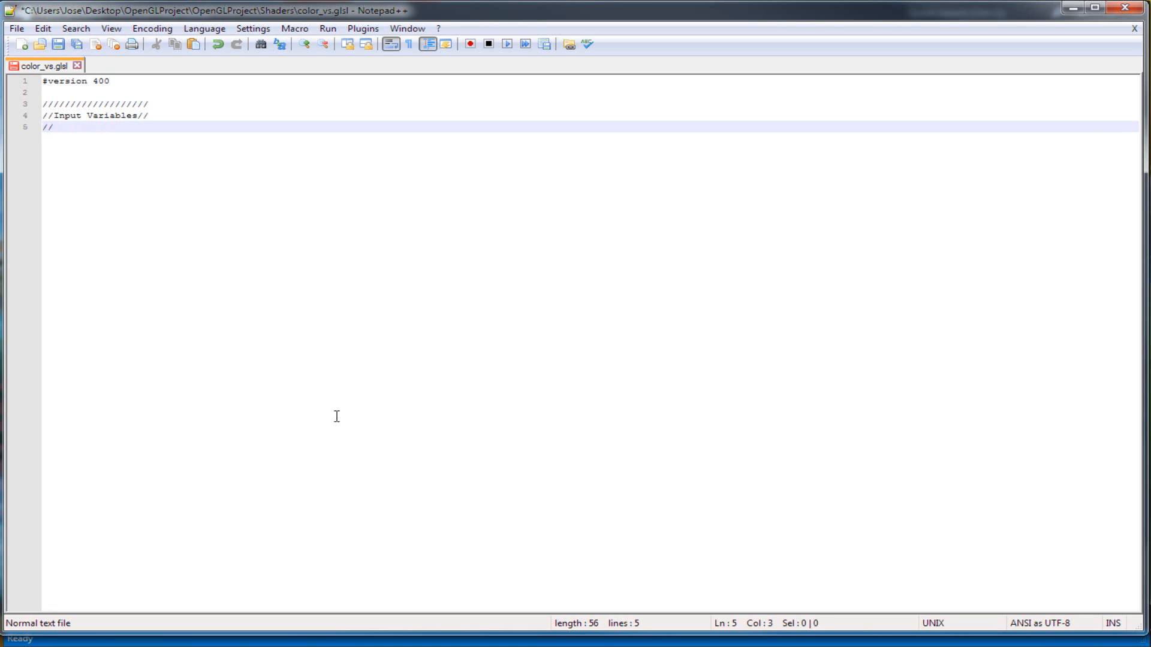
pyautogui.write('///////////////////')
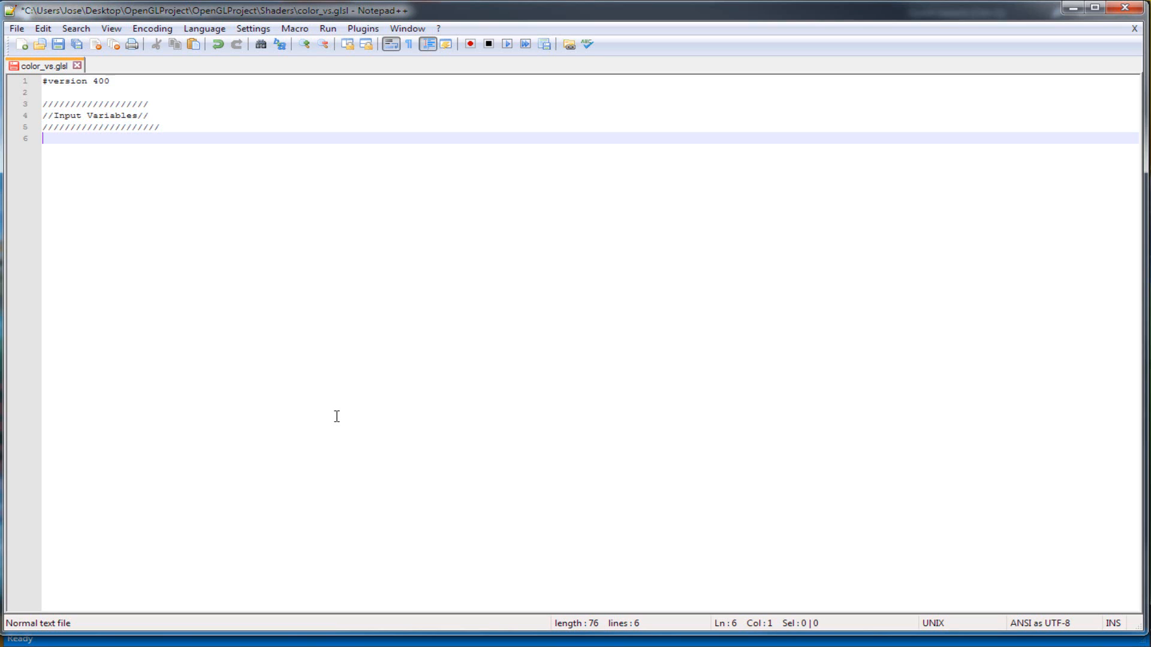
pyautogui.write('in v')
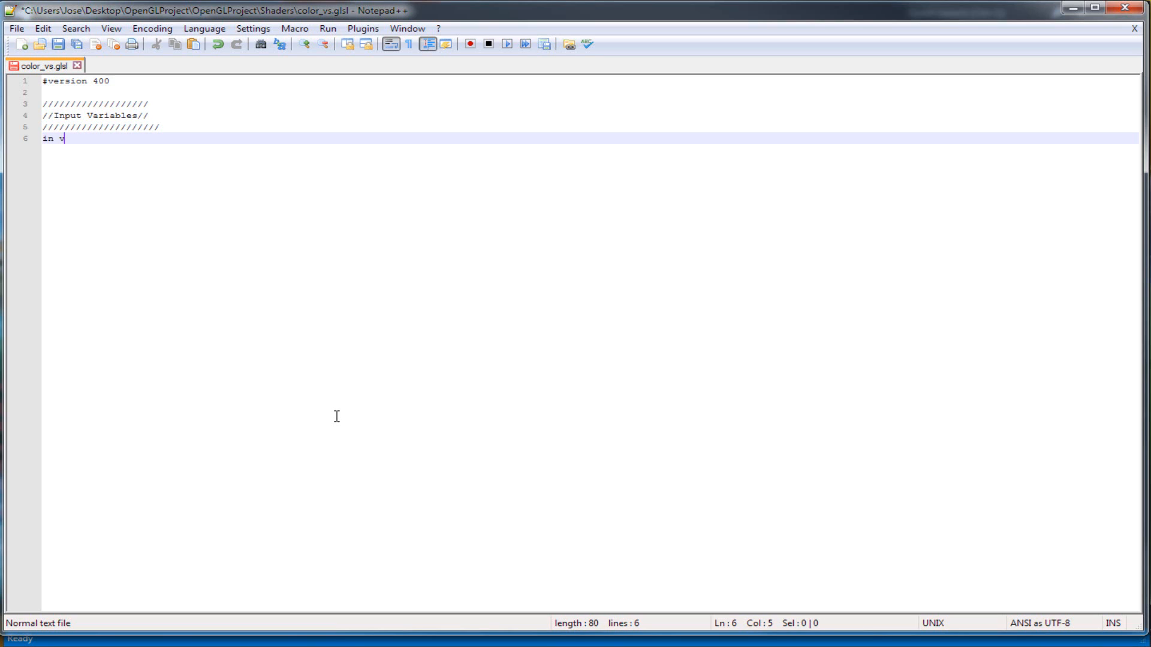
pyautogui.write('ec')
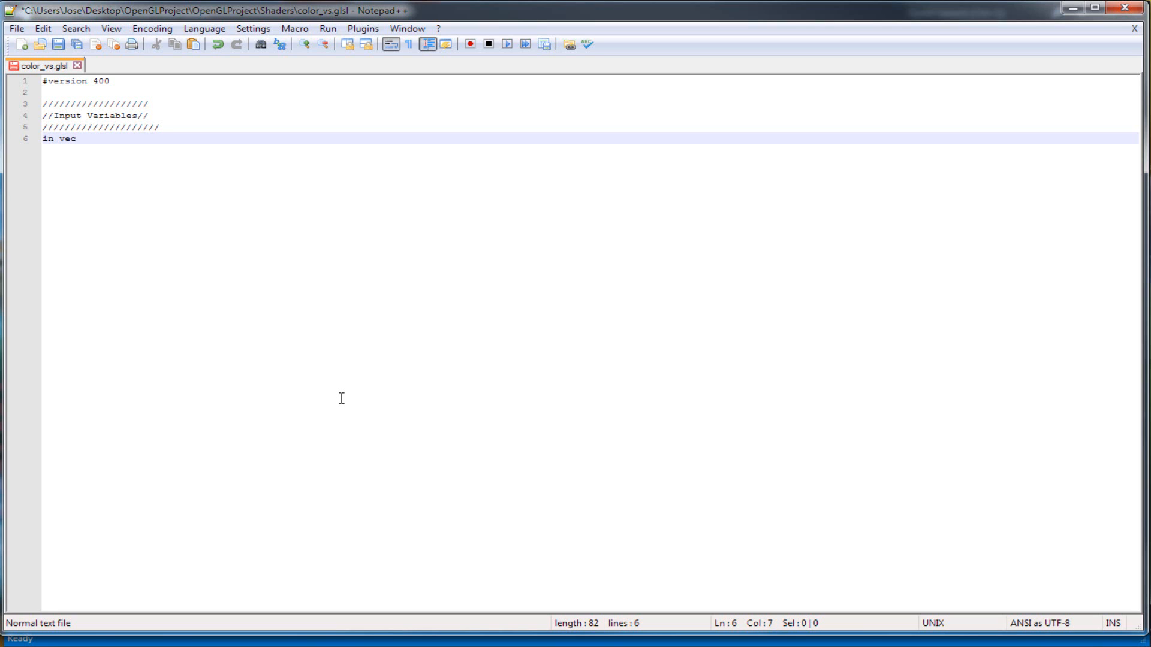
# Finish the 'in vec3 inputPosition;' declaration and start the next slash banner.
pyautogui.write('3 int')
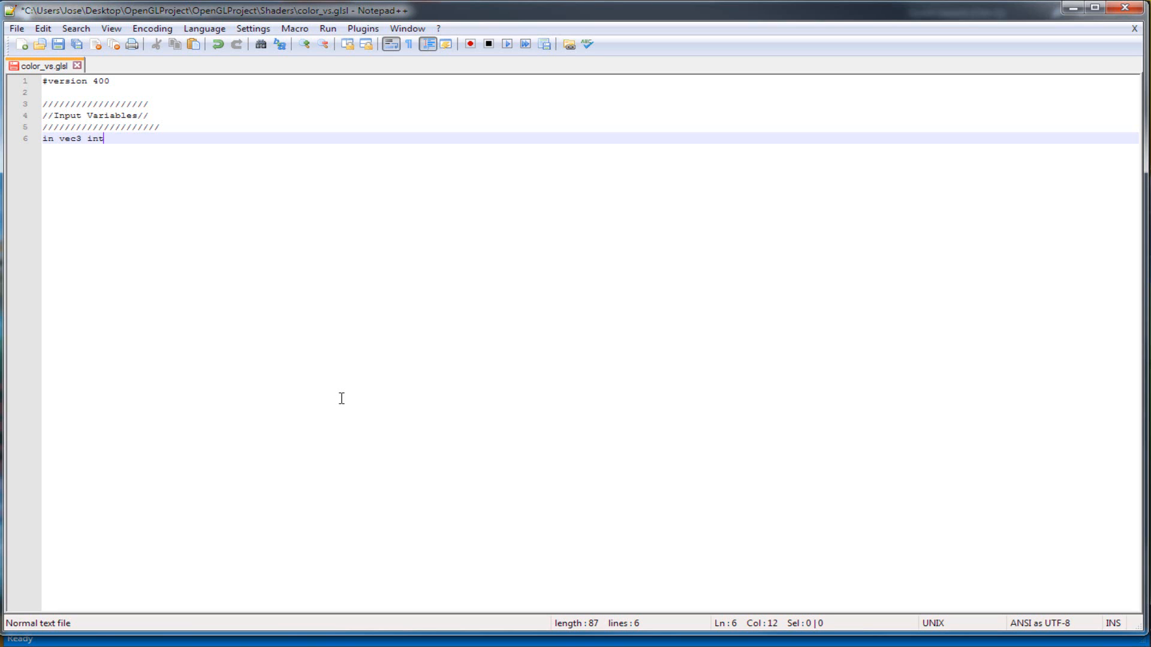
pyautogui.write('putPosition;')
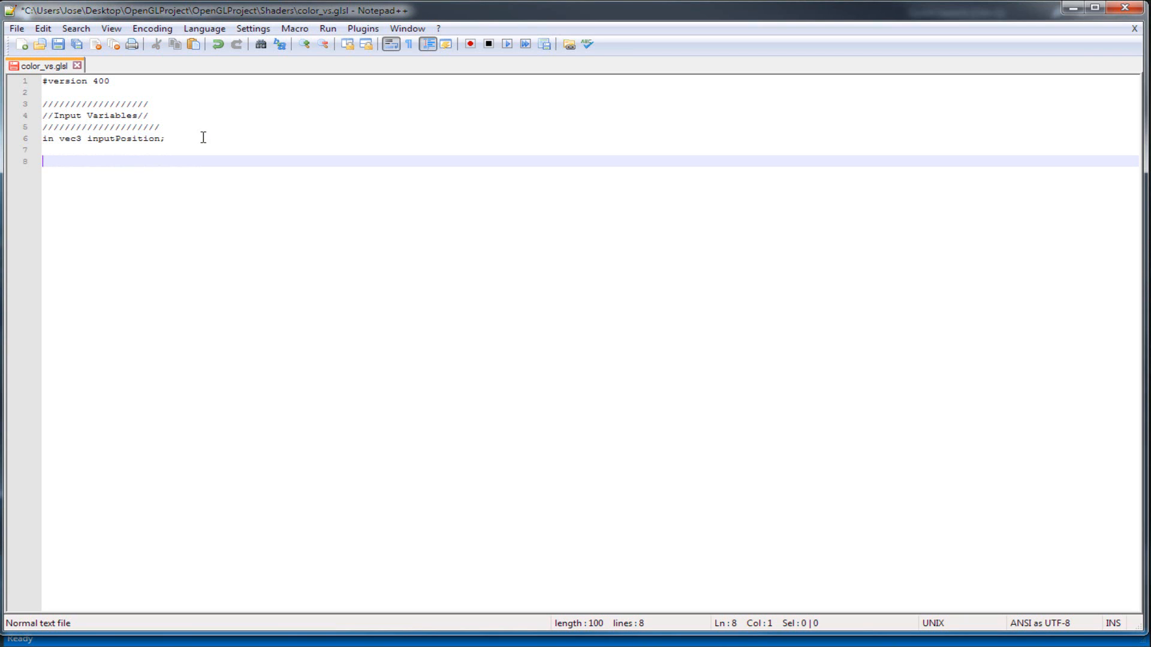
pyautogui.write('////////////////////////')
pyautogui.write('//Un')
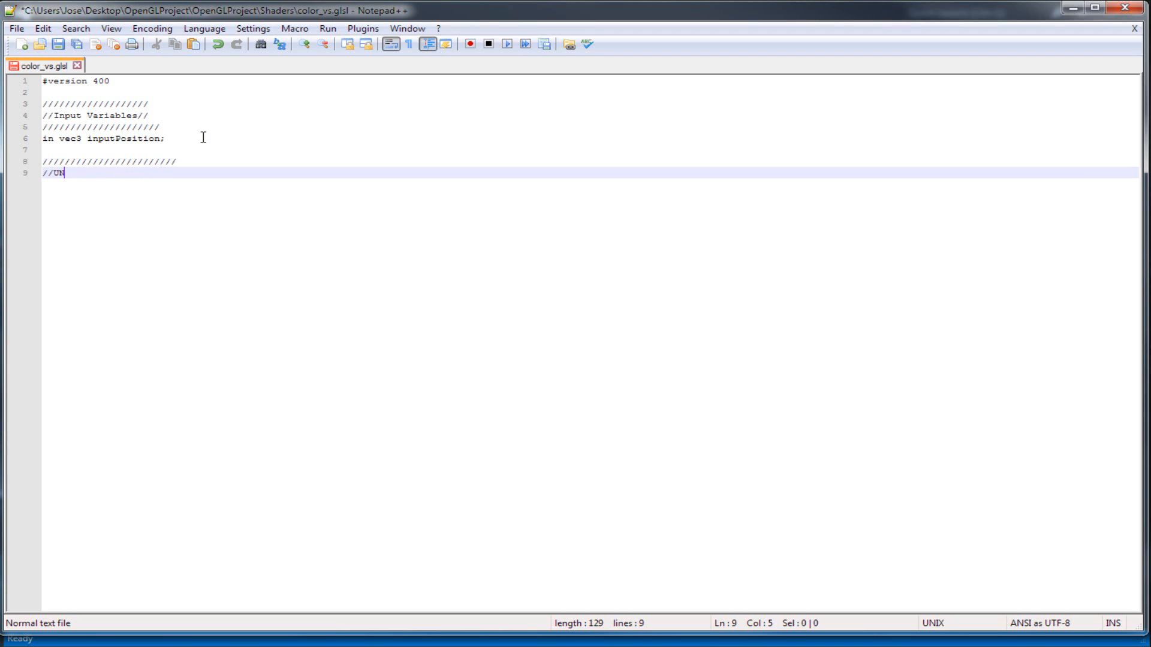
# Write the //UNIFORM Variables//// banner line and move to a new line.
pyautogui.write('IFORM Var')
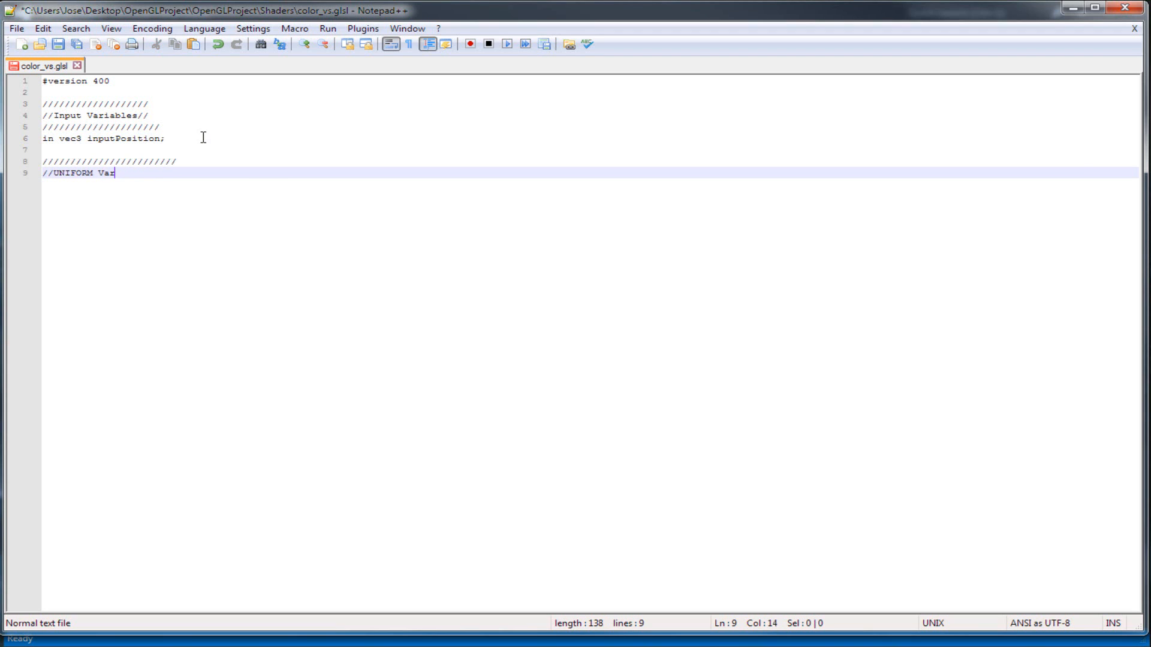
pyautogui.write('iables////')
pyautogui.write('/////////////////////')
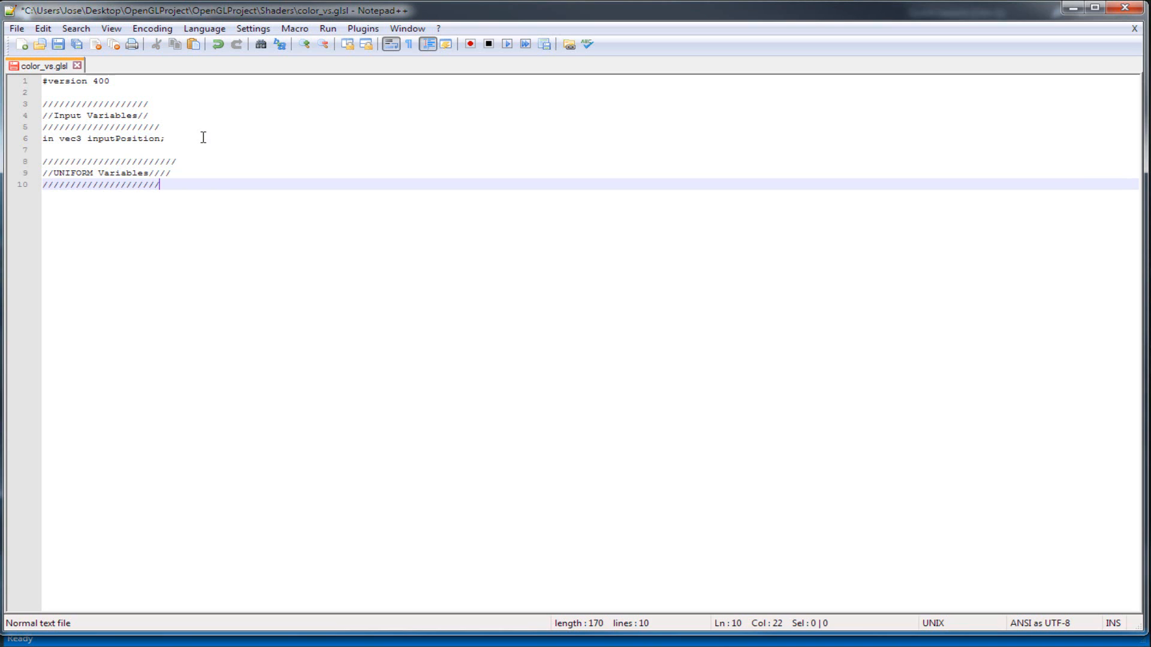
pyautogui.press('Enter')
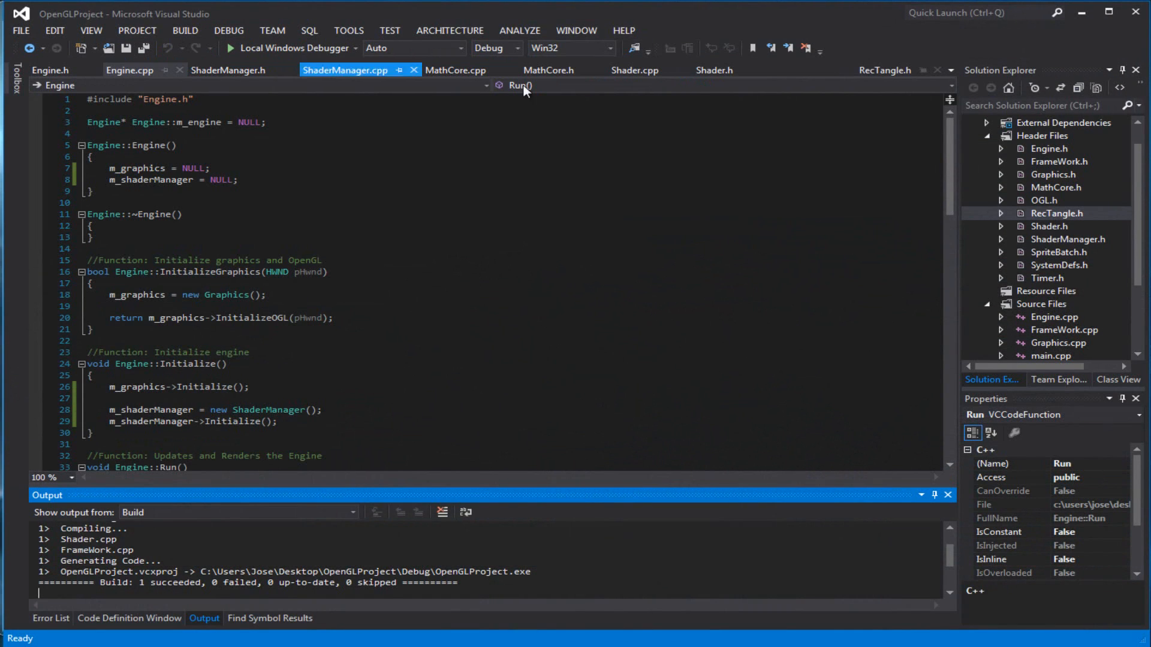
# Review Shader.cpp's uniform functions, then minimize Visual Studio.
pyautogui.click(634, 69)
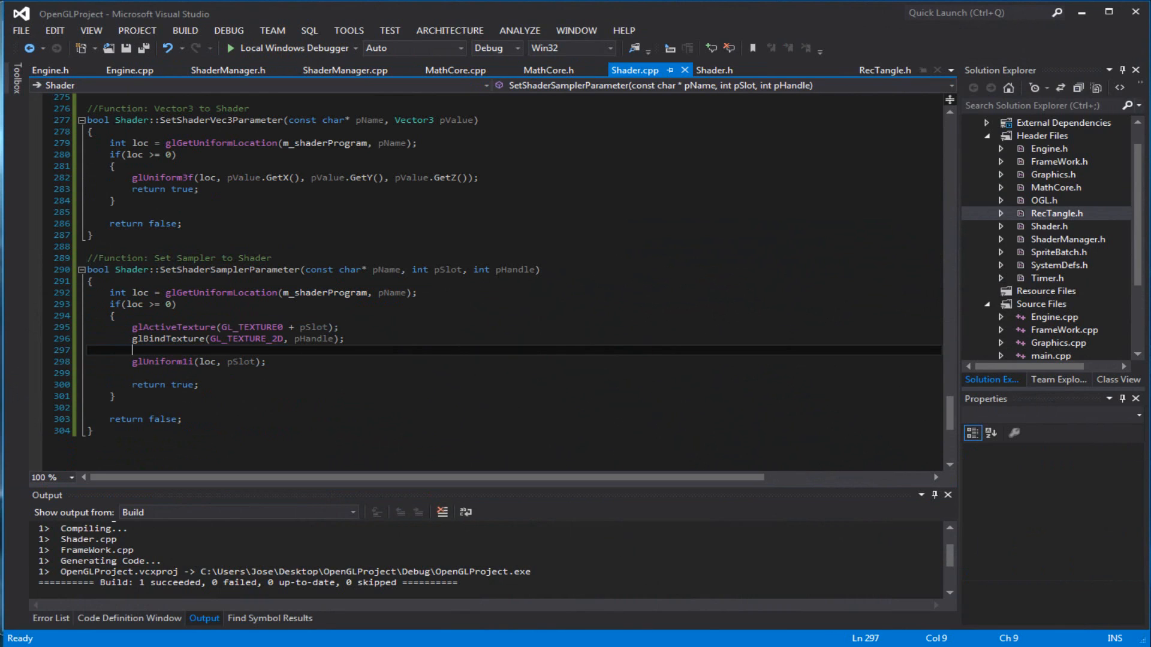
pyautogui.moveTo(1083, 12)
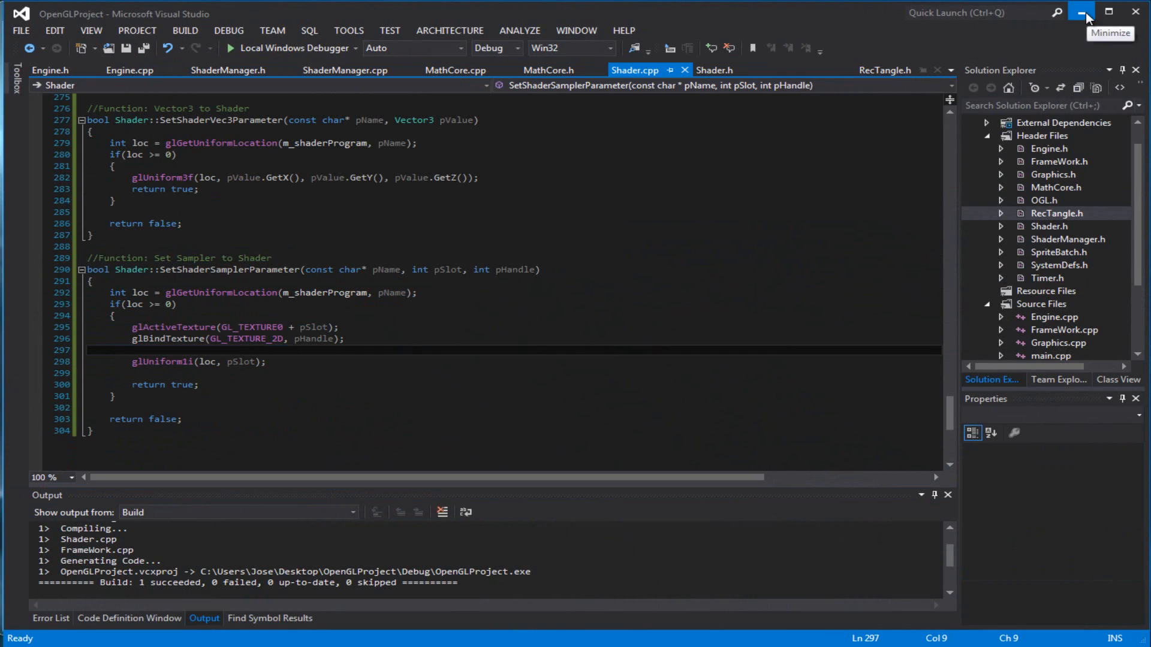
pyautogui.click(1087, 12)
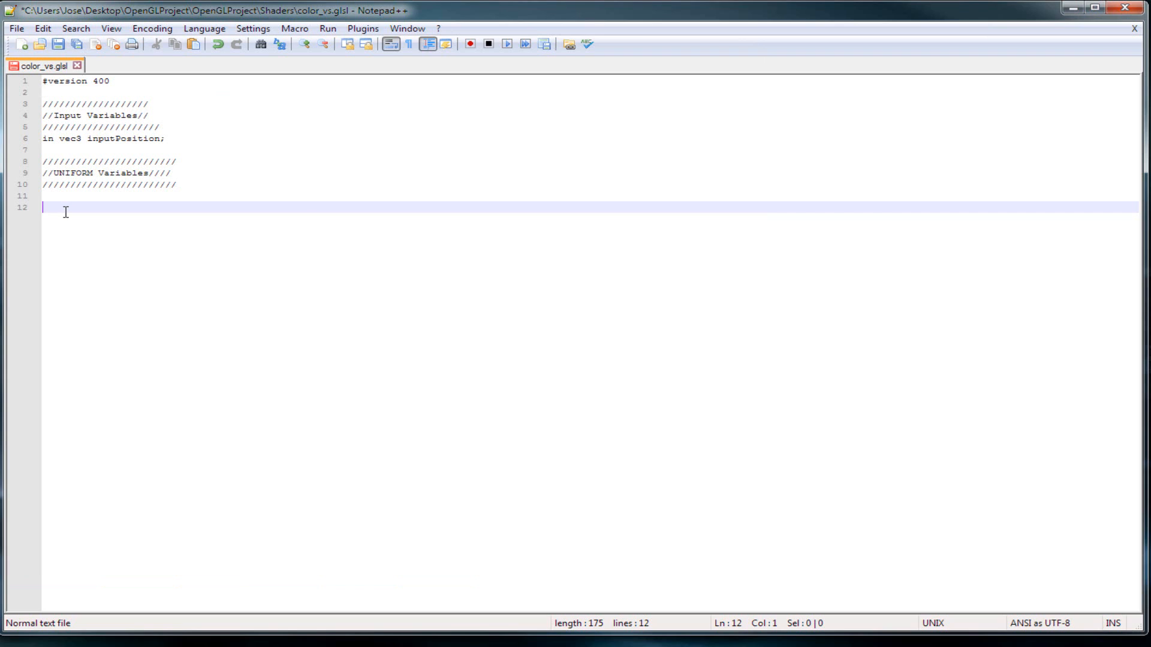
# Declare 'uniform mat4 worldMatrix;' under the UNIFORM banner, fixing a typo.
pyautogui.write('unif')
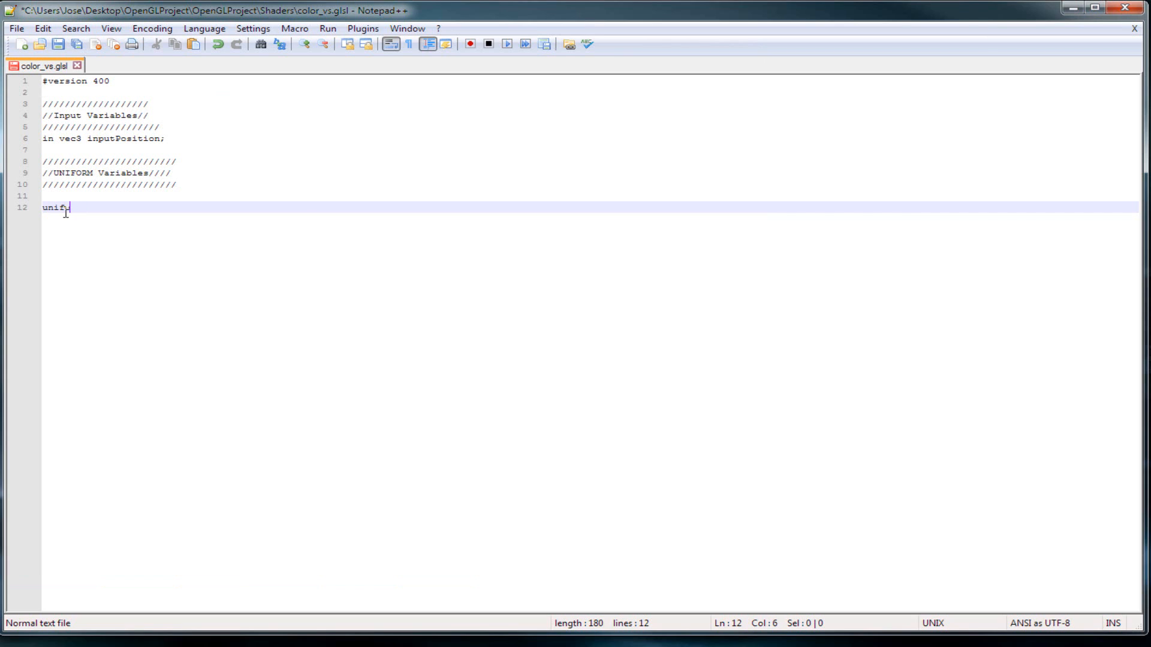
pyautogui.write('orm')
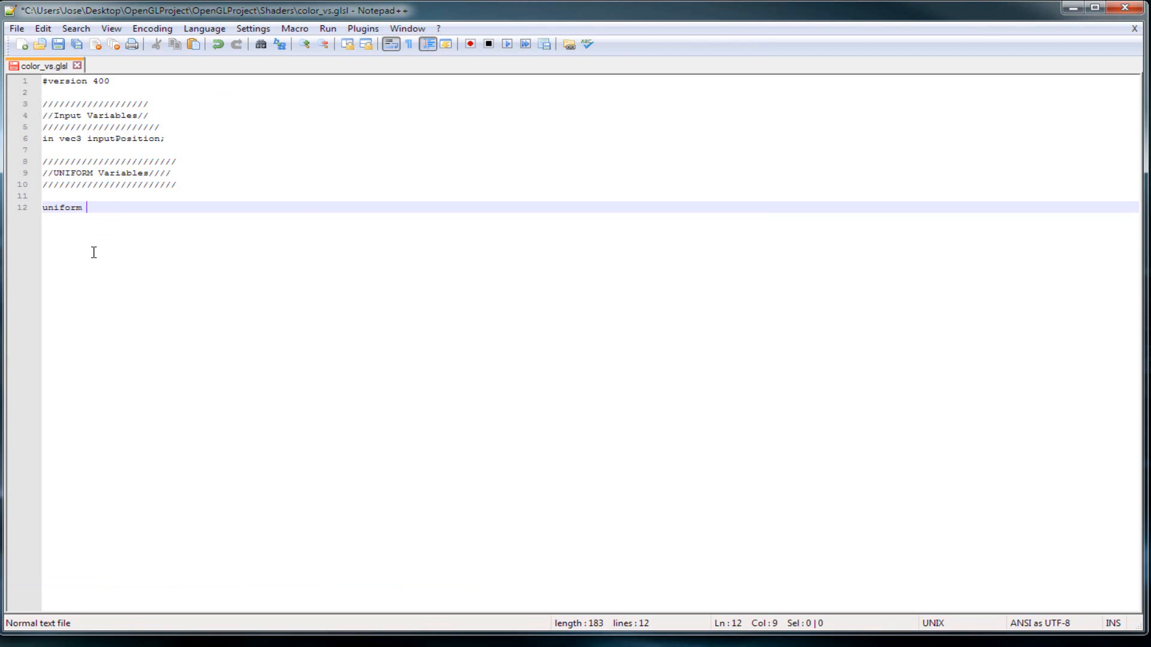
pyautogui.write('mat4')
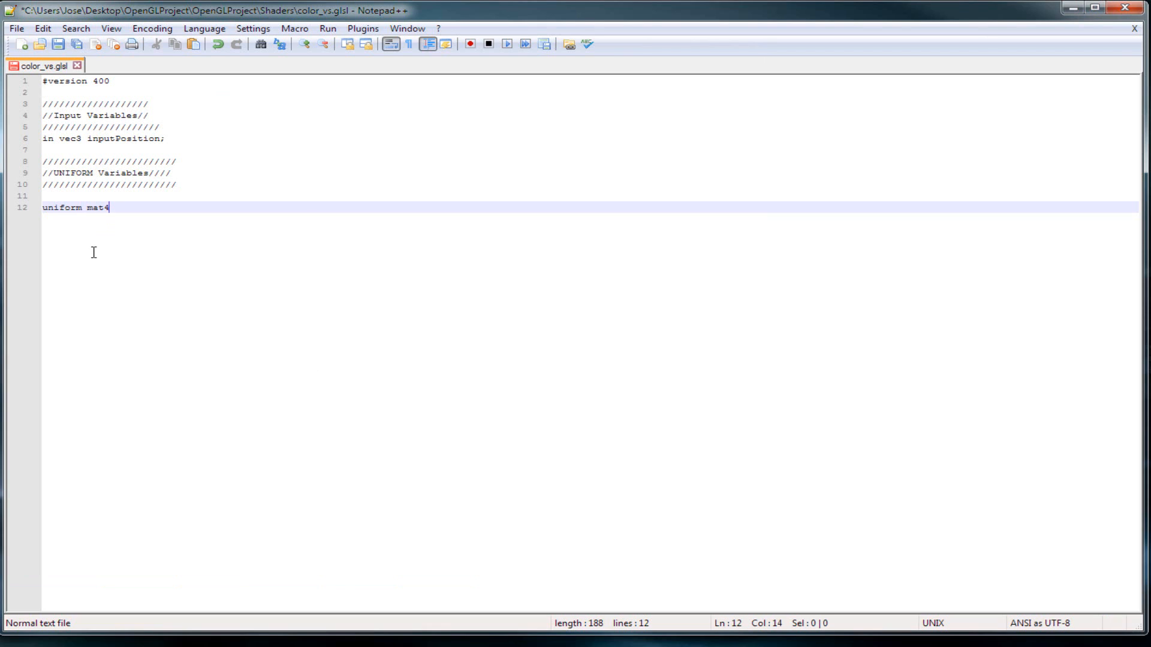
pyautogui.write('worldMatrix;')
pyautogui.write('unfirmr')
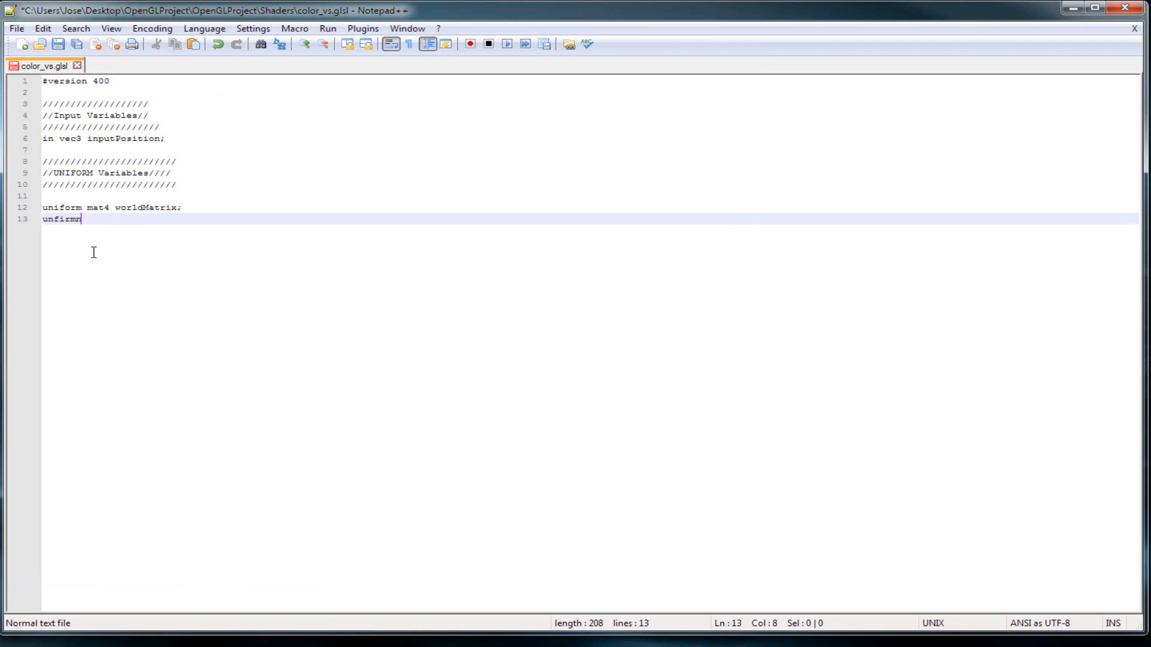
pyautogui.press('BackSpace')
pyautogui.write('iform mat')
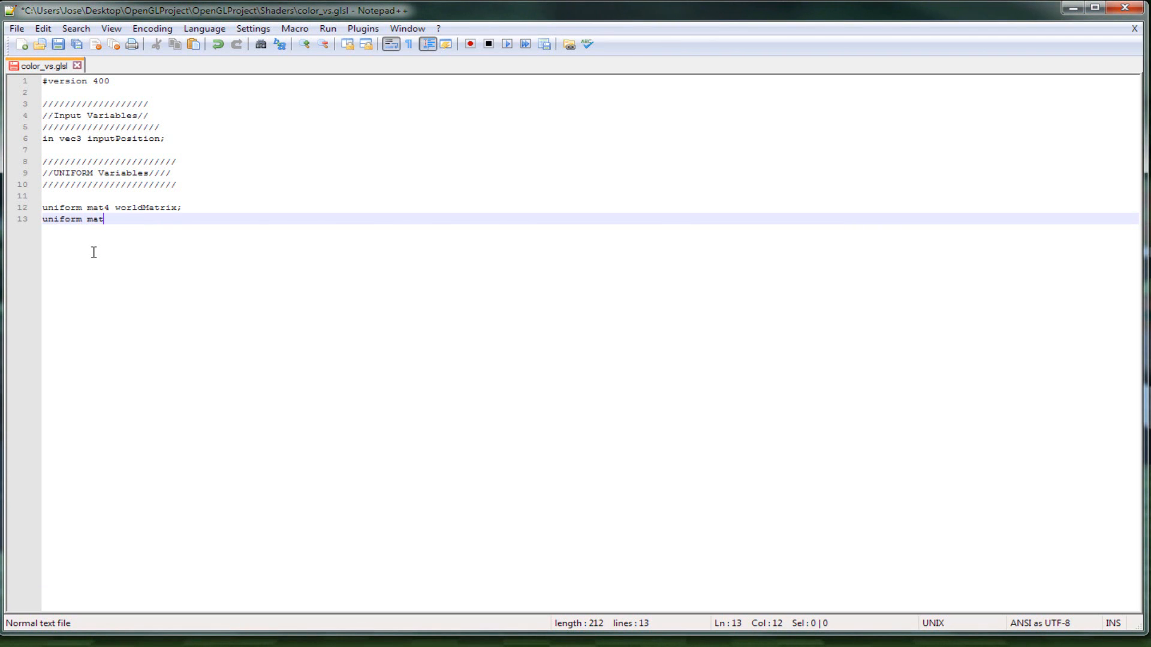
# Declare uniform mat4 viewMatrix and projectionMatrix on the following lines.
pyautogui.write('4 v')
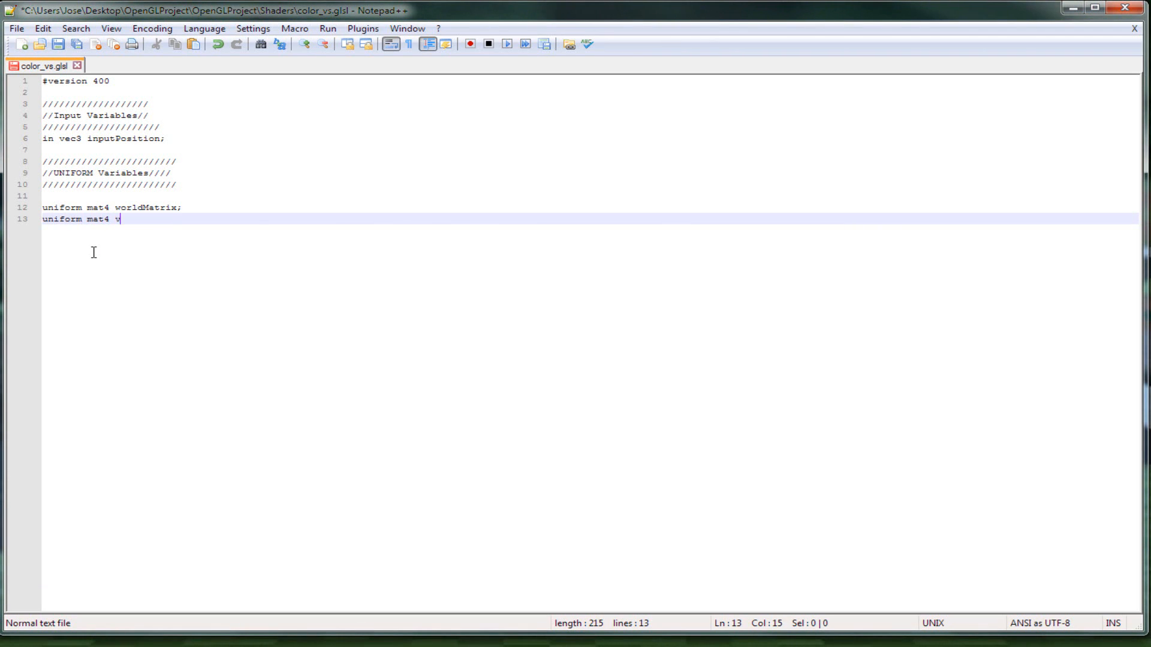
pyautogui.write('iewMatrix;')
pyautogui.write('uniform mat')
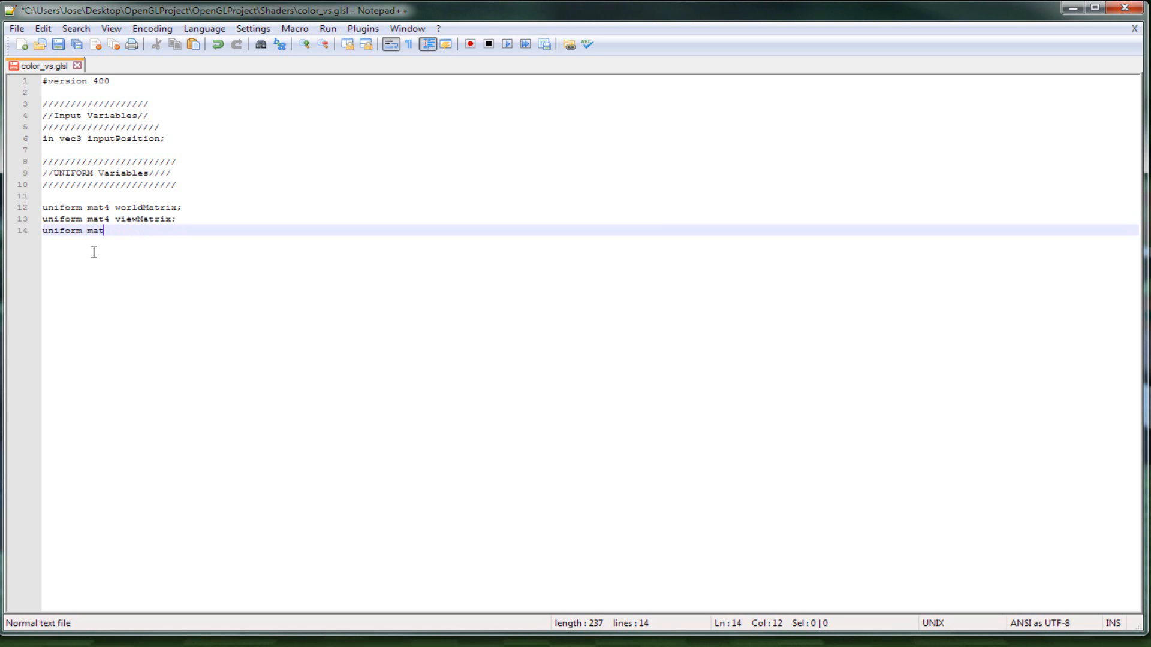
pyautogui.write('4')
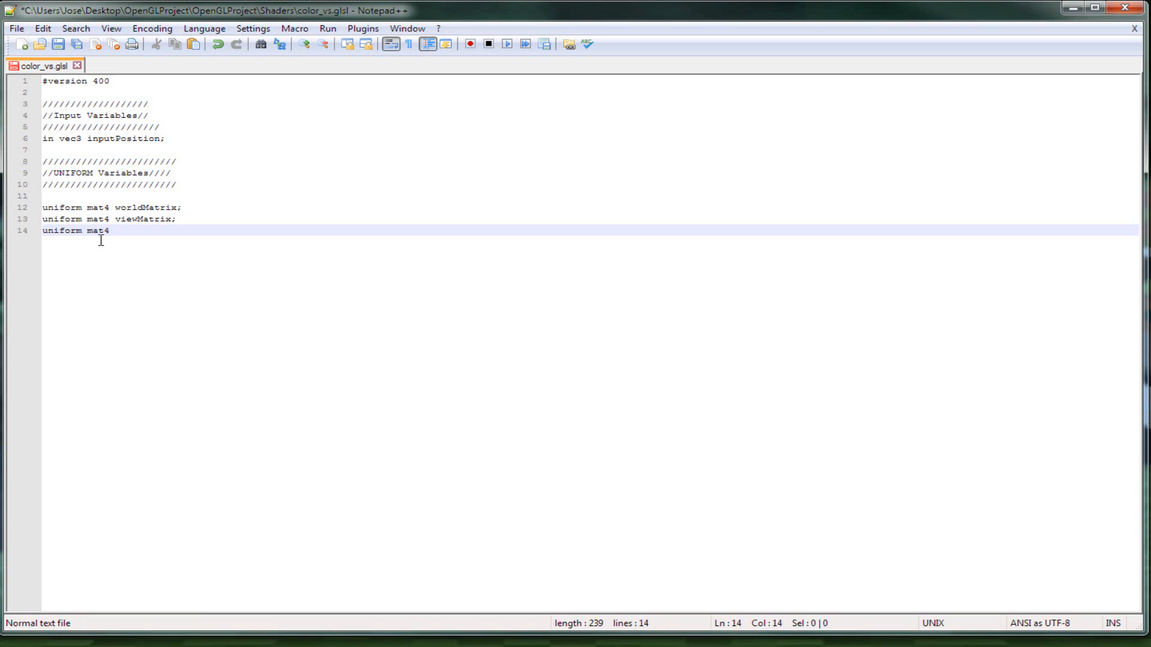
pyautogui.write('projec')
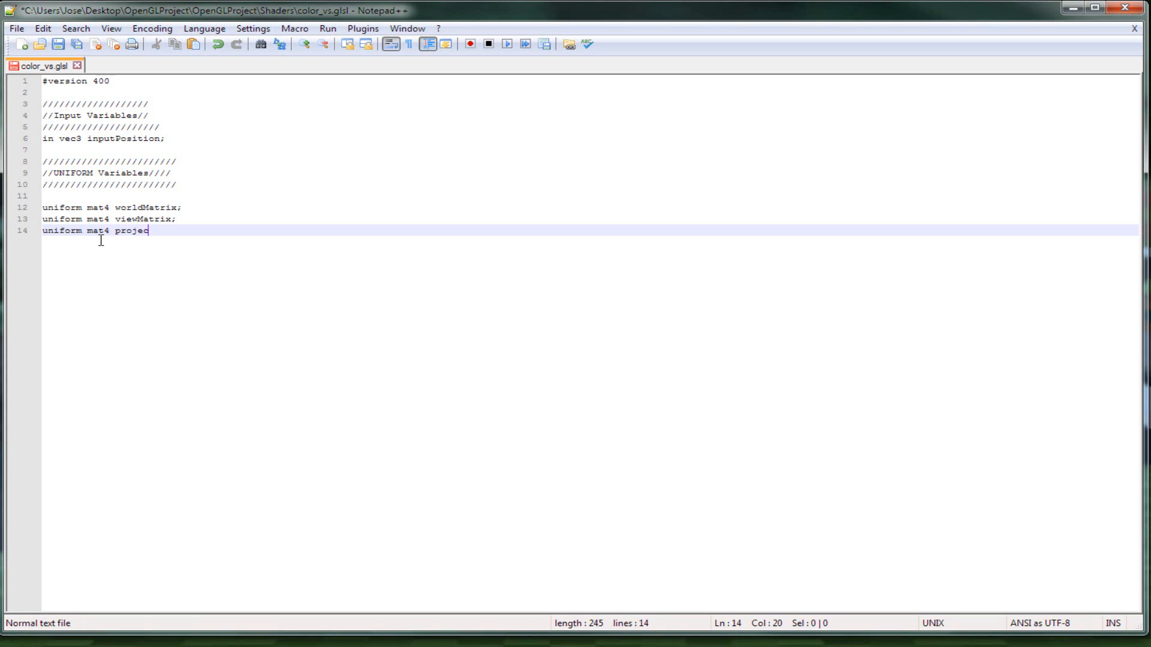
pyautogui.write('tionMatrix;')
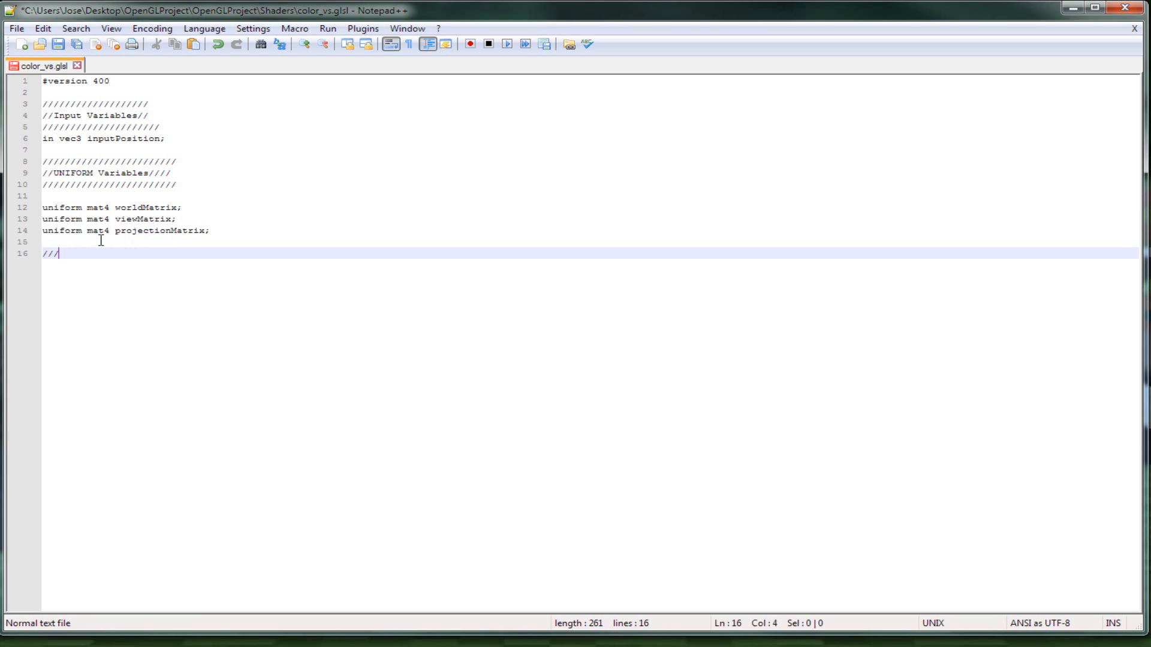
# Add a Vertex Shader comment banner and an empty void main(void) body with braces.
pyautogui.write('////////////////////////////////')
pyautogui.write('//Vertex Sh')
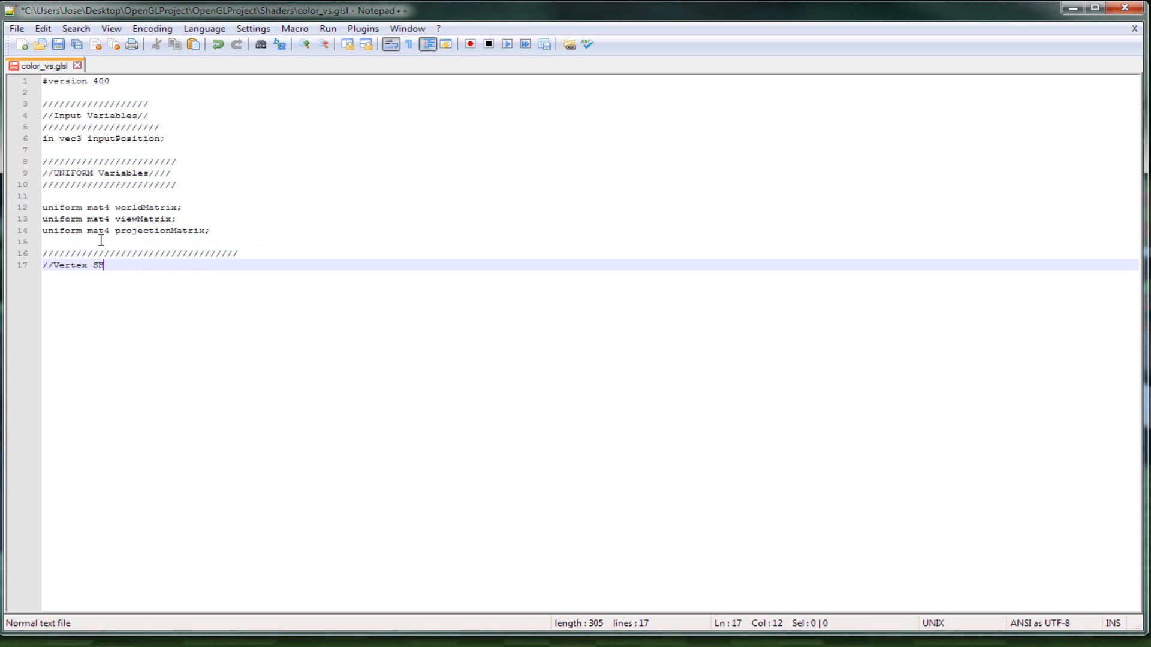
pyautogui.write('ader')
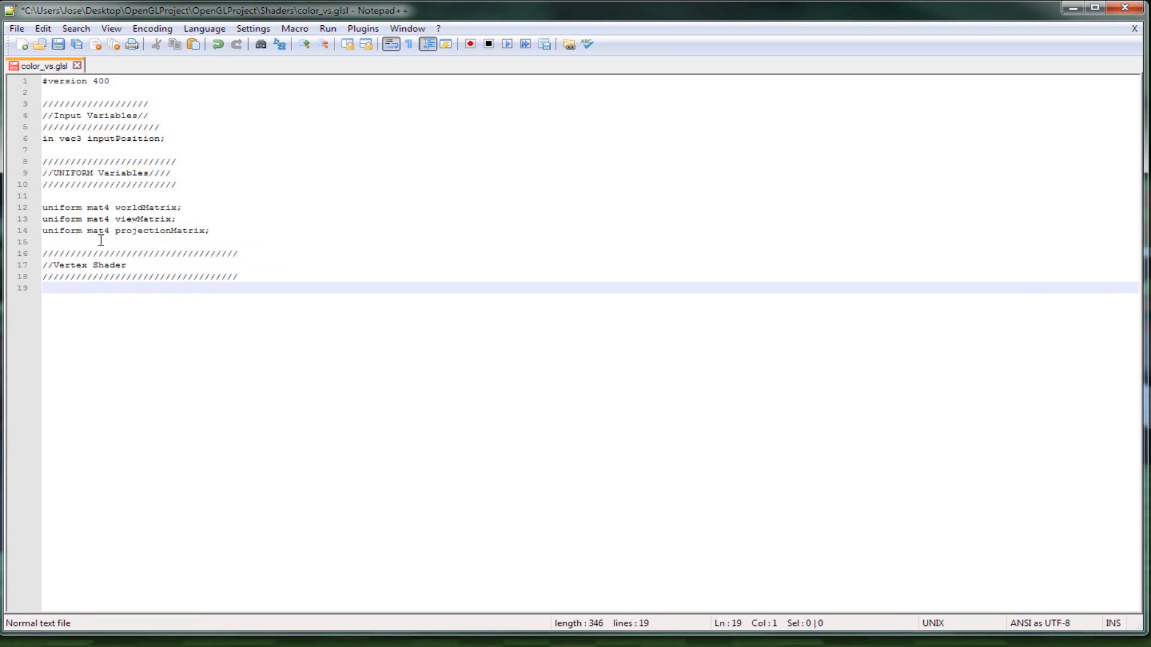
pyautogui.write('void main(')
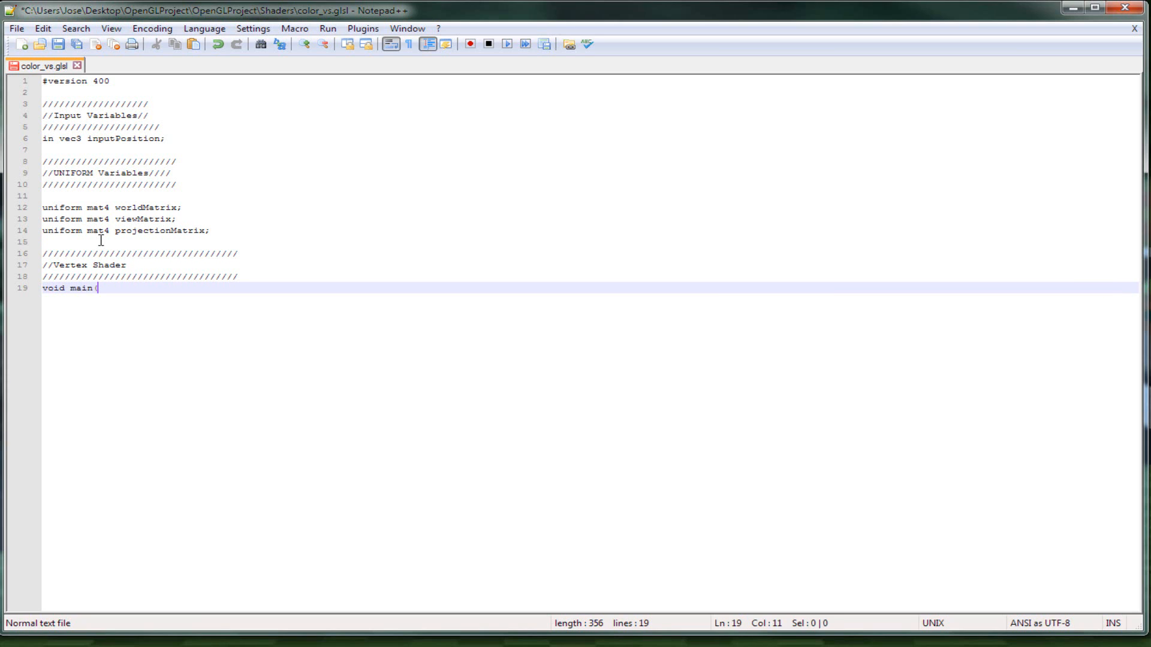
pyautogui.write('void)')
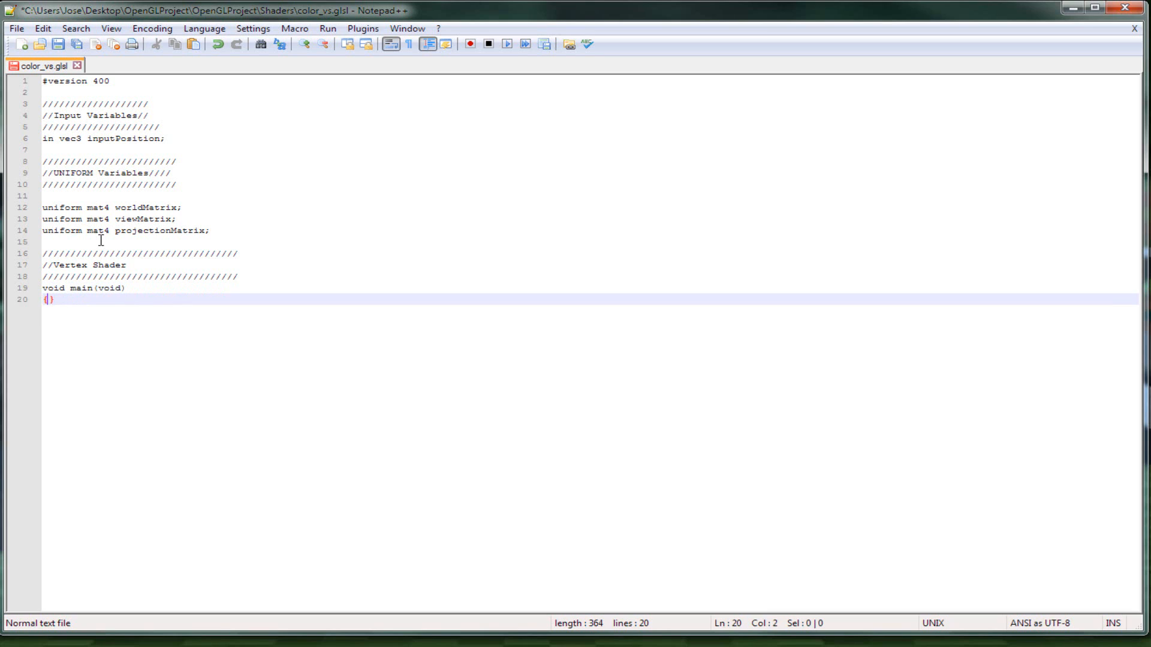
pyautogui.press('Return')
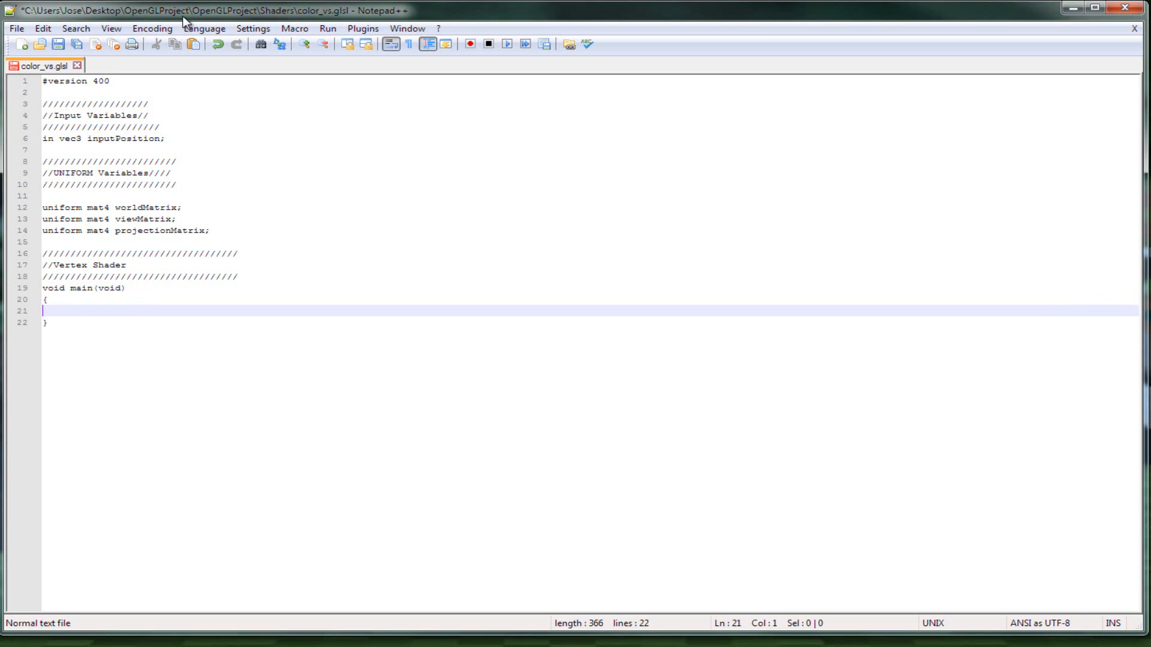
# Apply C++ highlighting and choose a dark theme in the Style Configurator.
pyautogui.click(204, 27)
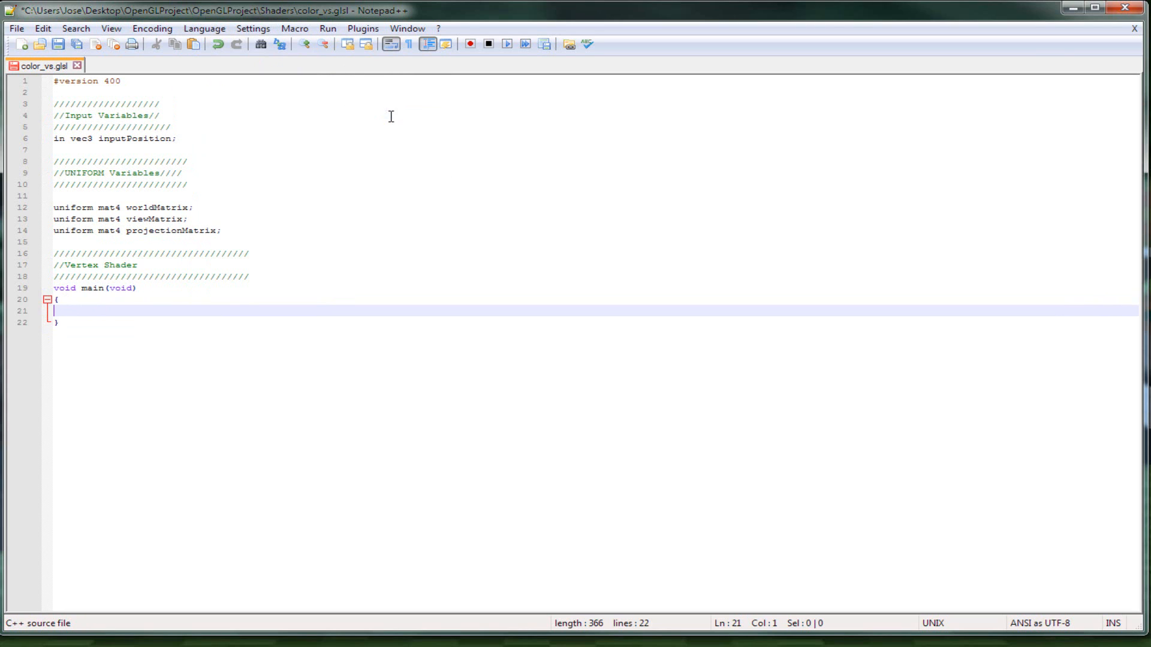
pyautogui.moveTo(106, 284)
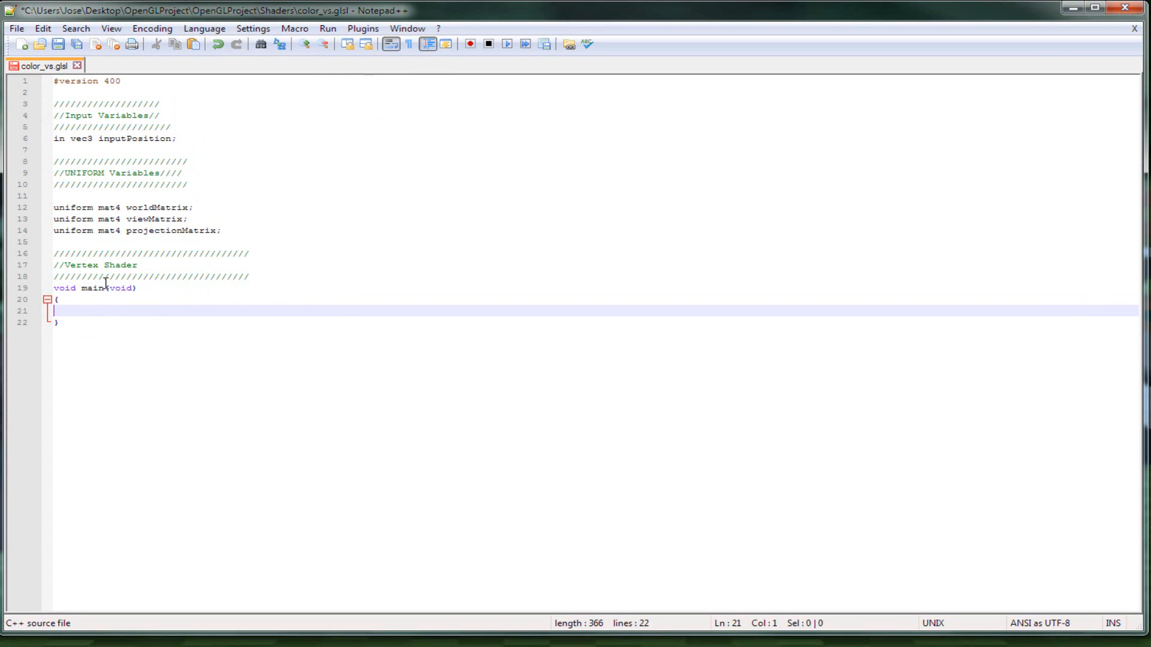
pyautogui.click(253, 29)
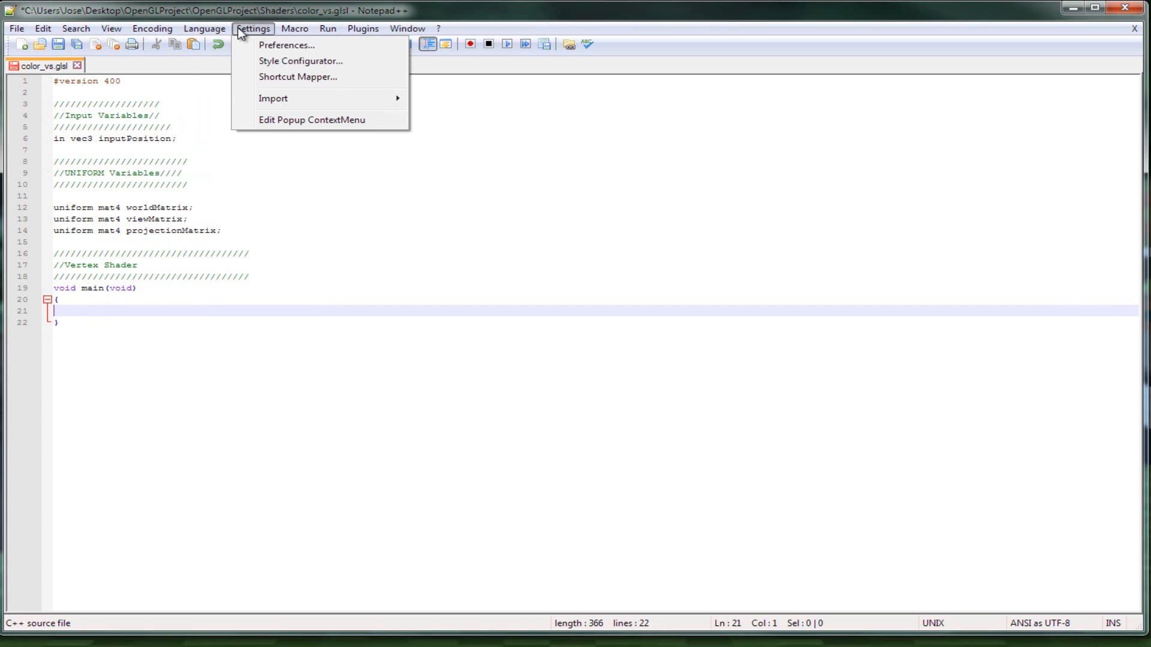
pyautogui.click(152, 28)
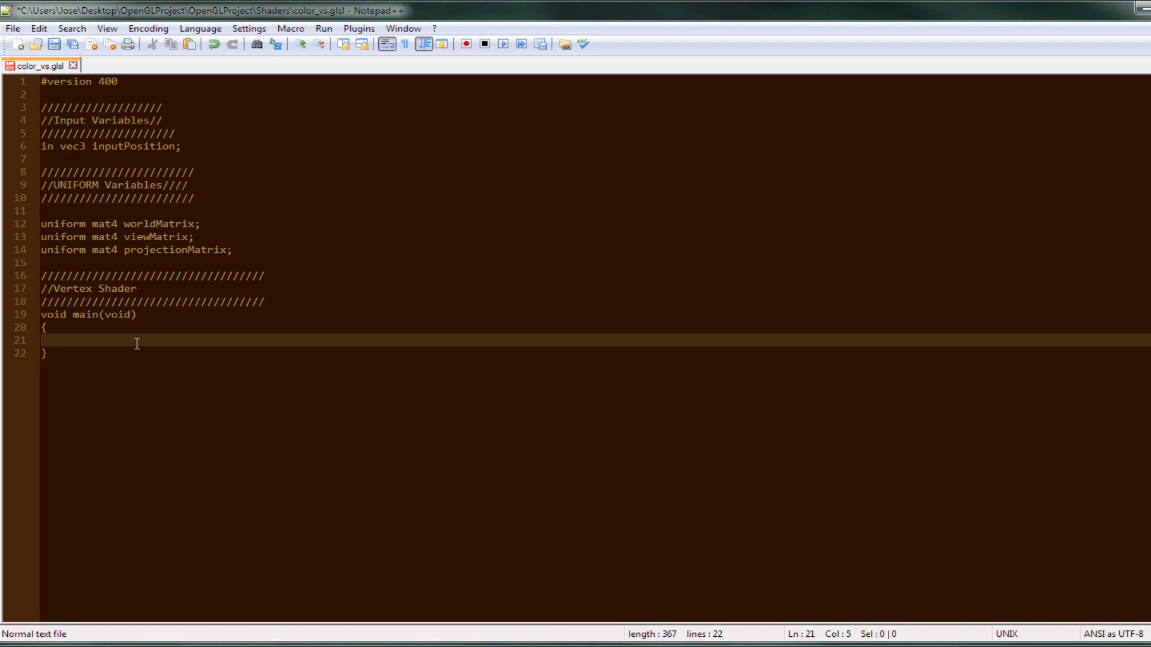
# Write the comment '//calculate the position of the vertex in world, view, projection' in main().
pyautogui.write('//casl')
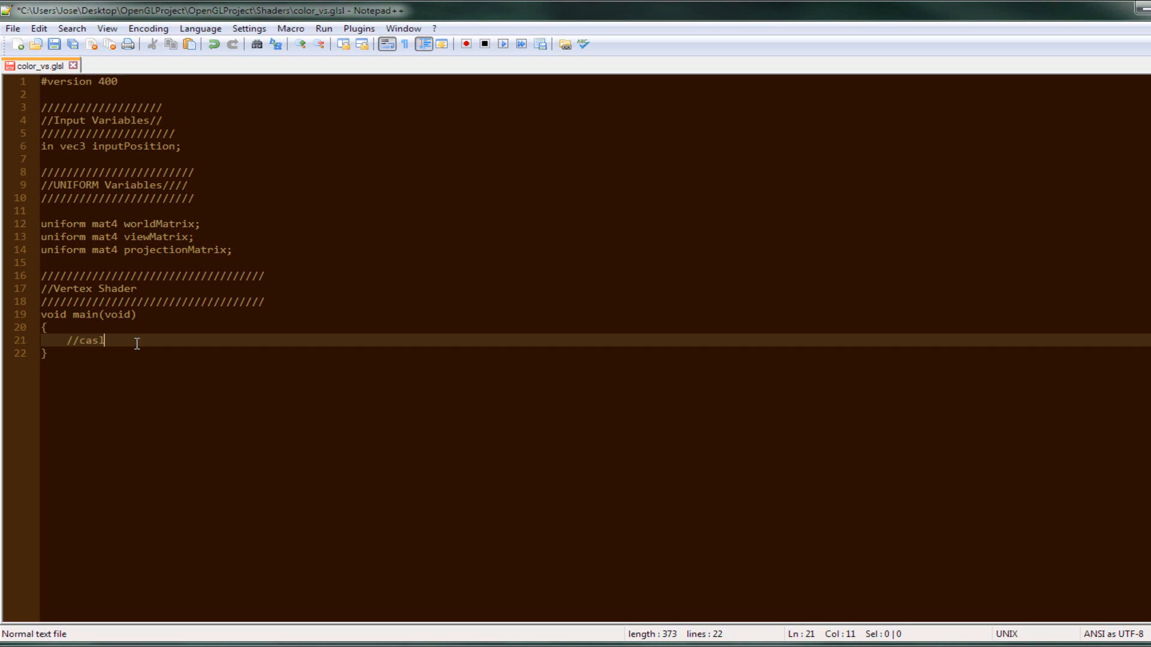
pyautogui.press('Backspace')
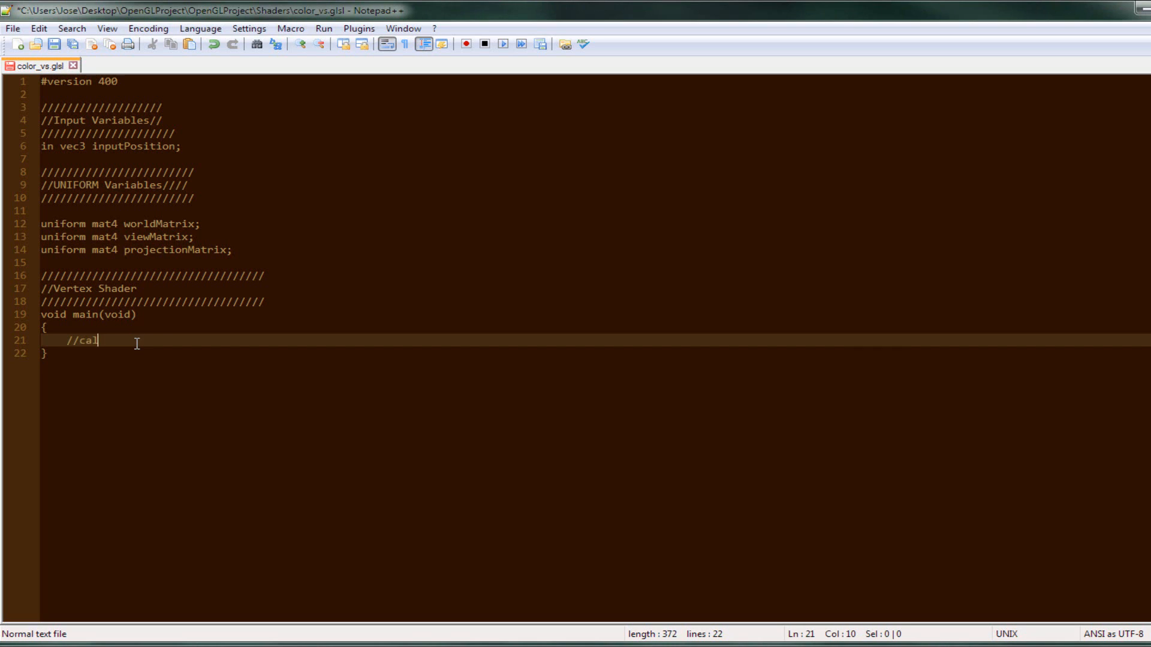
pyautogui.write('culate t')
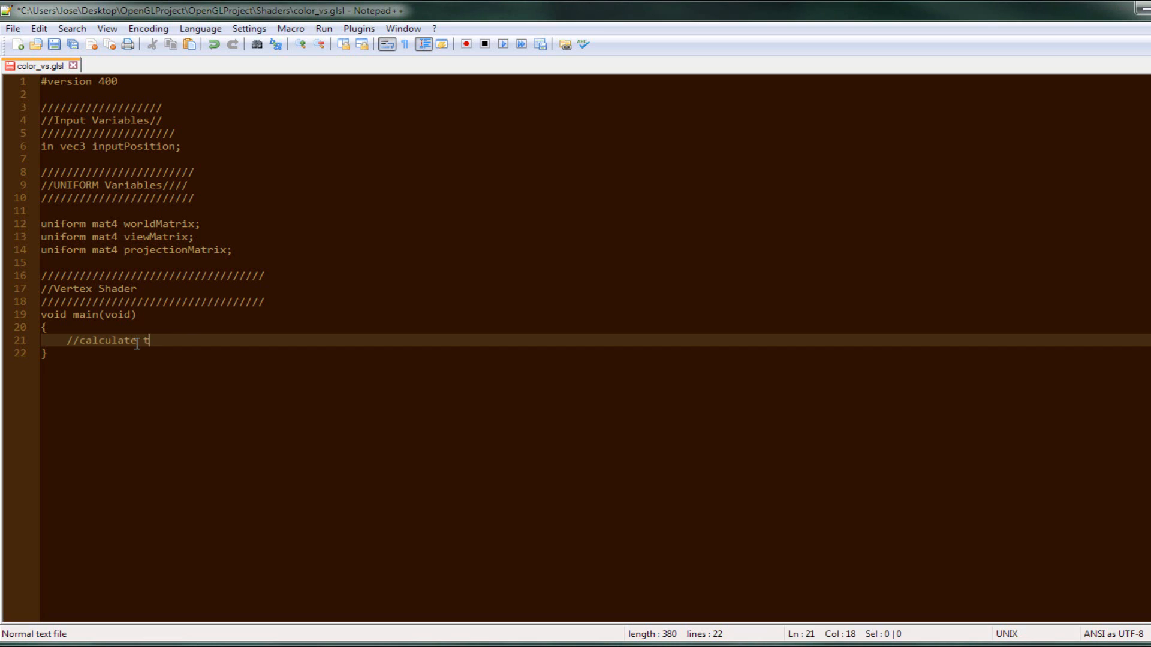
pyautogui.write('he position of the')
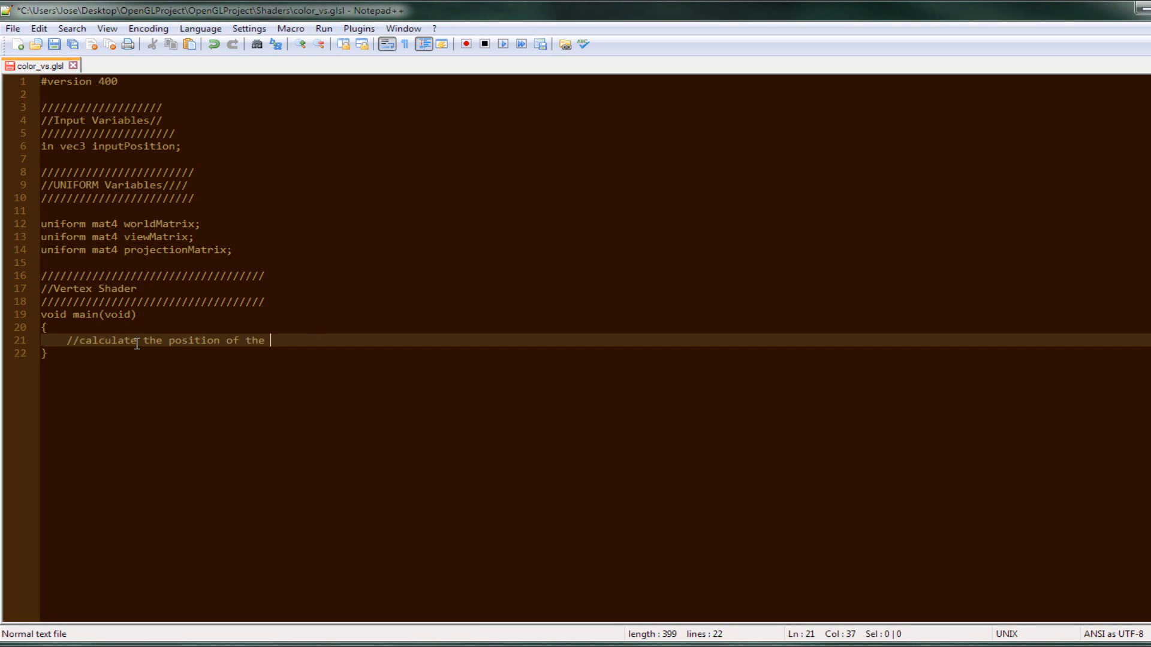
pyautogui.write('vertex')
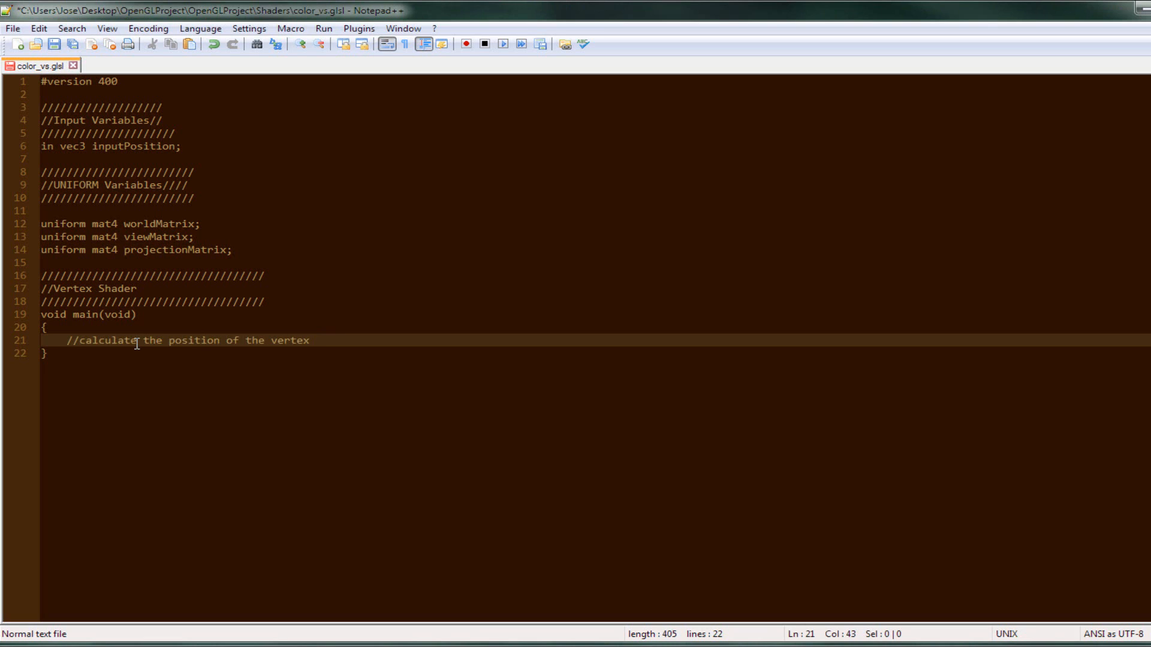
pyautogui.write('in wolr')
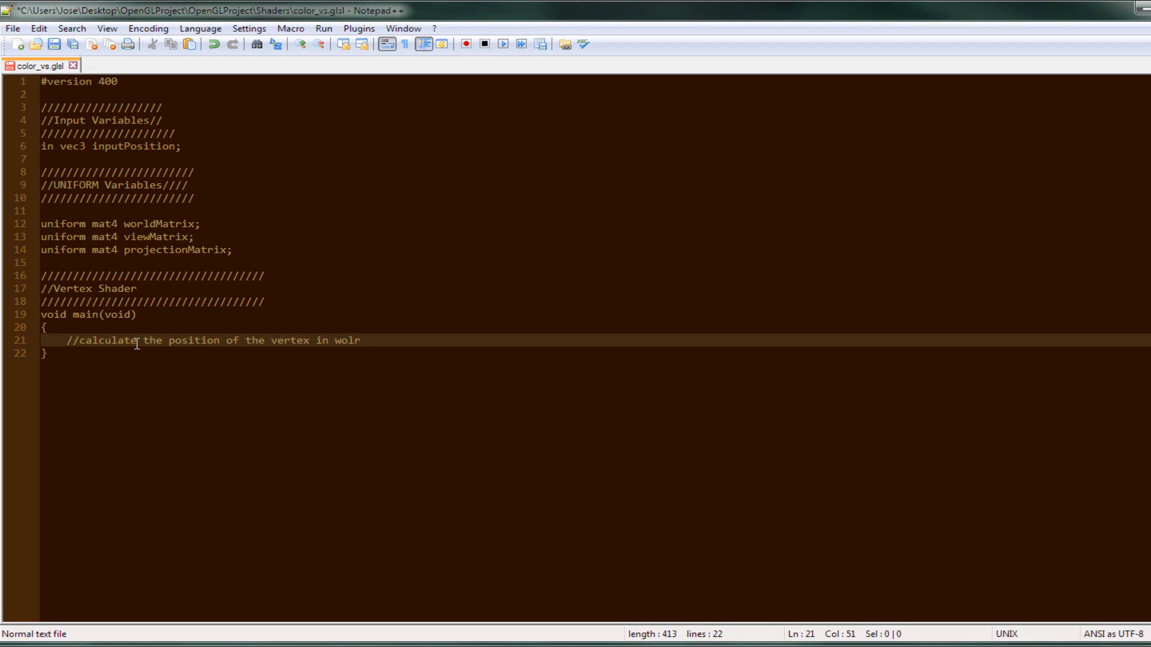
pyautogui.press('BackSpace')
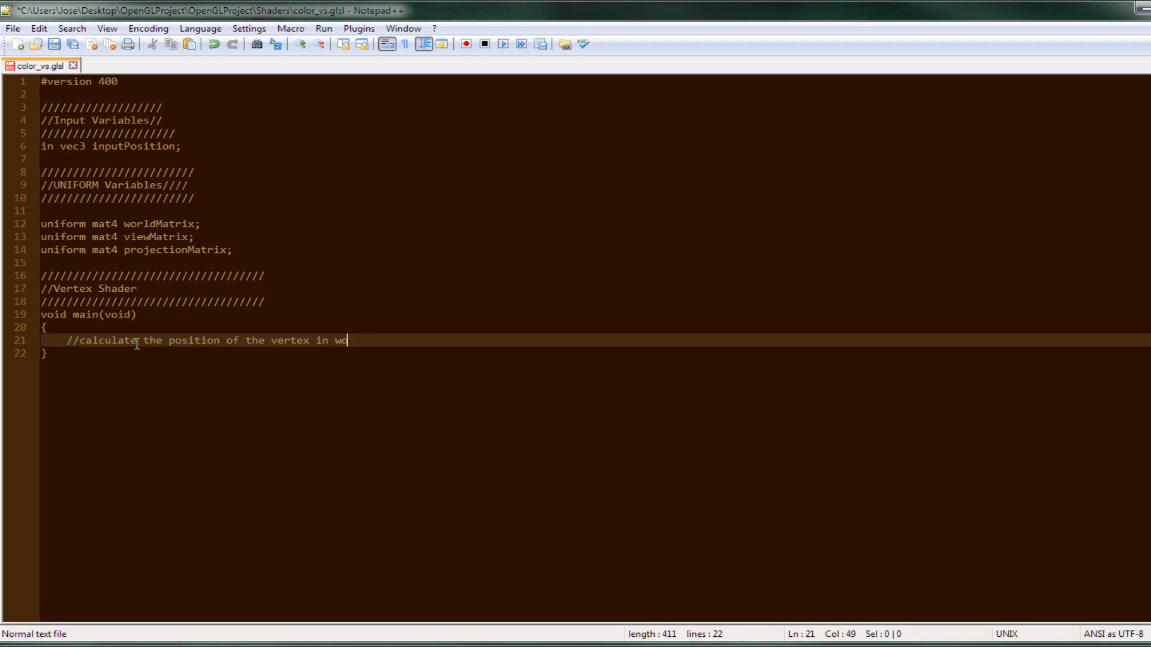
pyautogui.write('rld, view')
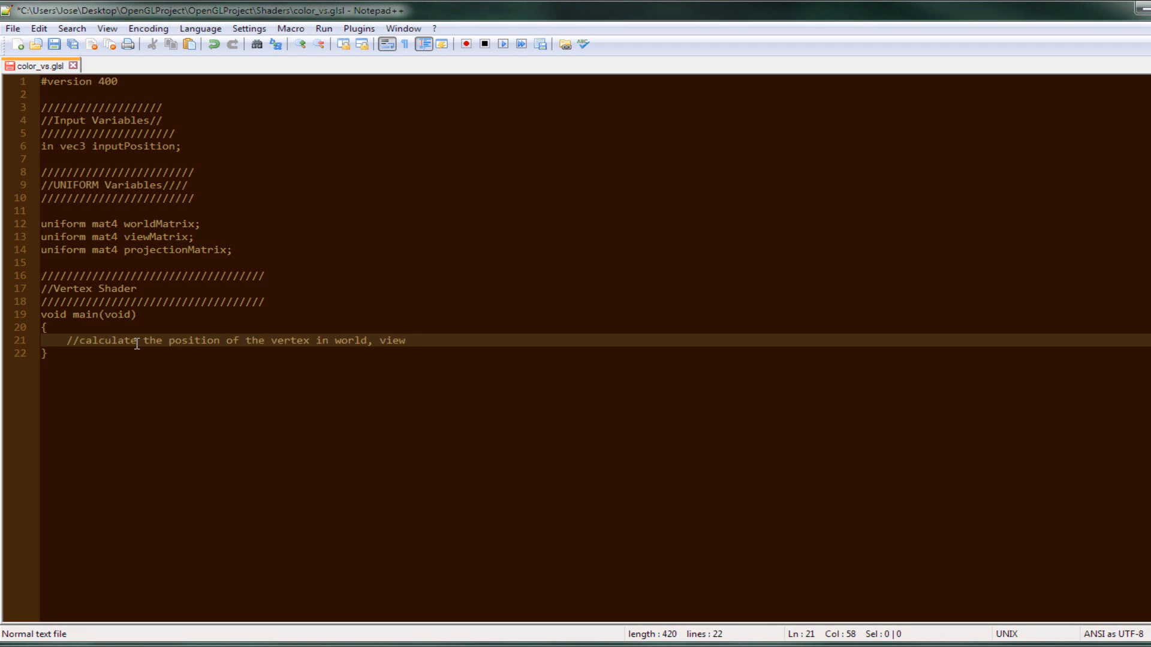
pyautogui.write(', project')
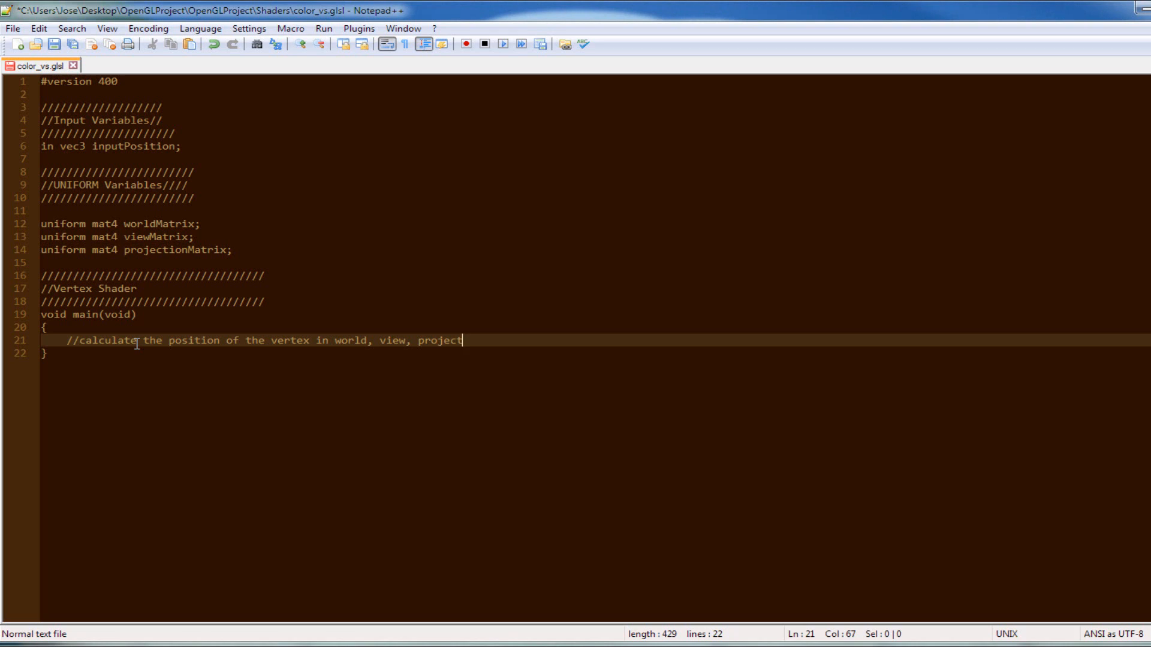
pyautogui.write('ion')
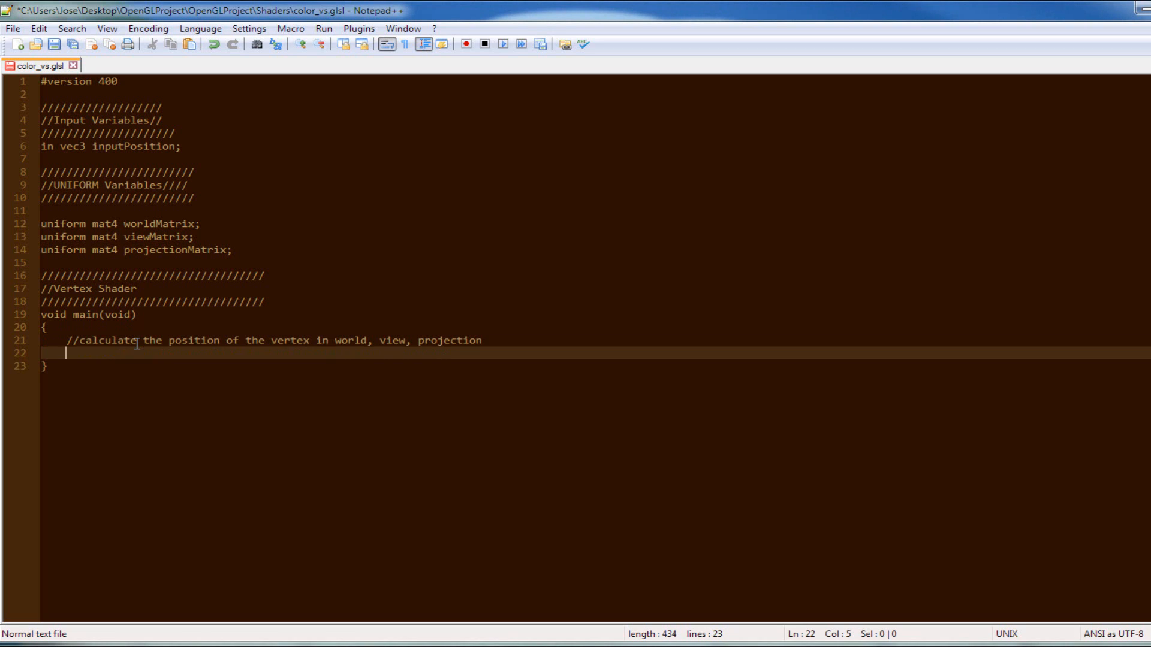
# Write gl_Position = worldMatrix * vec4(inputPosition, 1.0f) as the first transform line in main().
pyautogui.write('gl')
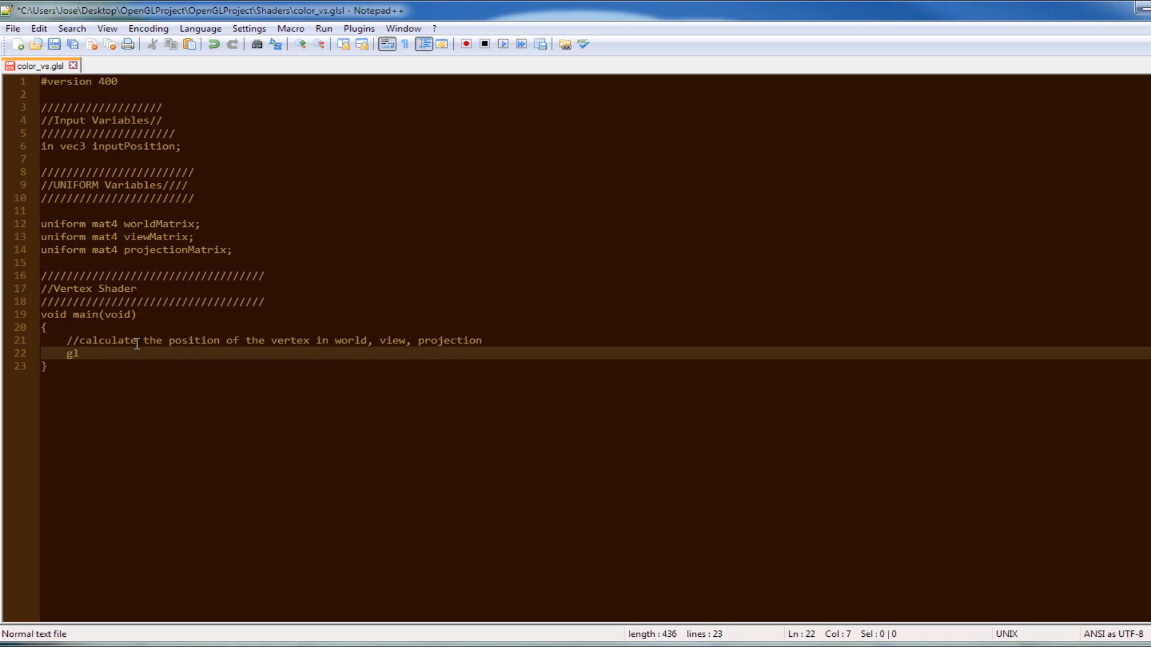
pyautogui.write('_Po')
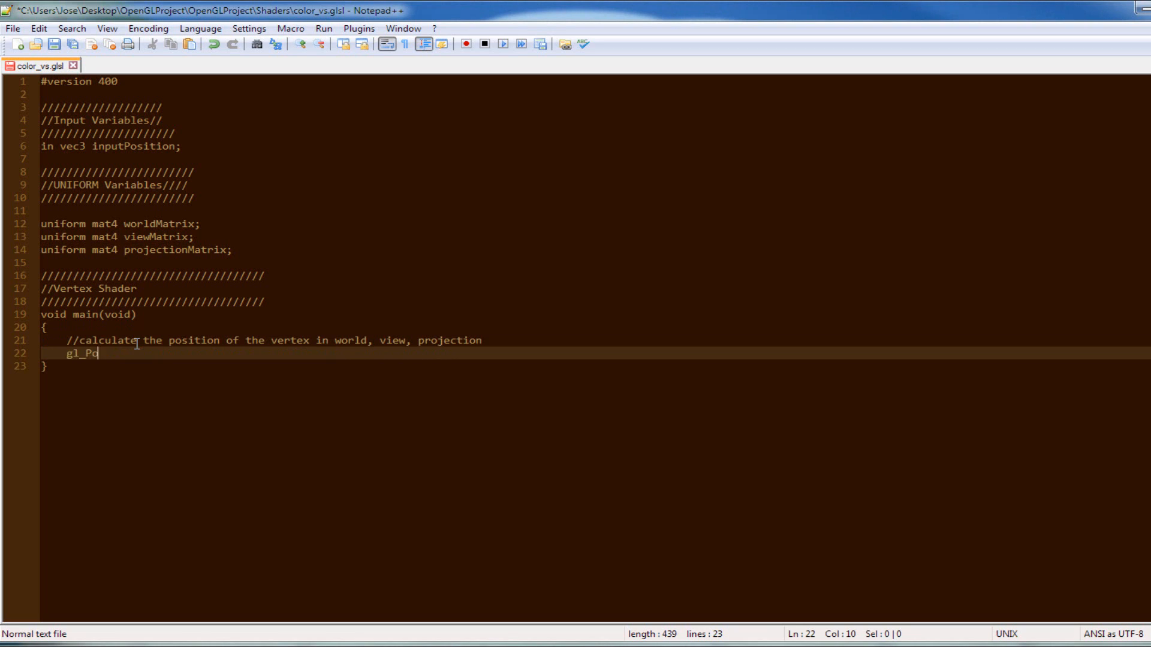
pyautogui.write('sition =')
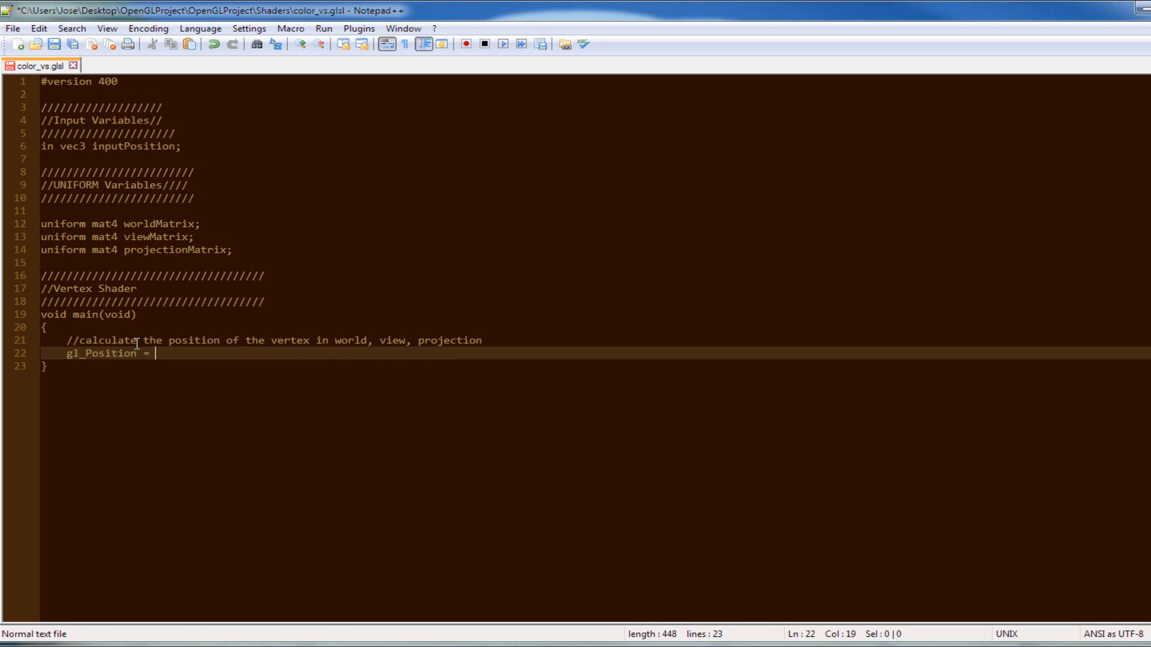
pyautogui.write('worldMatrix * vec3')
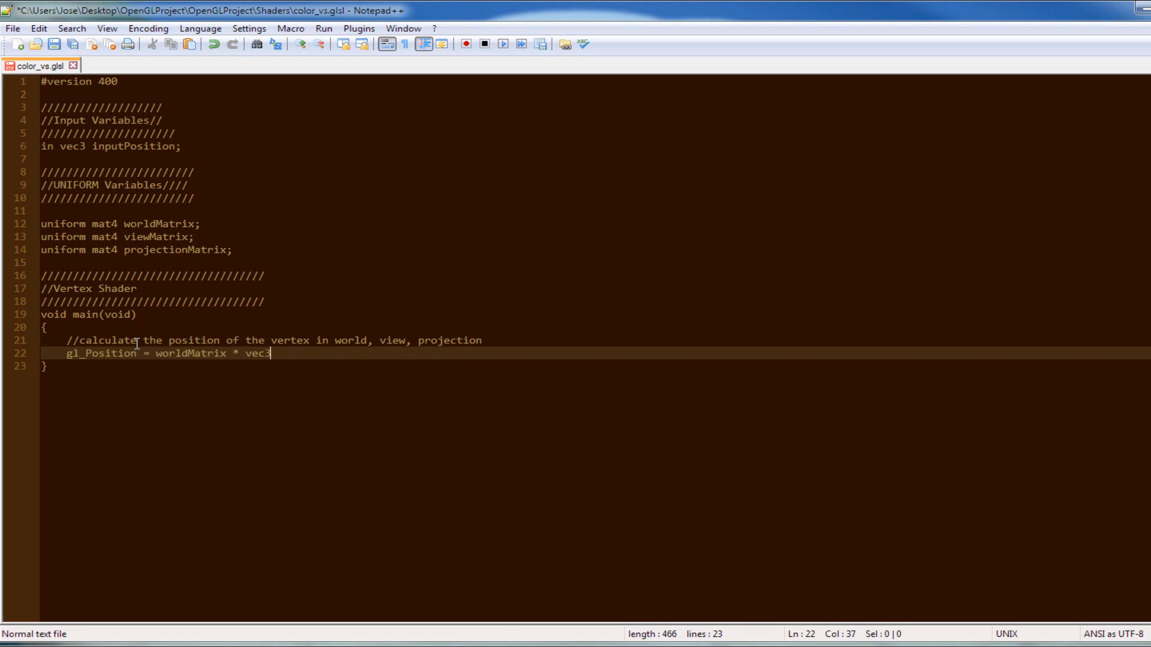
pyautogui.write('(')
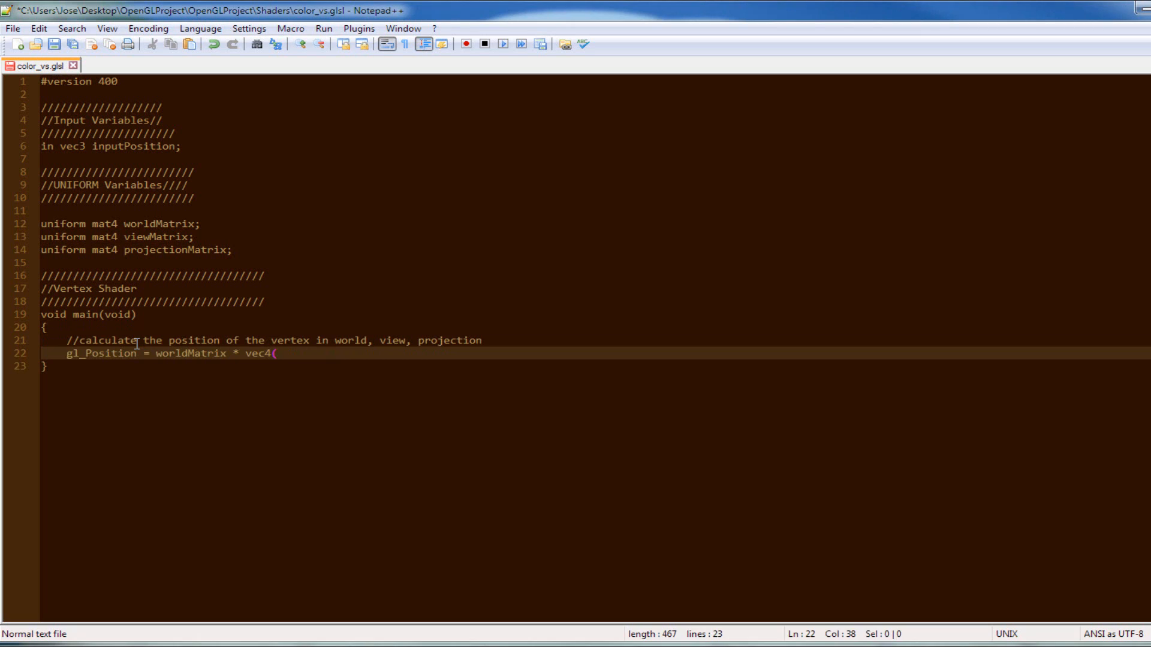
pyautogui.write('(inputPosition')
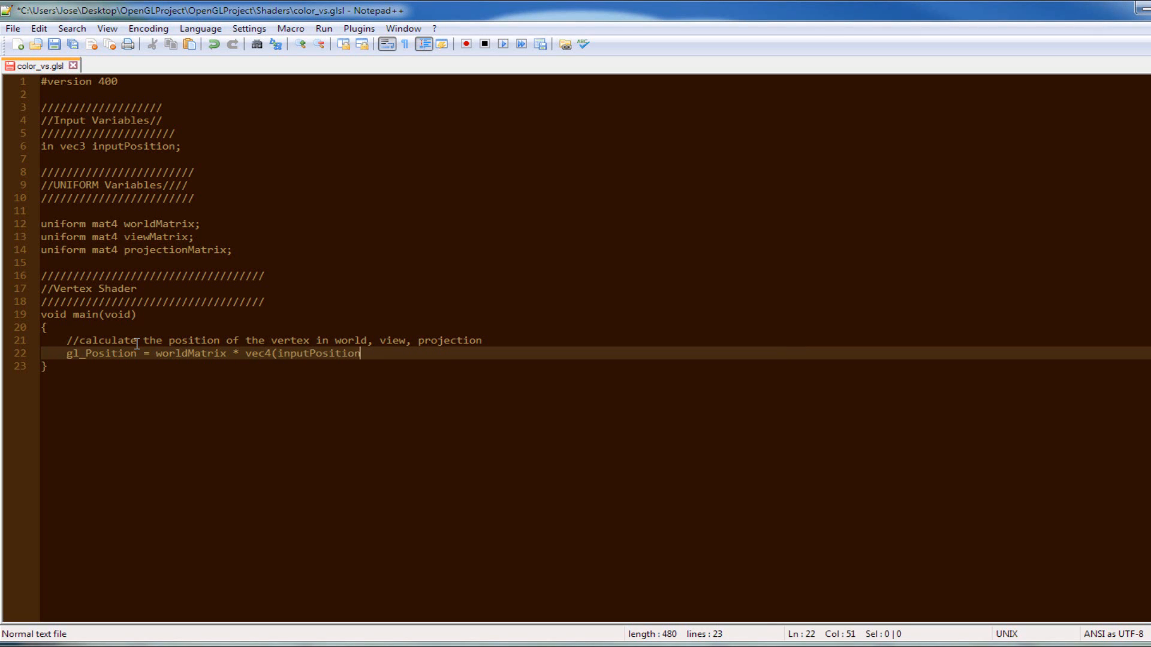
pyautogui.write(', 1')
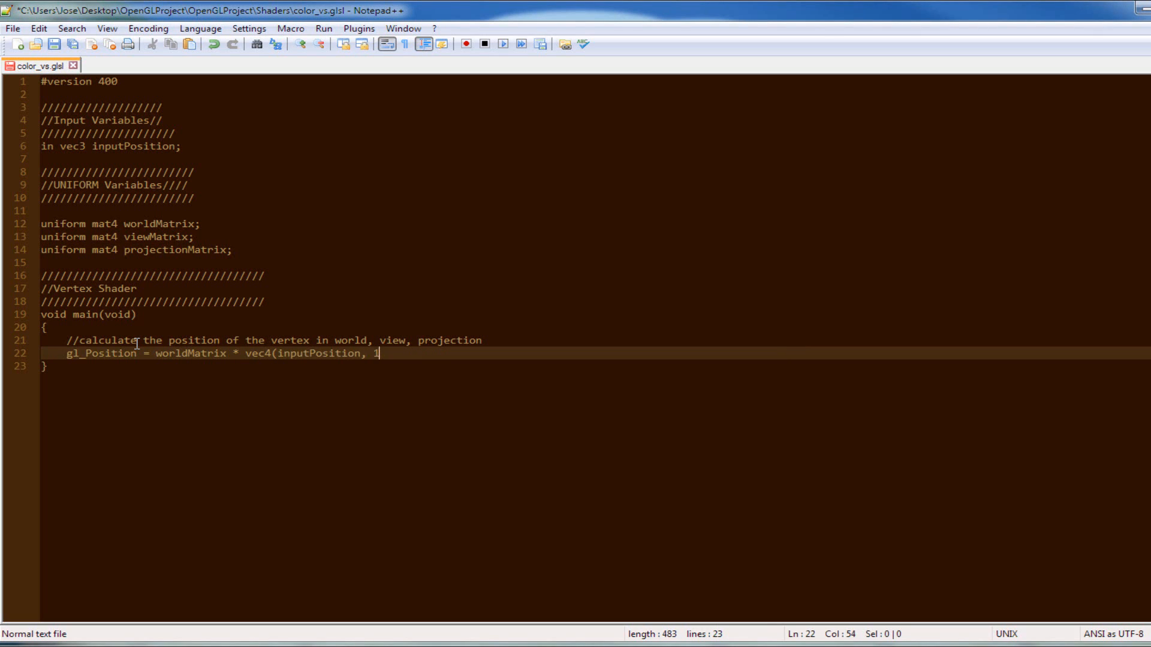
pyautogui.write('.0);')
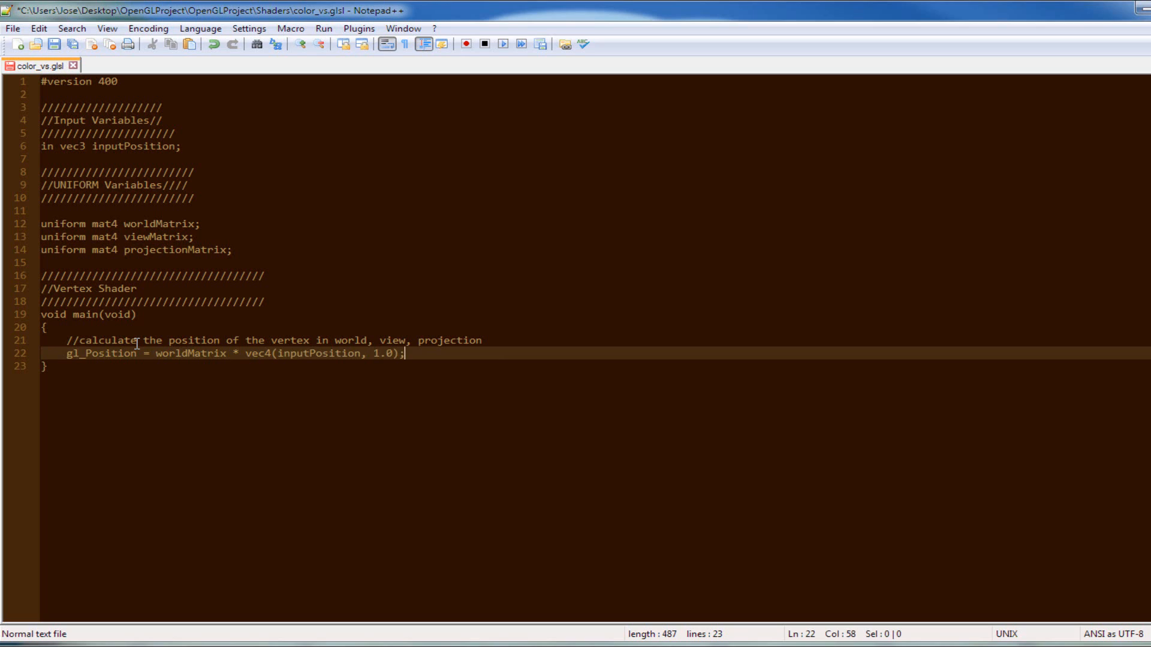
pyautogui.click(395, 352)
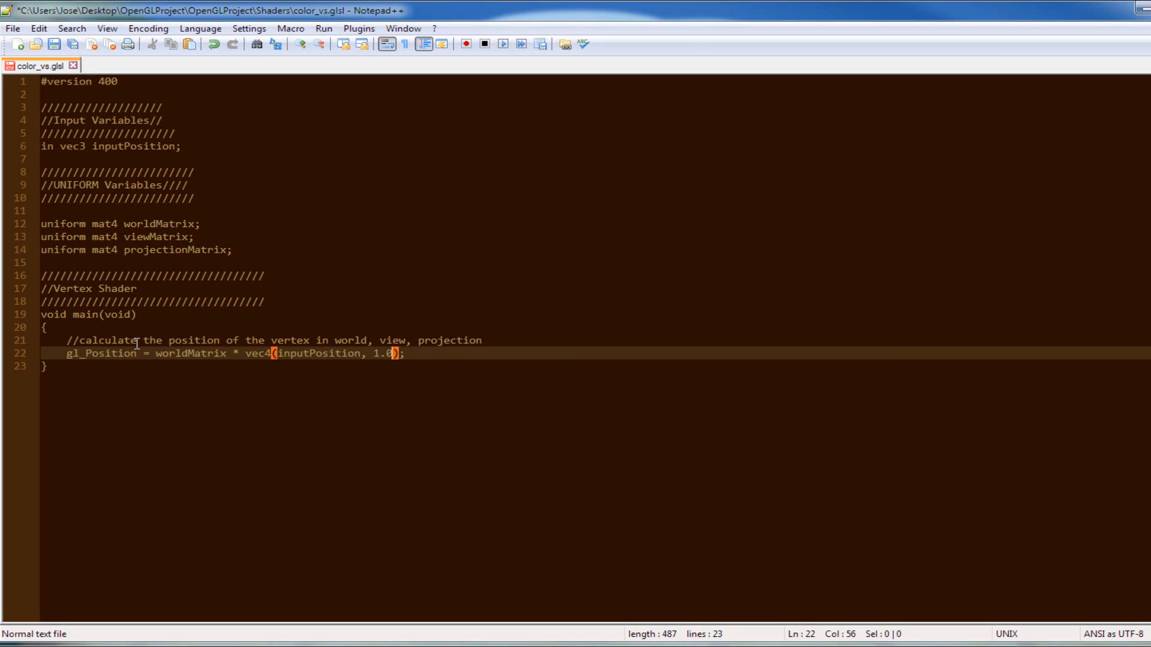
pyautogui.write('f')
pyautogui.write('gl_Posit')
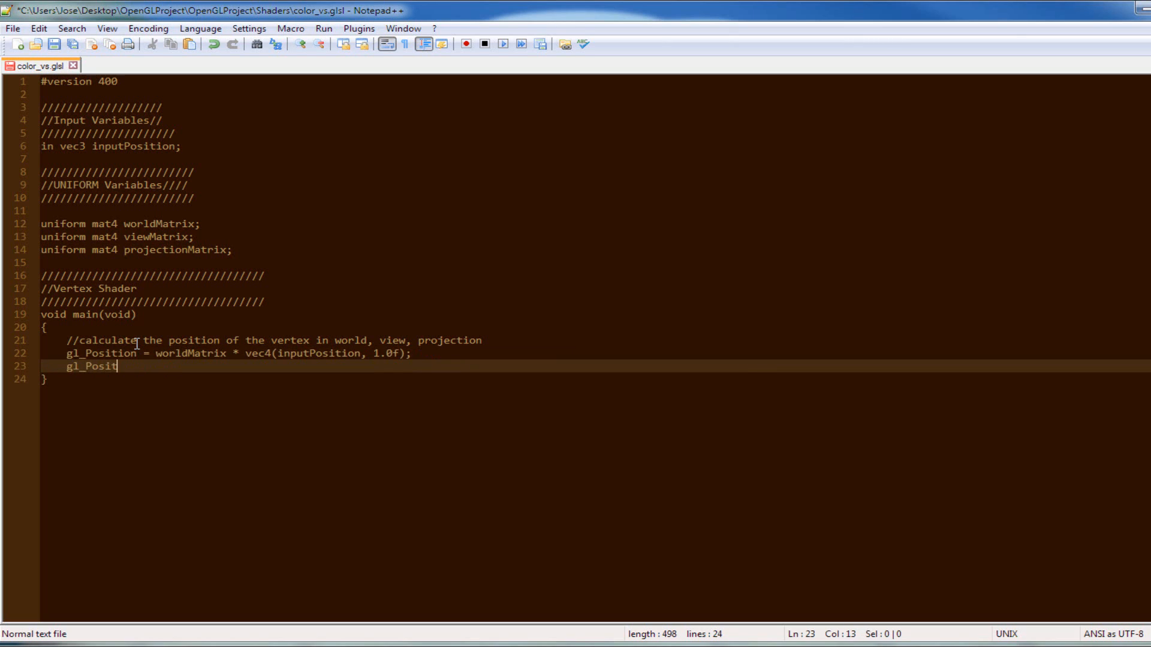
# Add the viewMatrix and projectionMatrix multiplications of gl_Position on the next two lines.
pyautogui.write('ion =')
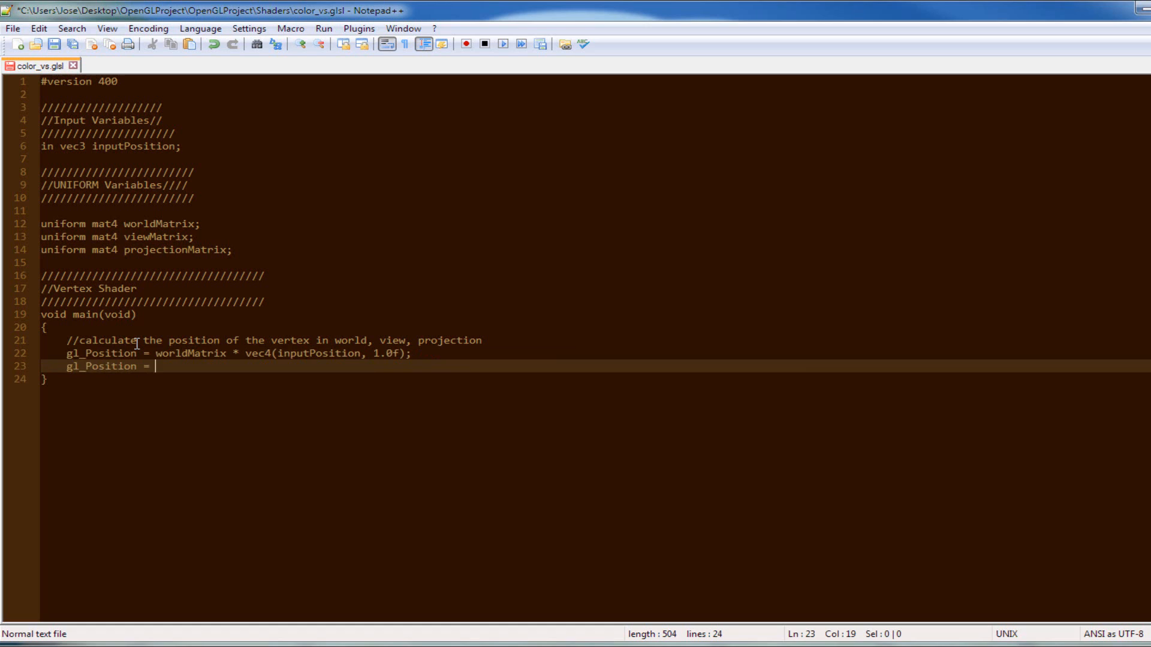
pyautogui.write('viewMatrix')
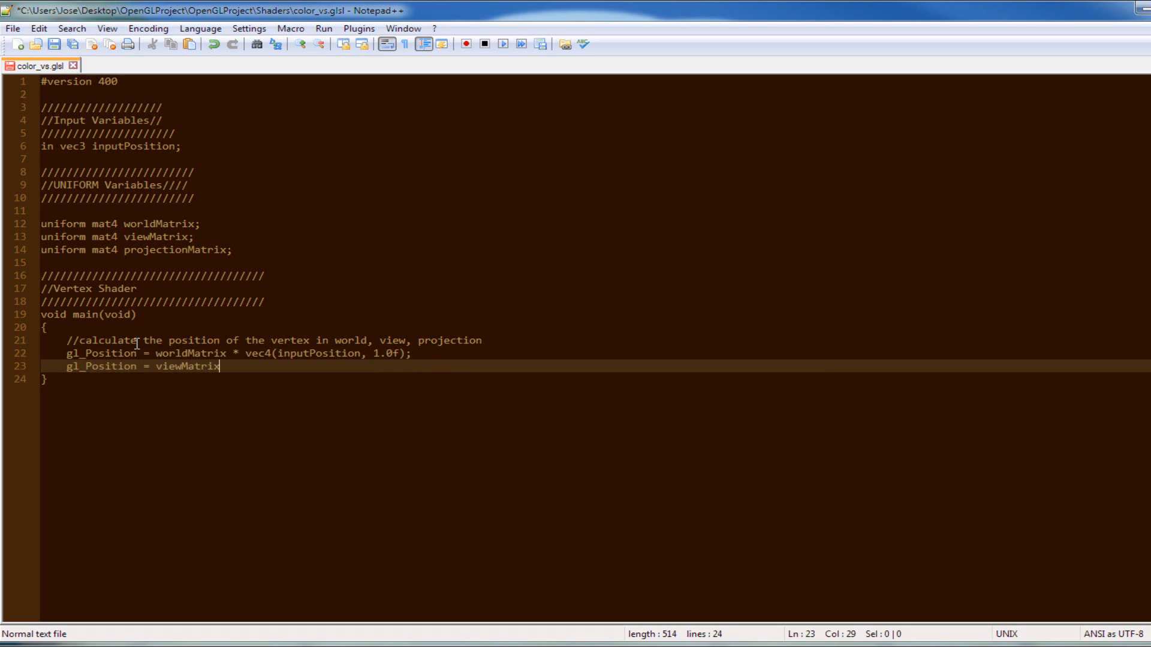
pyautogui.write('*')
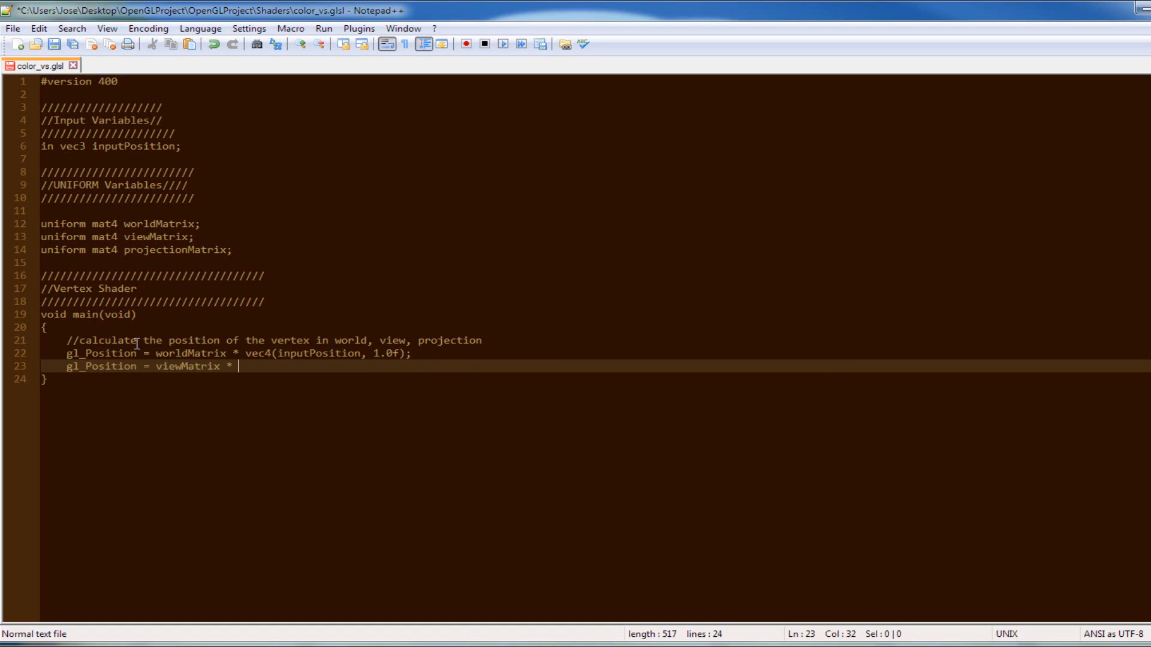
pyautogui.write('gl_p')
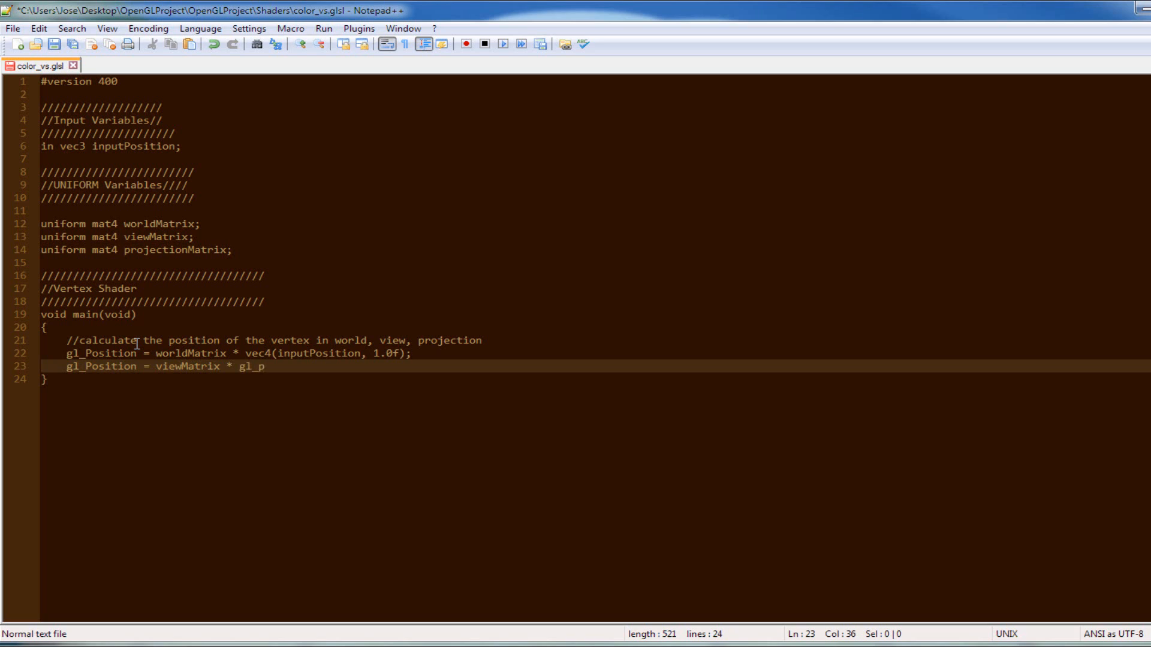
pyautogui.write('osition;')
pyautogui.write('gl')
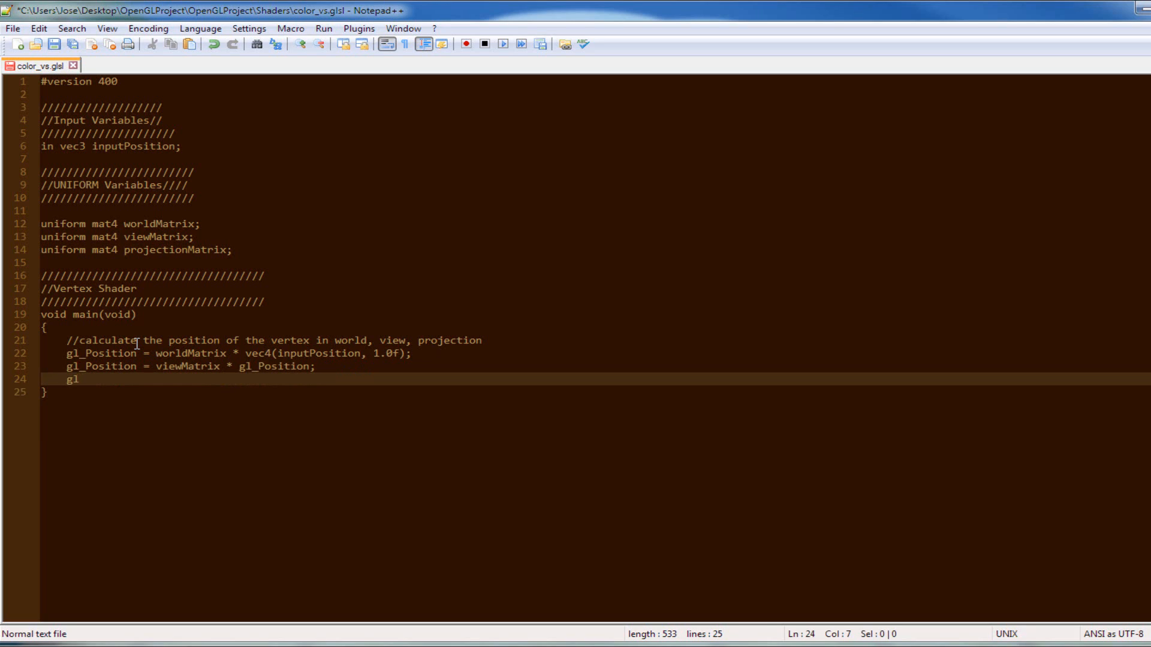
pyautogui.write('_Position = pr')
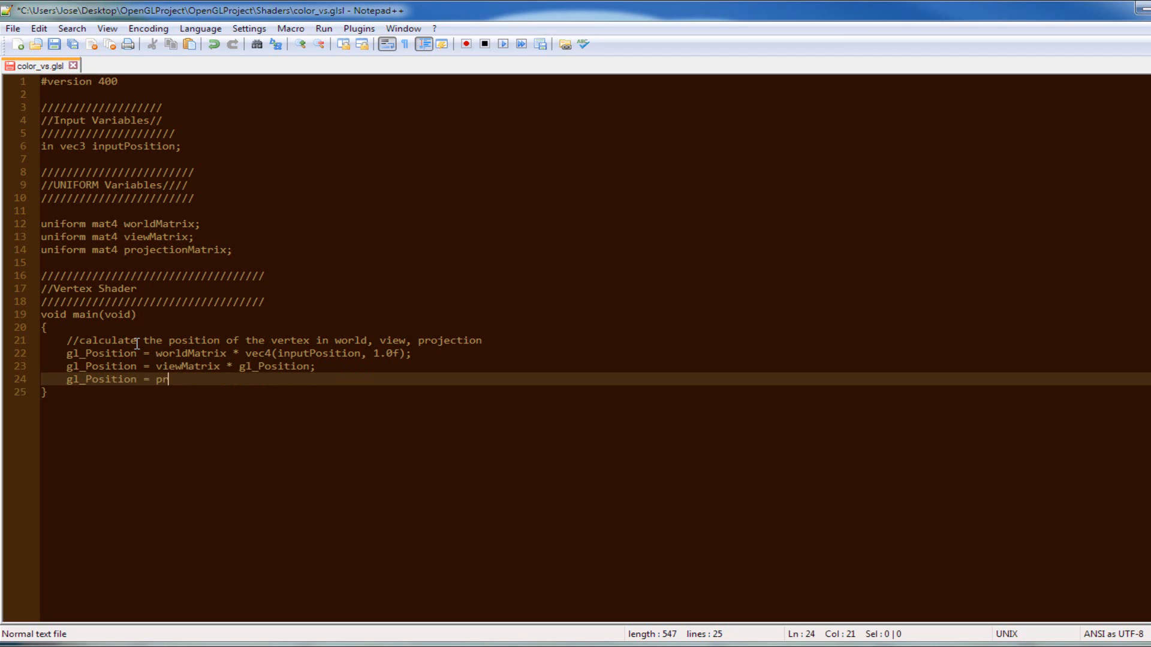
pyautogui.write('o')
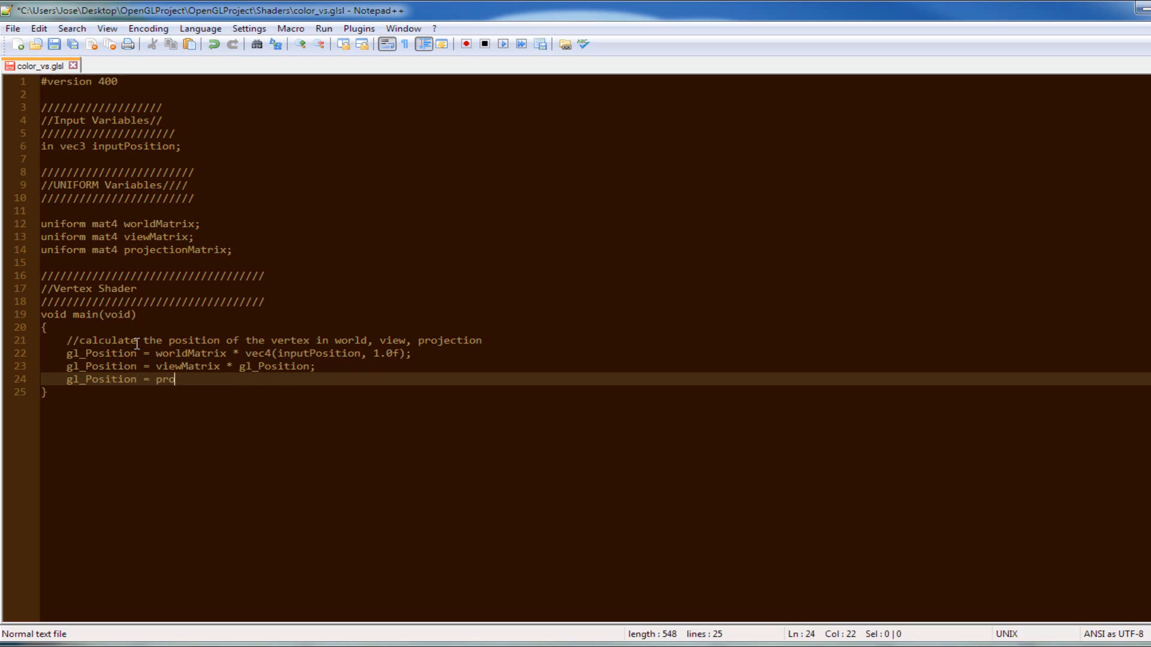
pyautogui.write('jectionMatrix * gl_Pos')
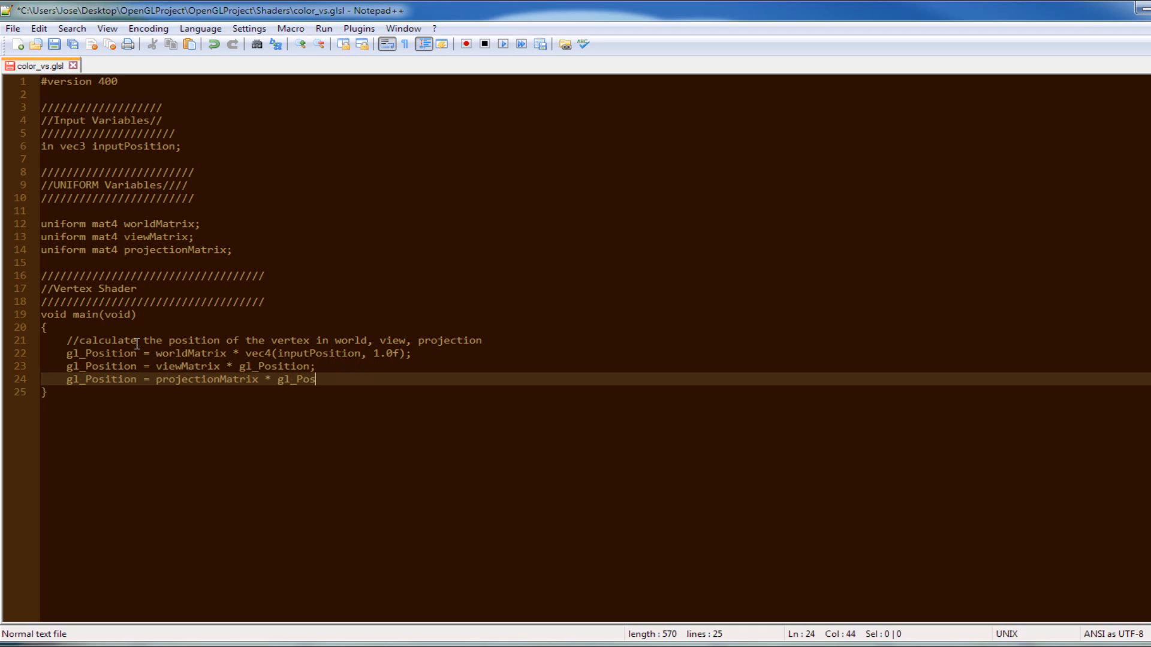
pyautogui.write('ition;')
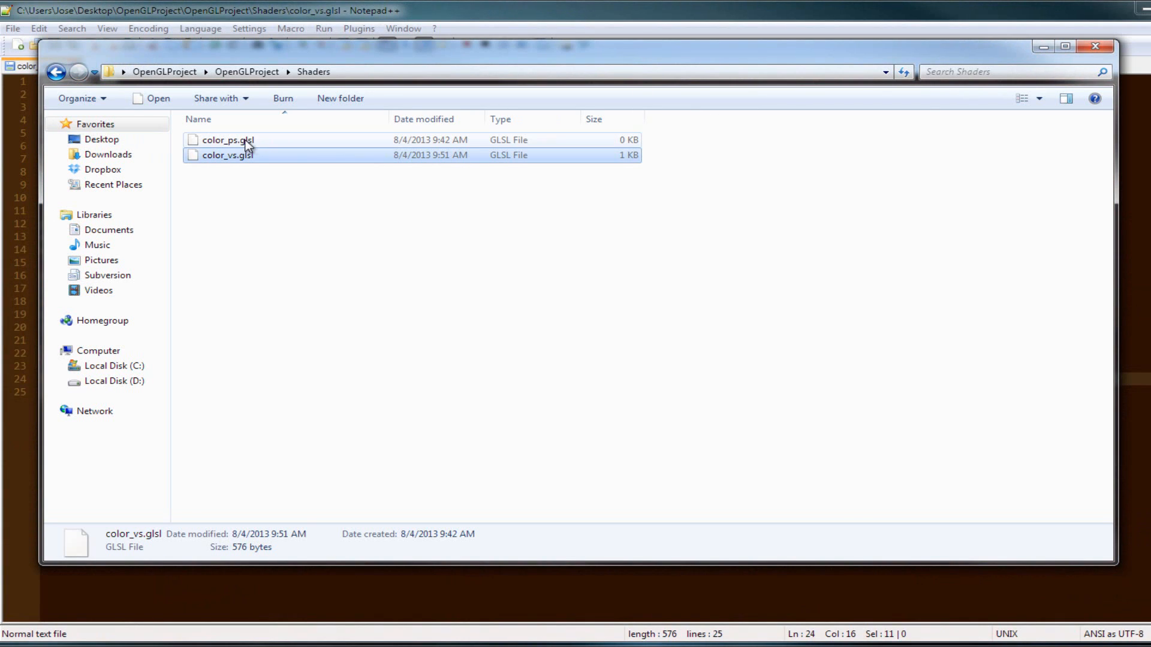
# Open color_ps.glsl from the Shaders folder in Notepad++.
pyautogui.doubleClick(227, 140)
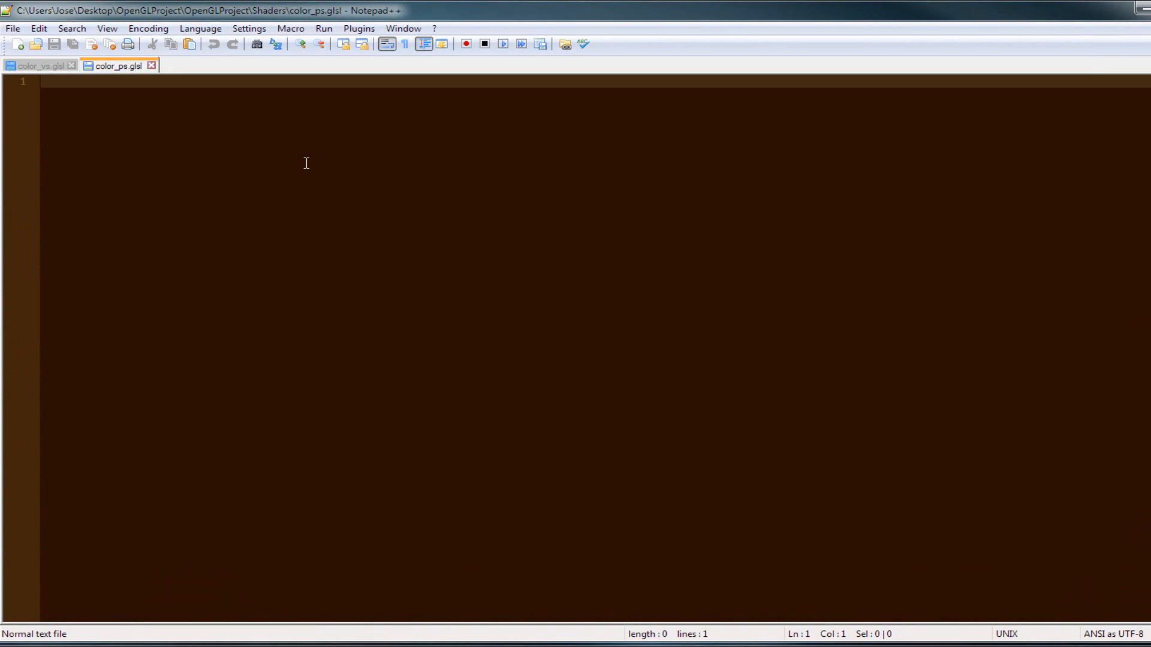
pyautogui.moveTo(196, 194)
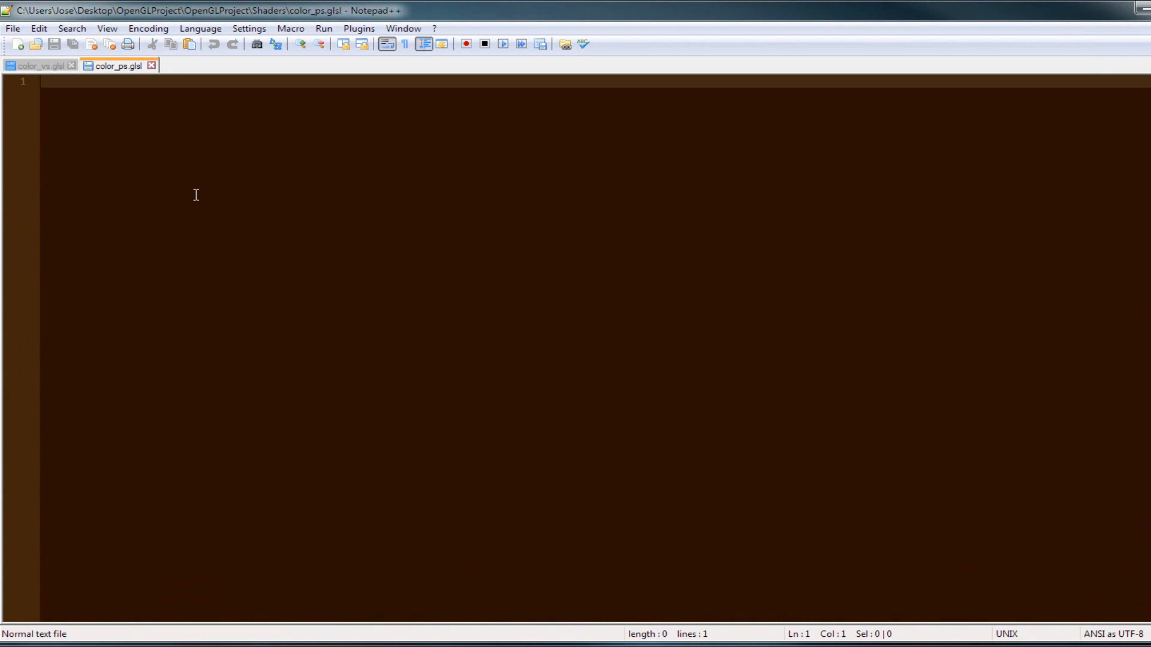
# Write #version 400, an Output Variables banner and the out vec4 outputColor declaration.
pyautogui.write('#ver')
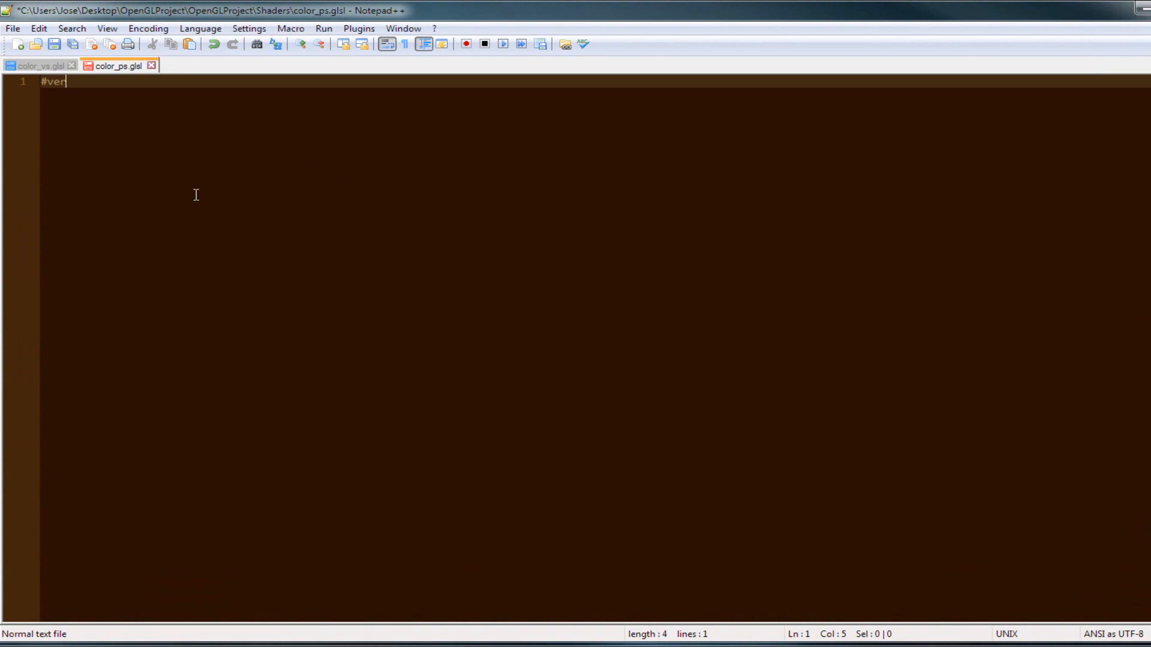
pyautogui.write('sion 400')
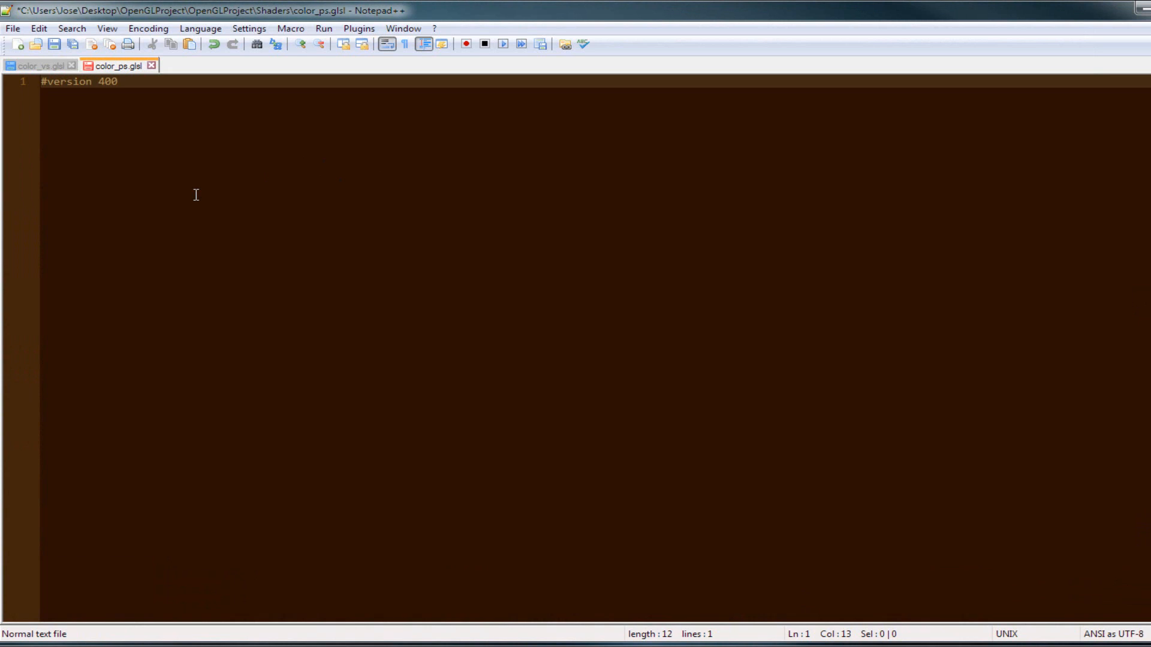
pyautogui.press('Enter')
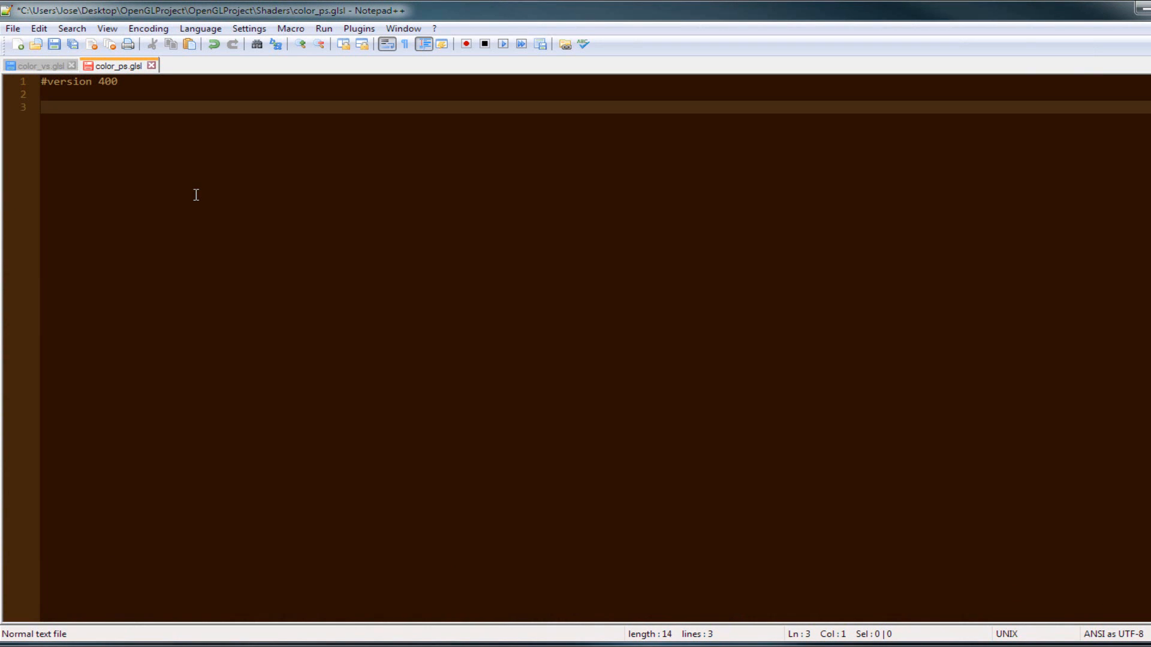
pyautogui.write('///////////////////////')
pyautogui.write('//Out')
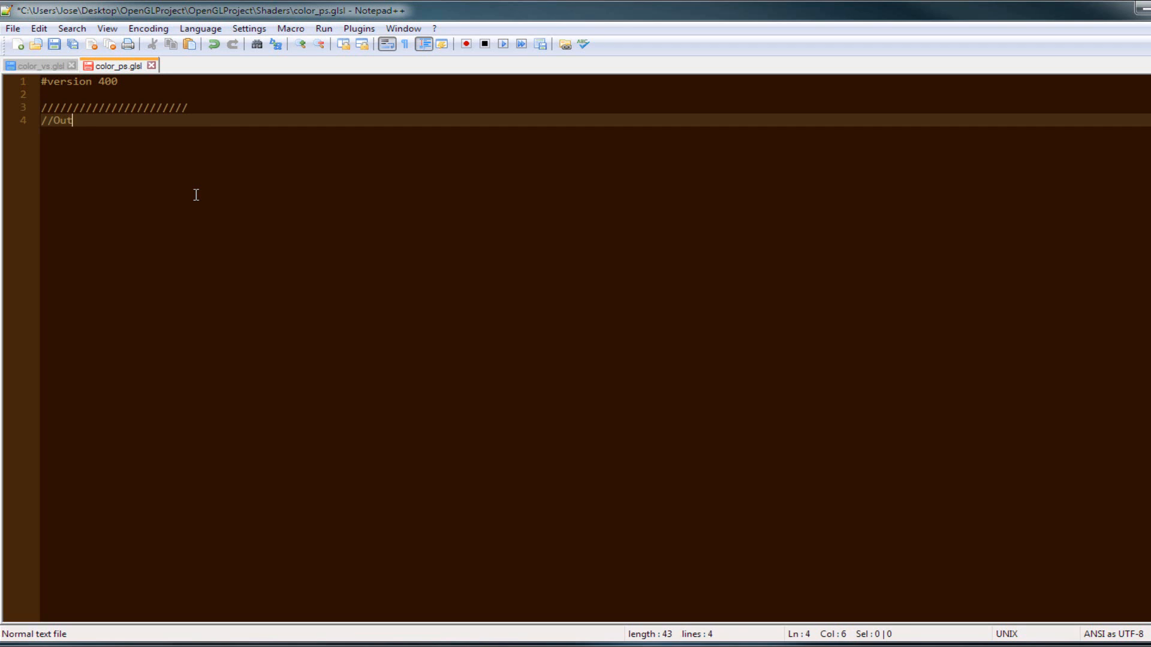
pyautogui.write('put Var')
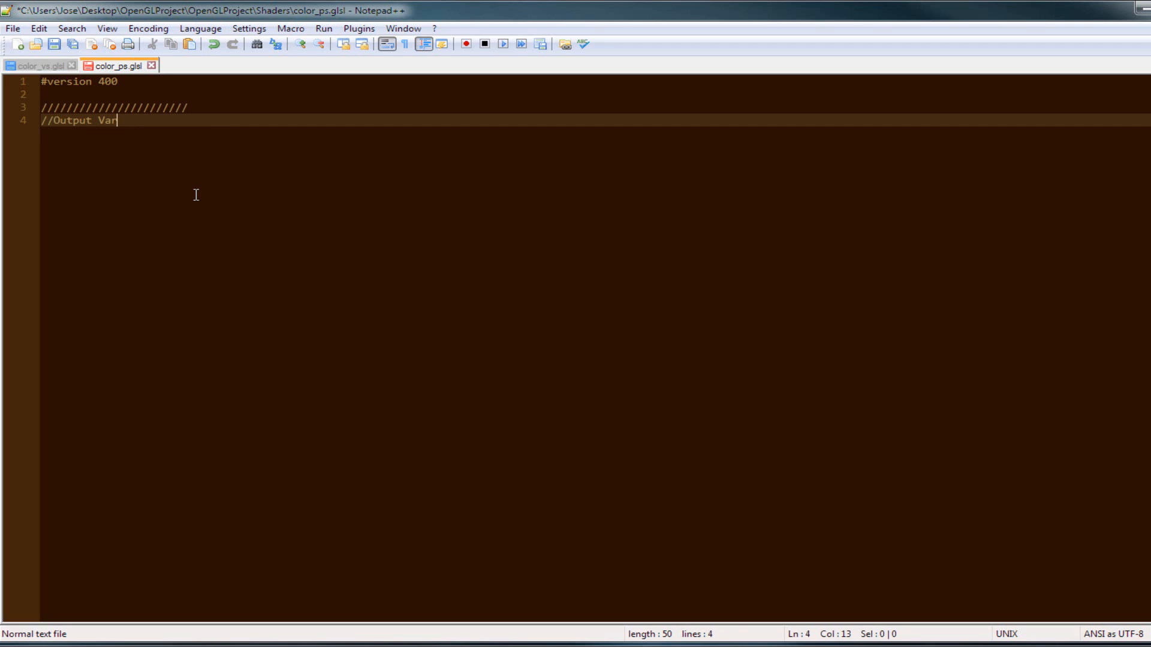
pyautogui.write('iables')
pyautogui.write('///////////////////////')
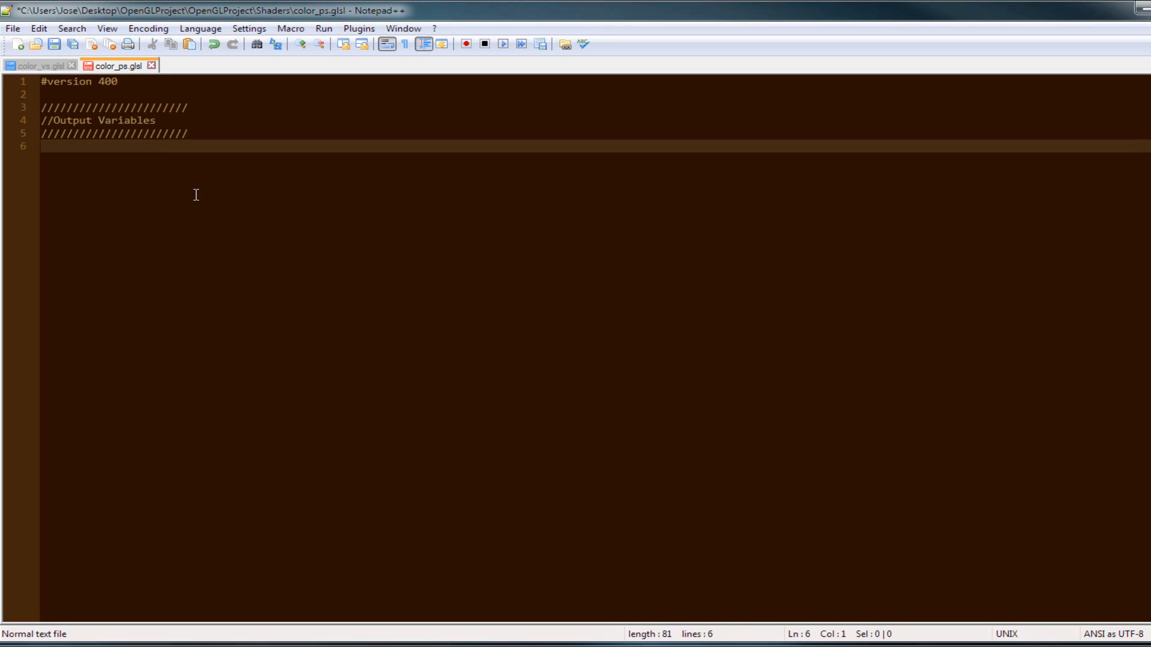
pyautogui.write('out vec4 out')
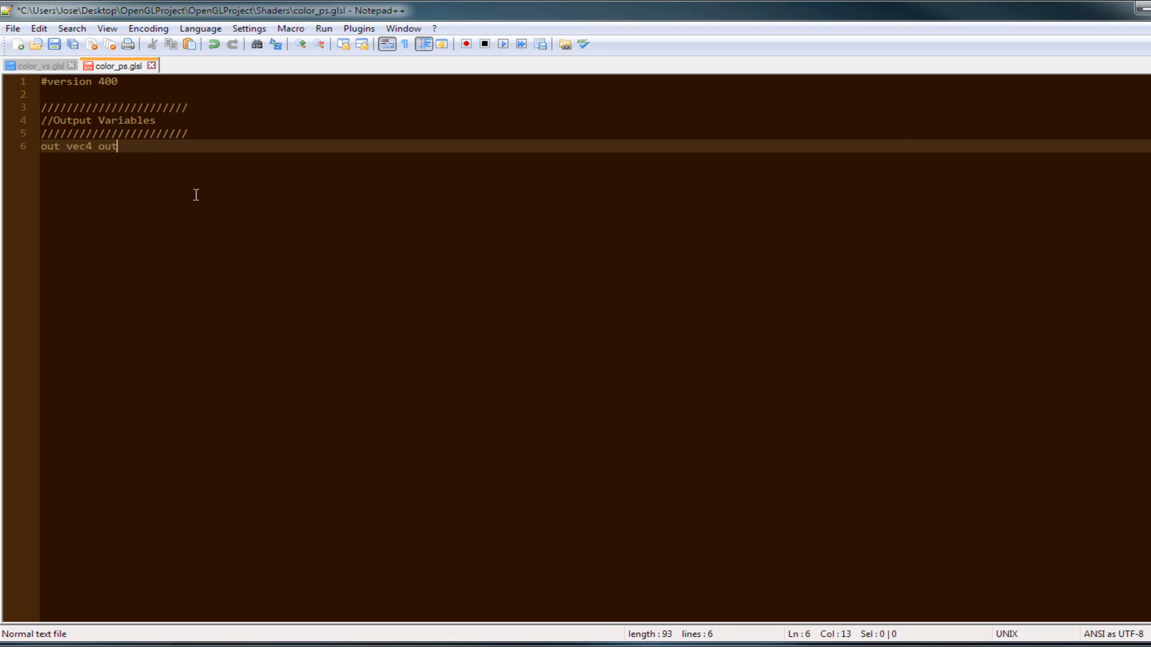
pyautogui.write('putColor')
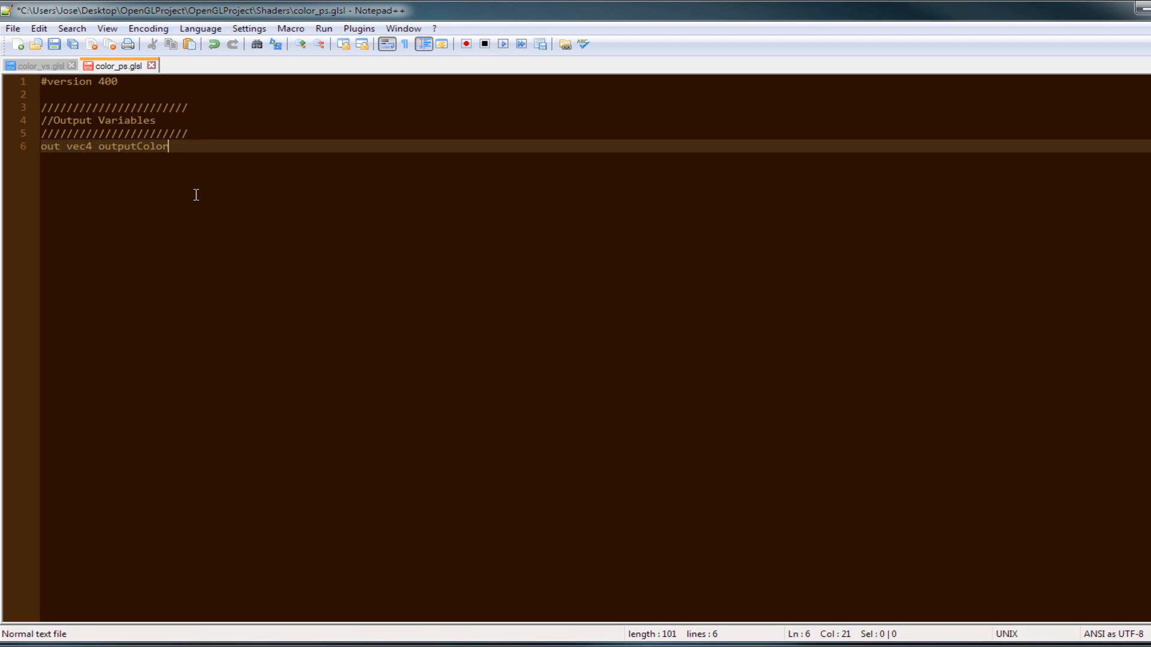
pyautogui.write(';')
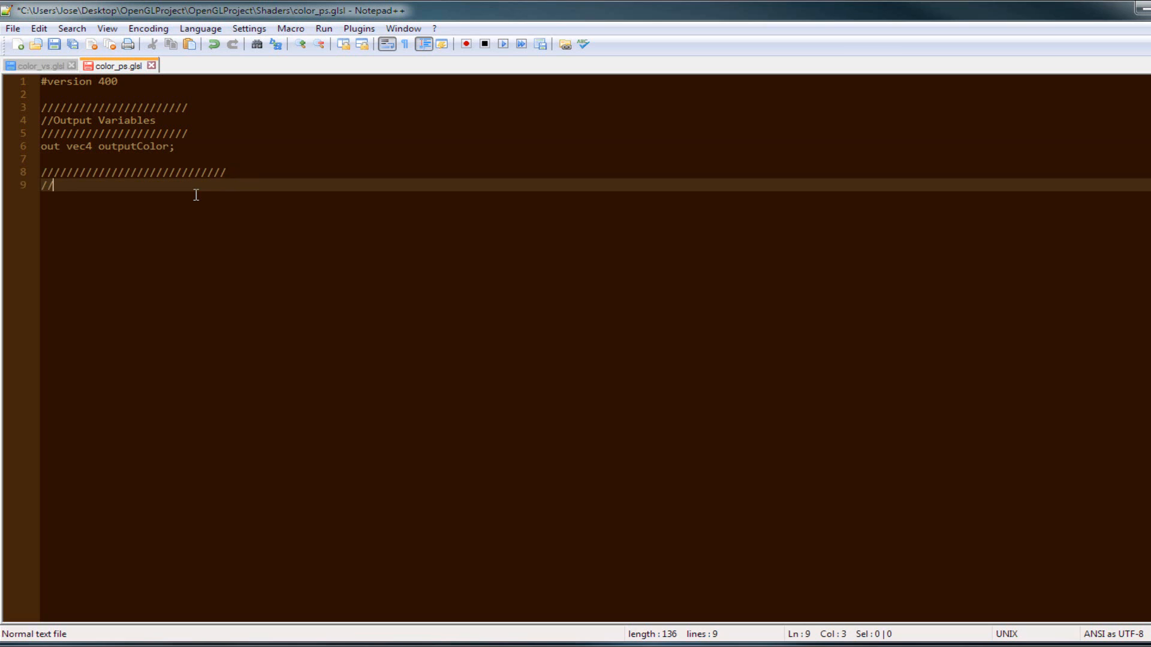
# Start the Pixel Shader comment banner with its line of slashes.
pyautogui.write('Pixle')
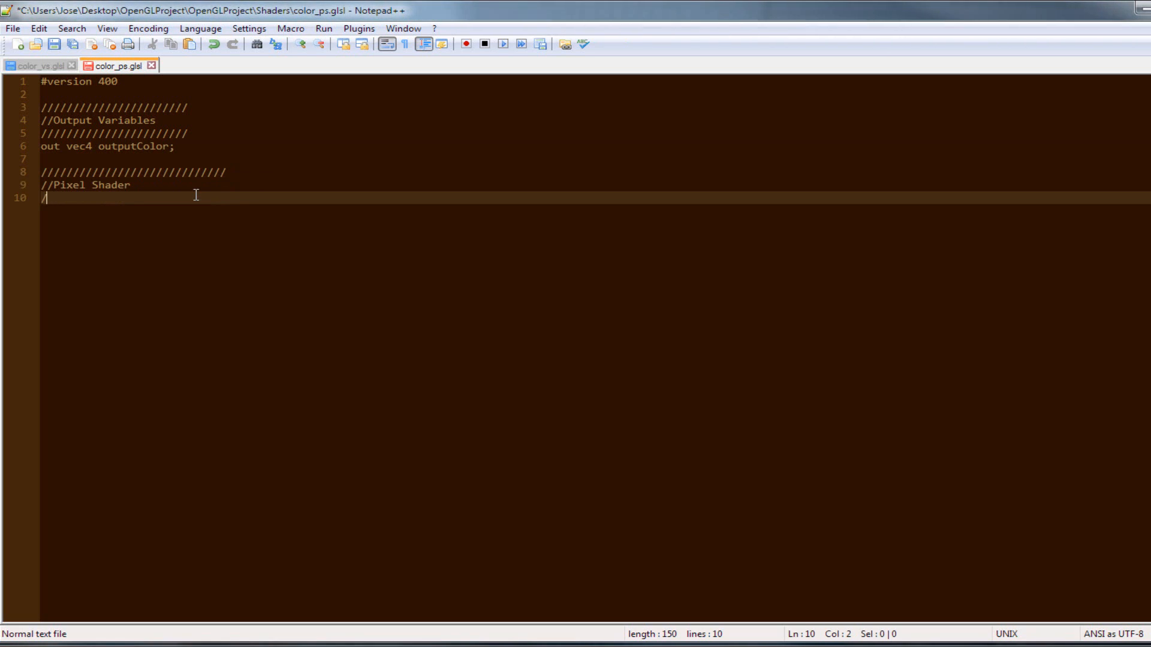
pyautogui.write('////////////////////////////')
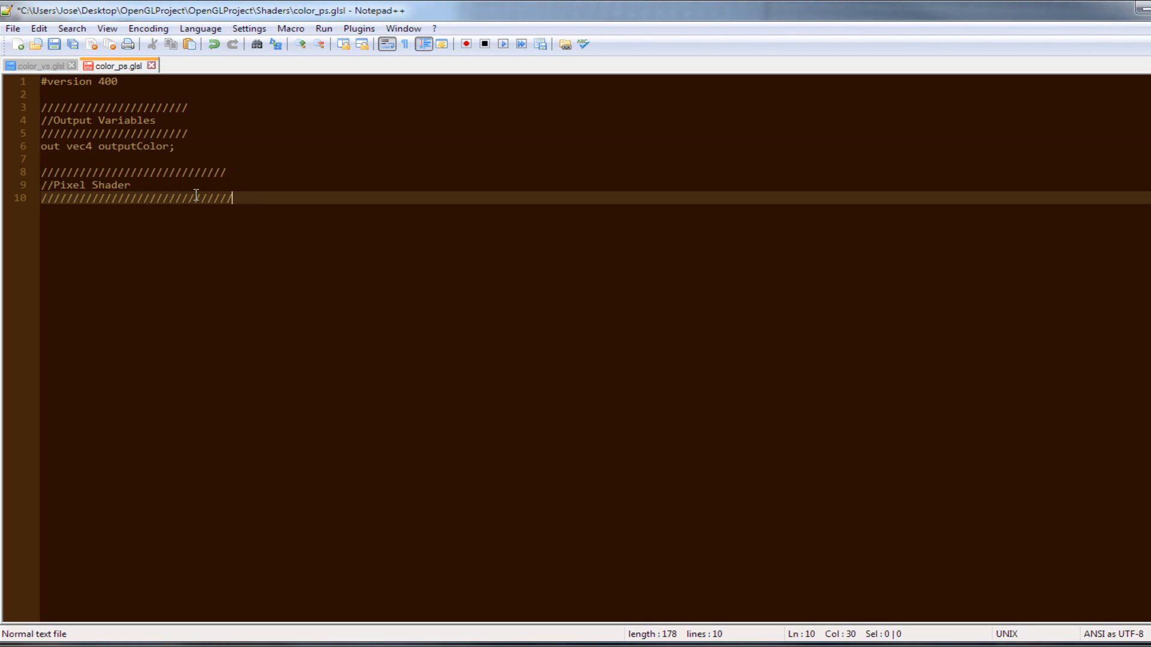
# Write void main(void) setting outputColor = vec4(1.0f, 1.0f, 1.0f, 1.0f) for opaque white.
pyautogui.write('v')
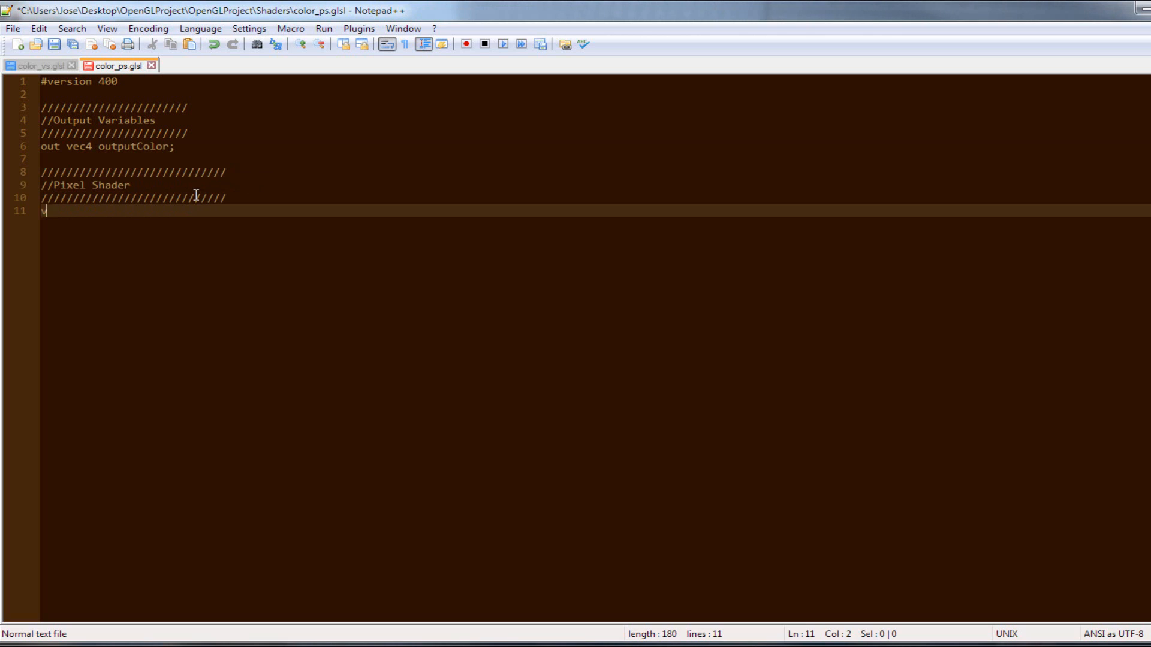
pyautogui.write('oid main(void')
pyautogui.write('{')
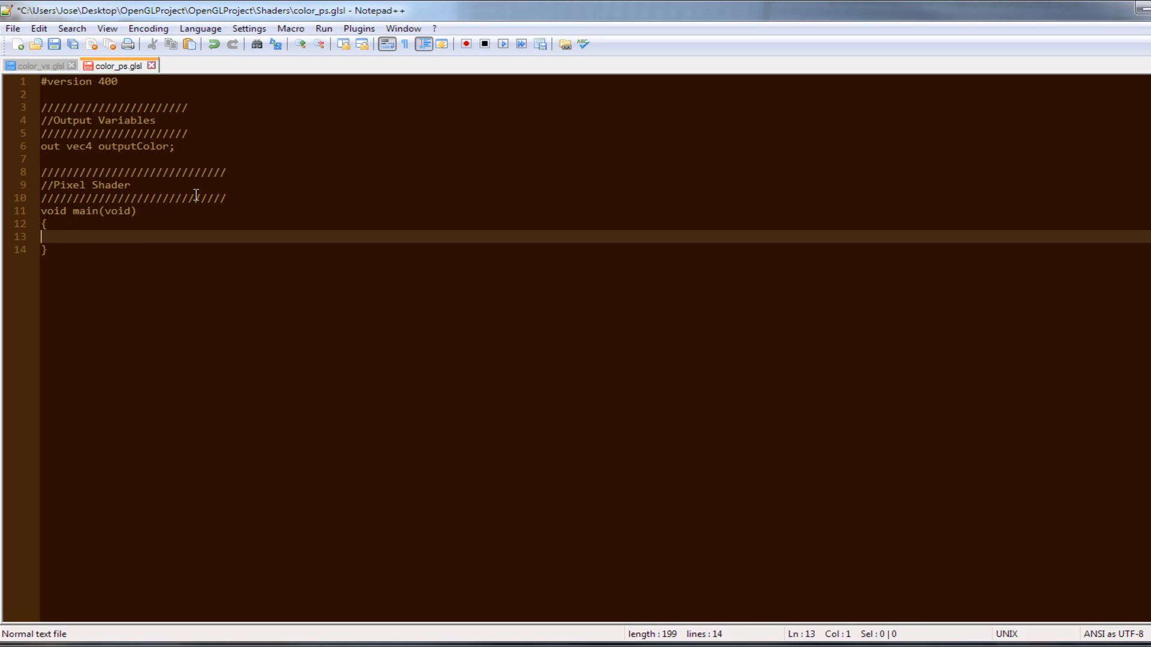
pyautogui.write('output')
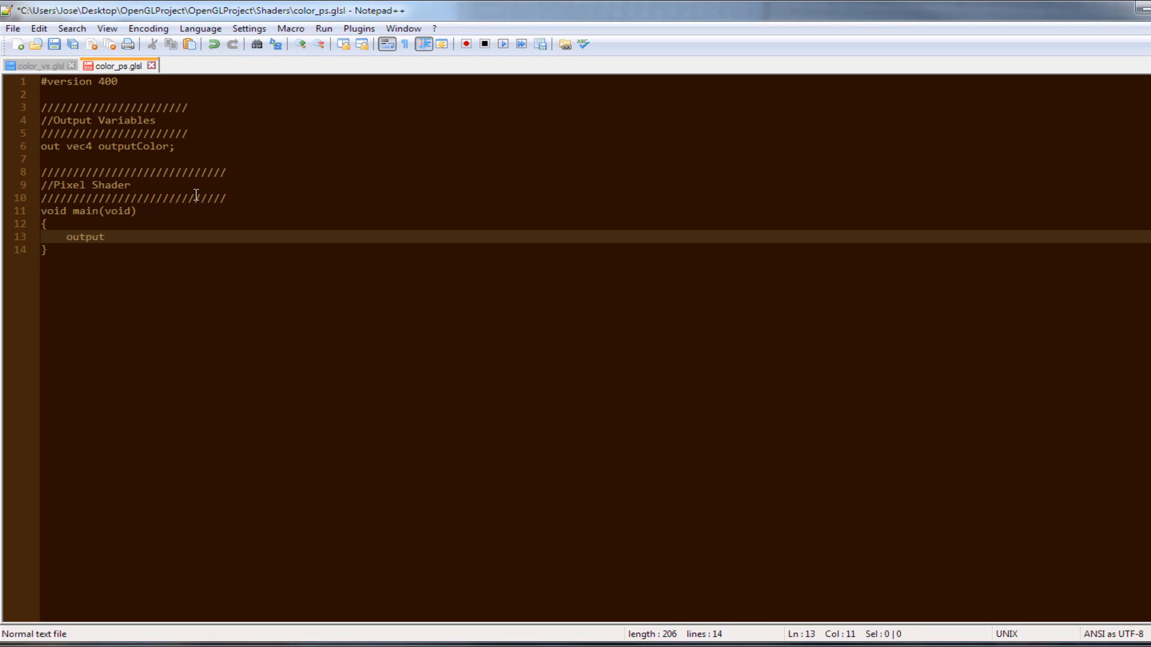
pyautogui.write('Color =')
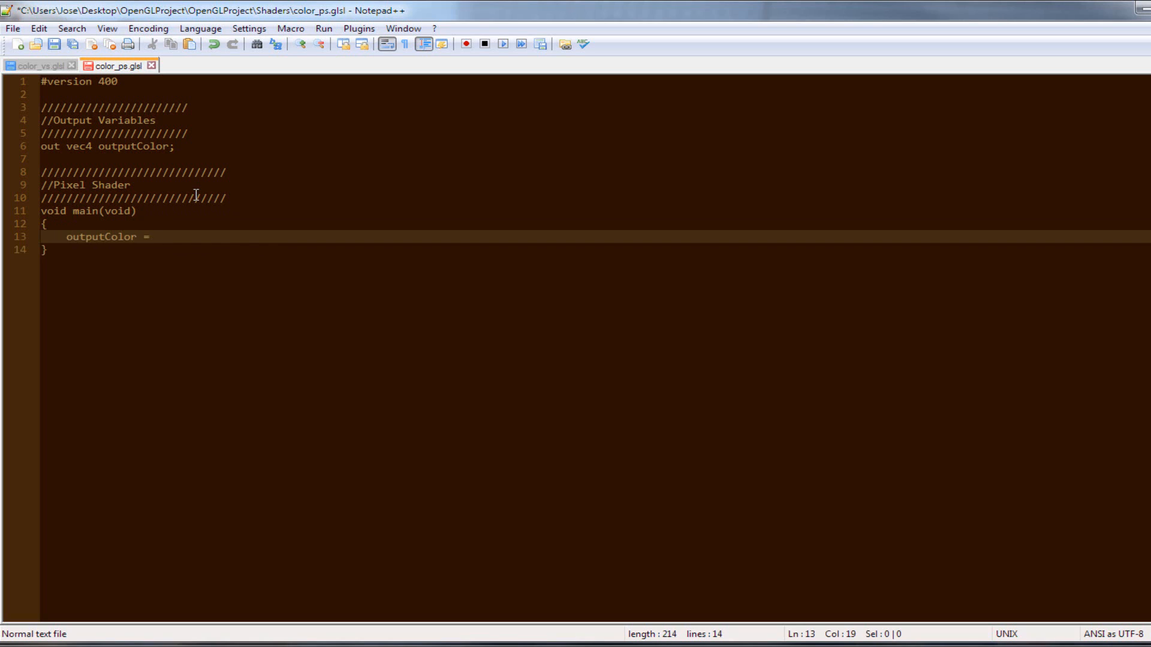
pyautogui.write('vec4')
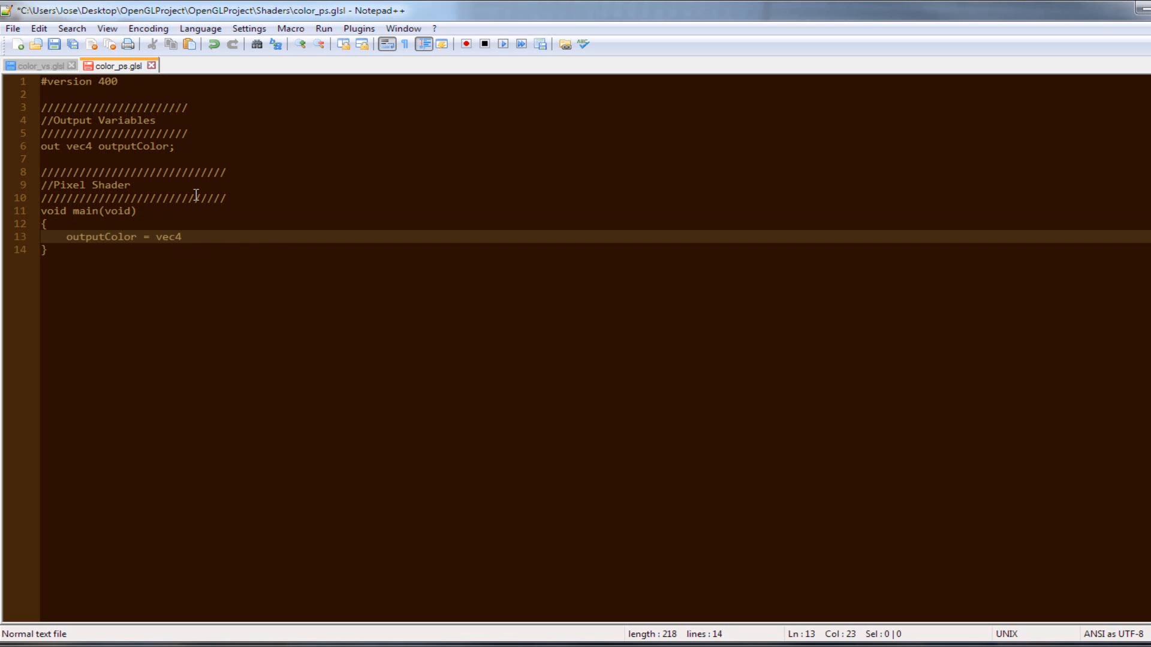
pyautogui.write('(1.0f, 1.0f, 1.0f, 1.')
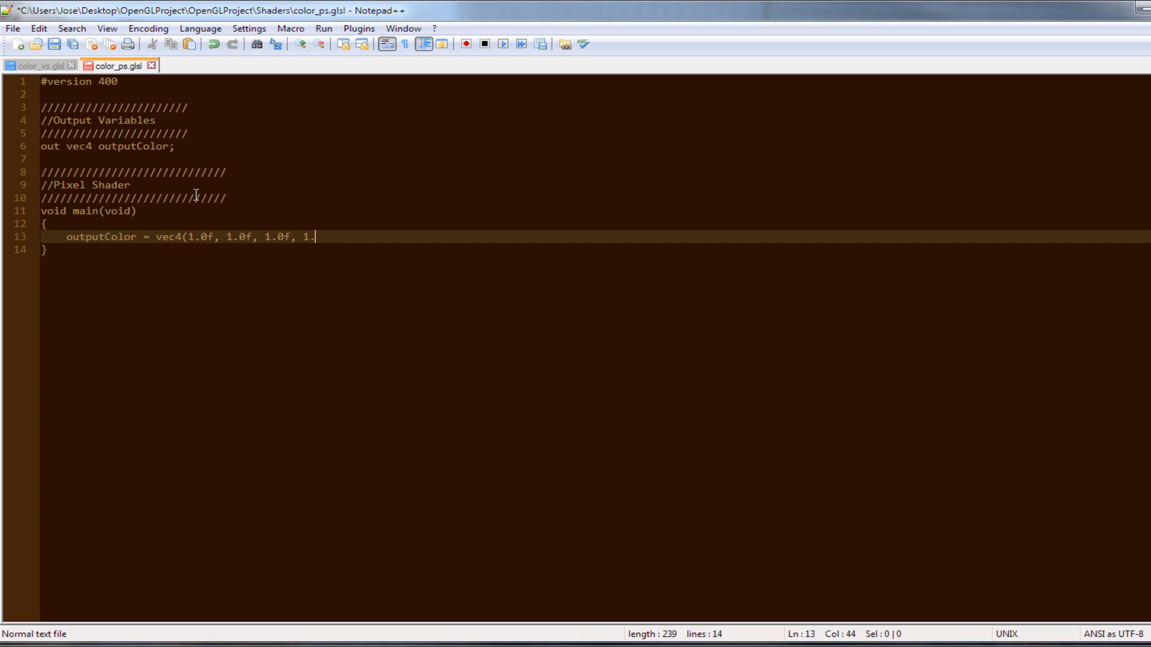
pyautogui.write('0f);')
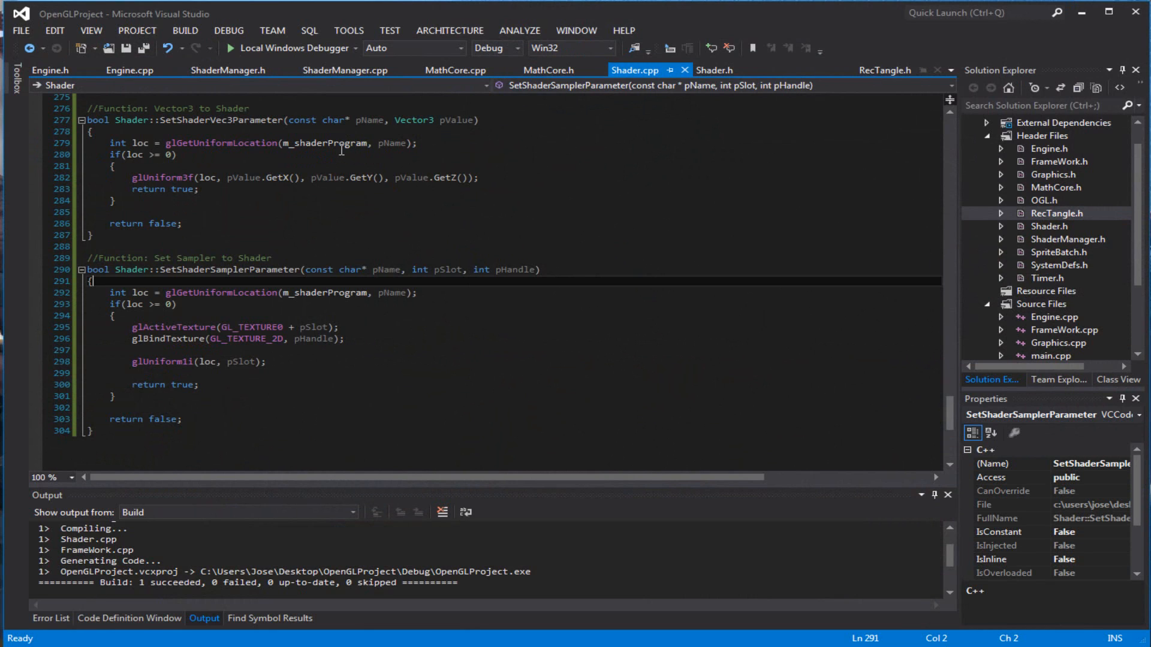
# Run the project with the Local Windows Debugger, stop it, and bring up Engine.cpp's Run function.
pyautogui.click(230, 48)
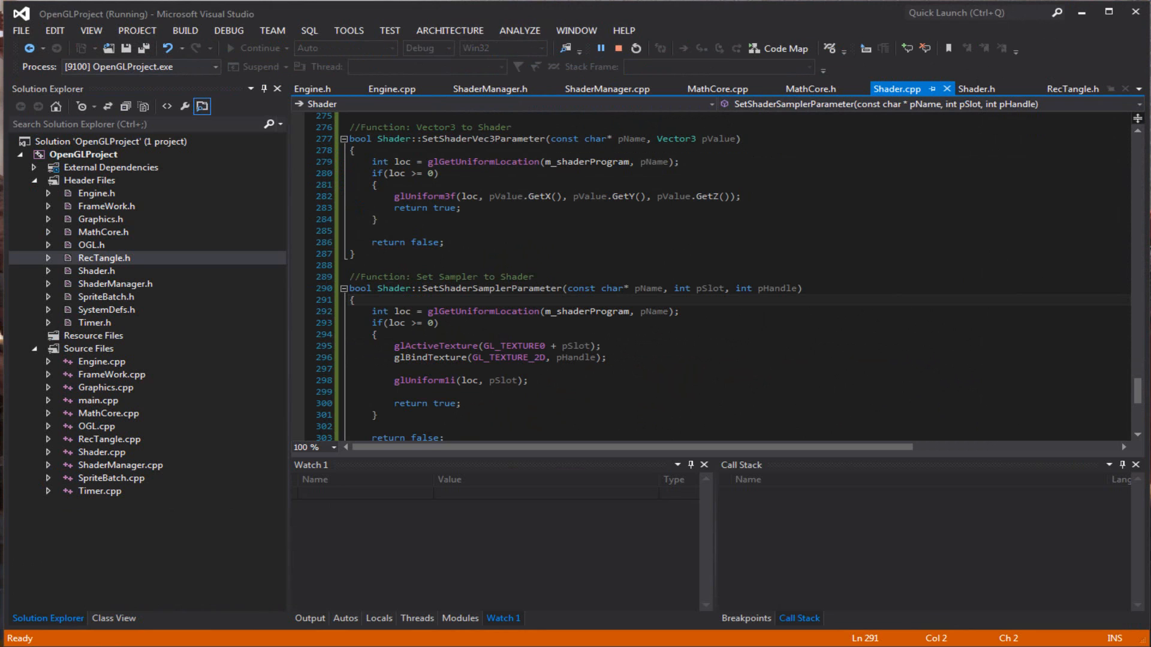
pyautogui.click(597, 47)
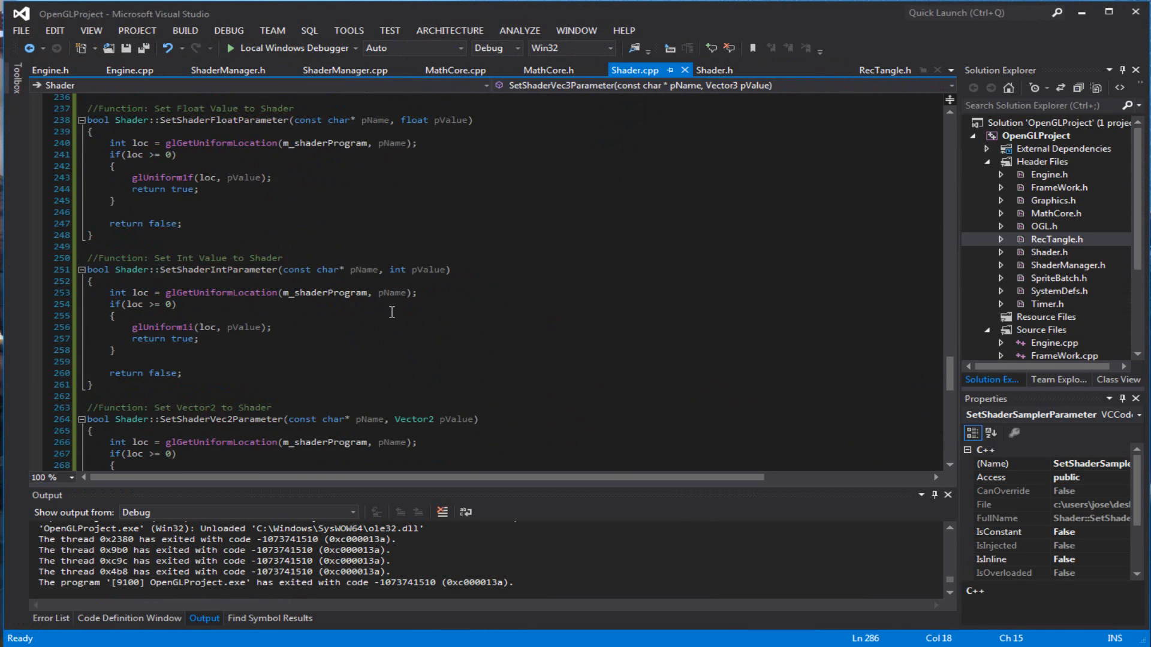
pyautogui.scroll(3)
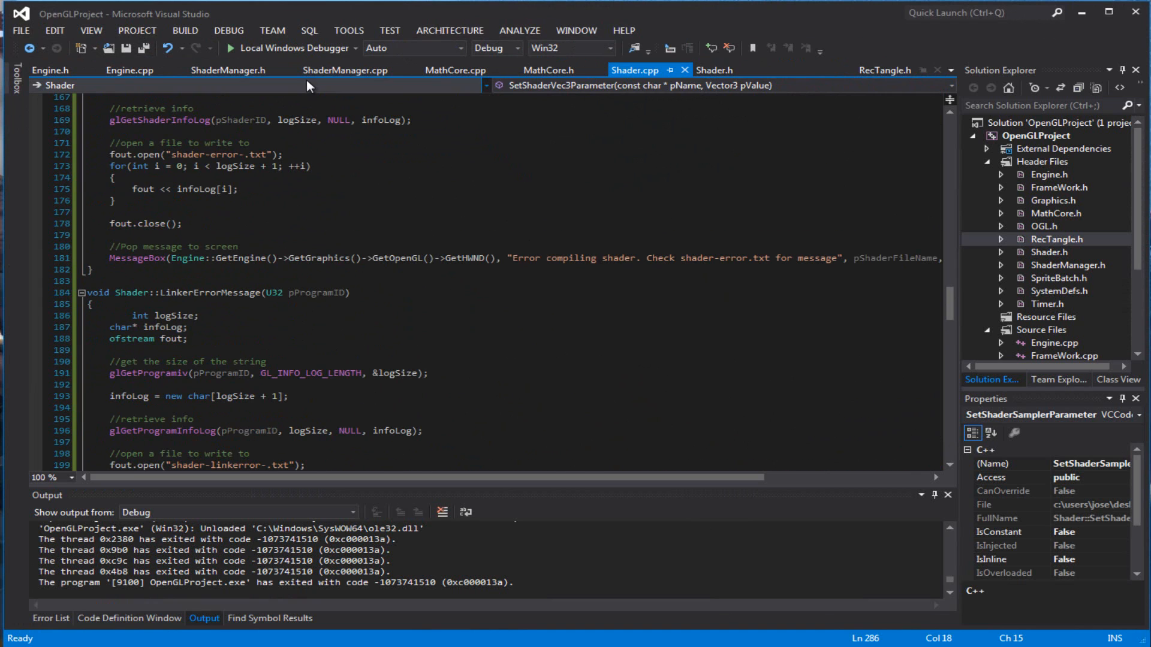
pyautogui.click(130, 70)
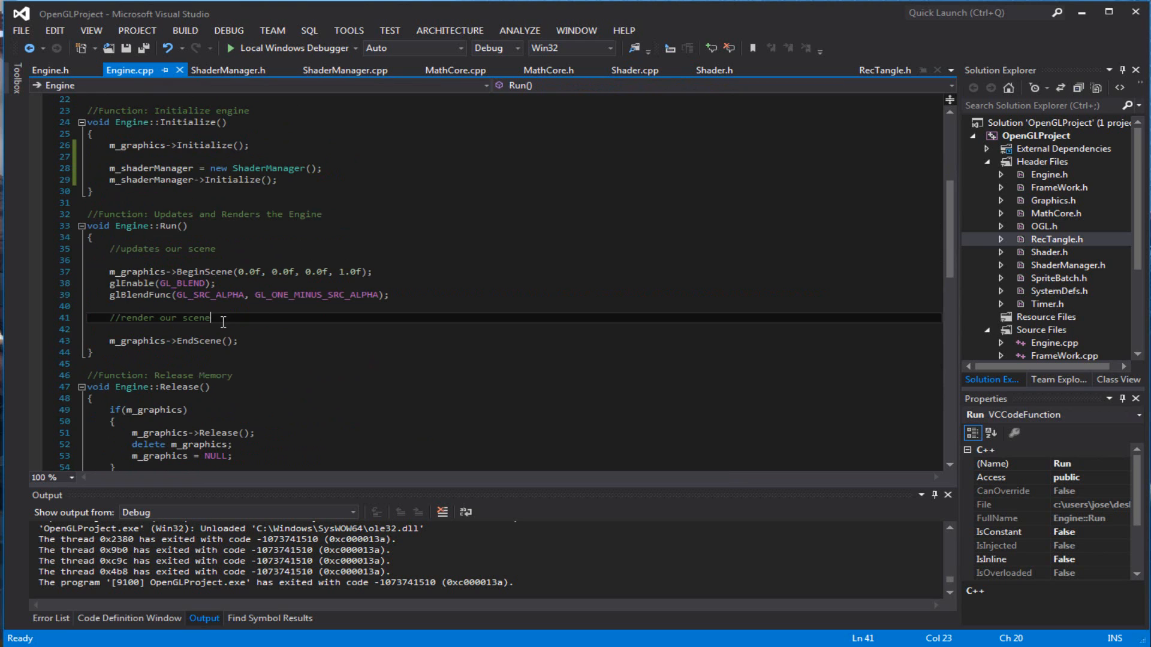
# Declare RecTangle rect(0.0f, 0.0f, 64.0f, 64.0f) under the render comment and begin an m_shaderManager call.
pyautogui.press('enter')
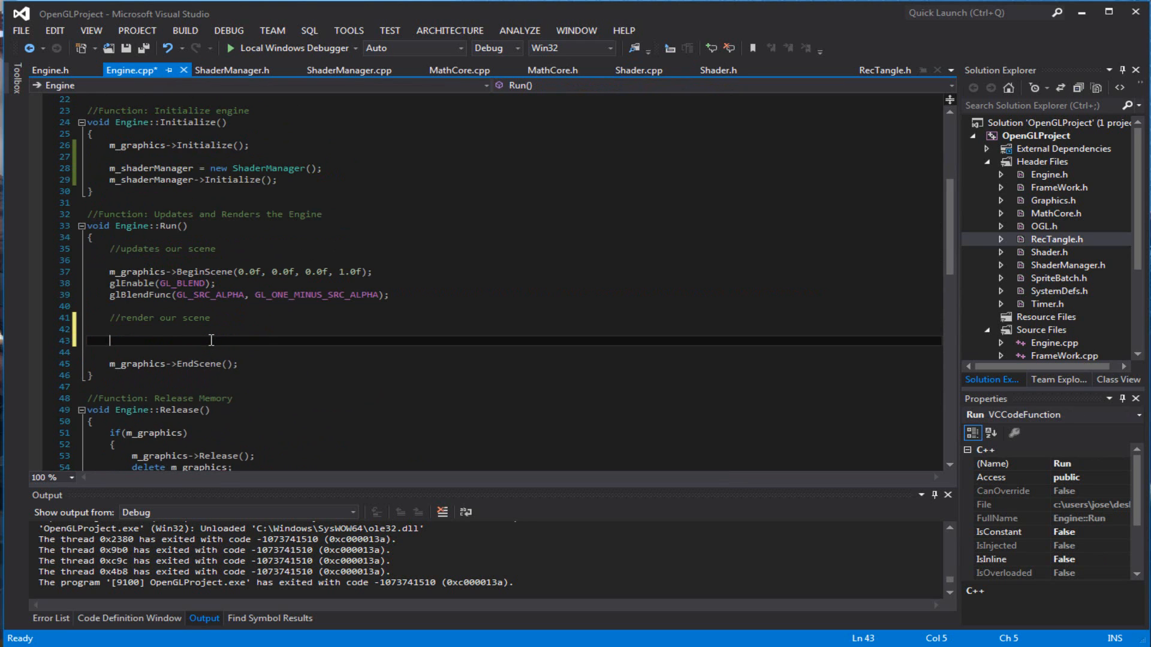
pyautogui.write('R')
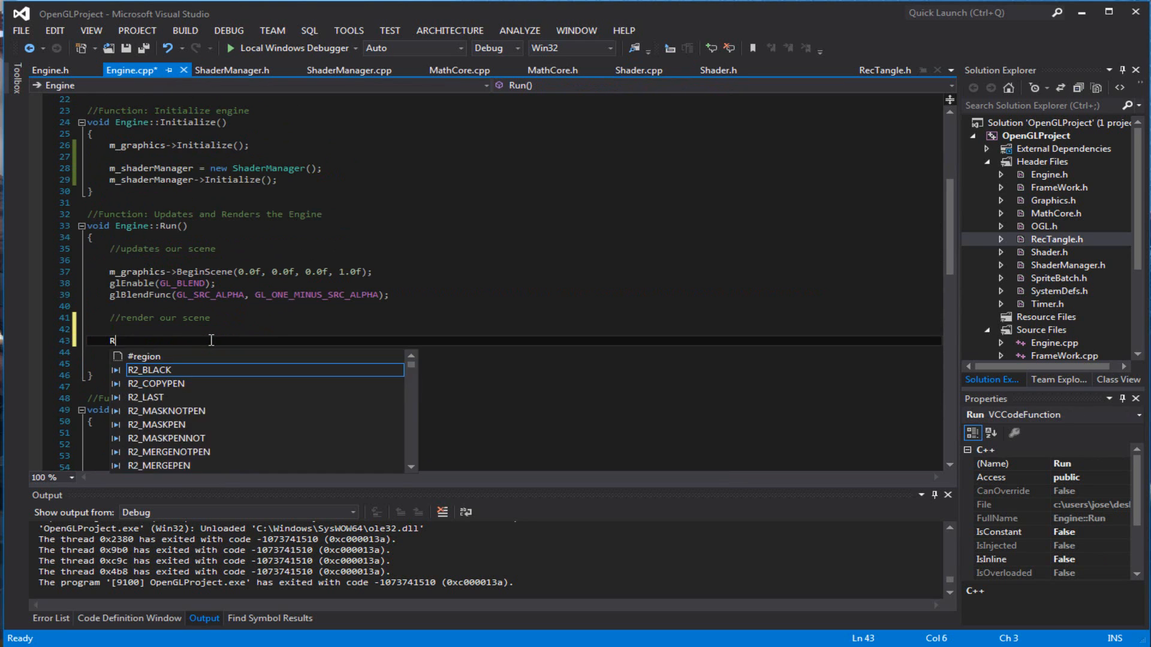
pyautogui.write('ecTangle')
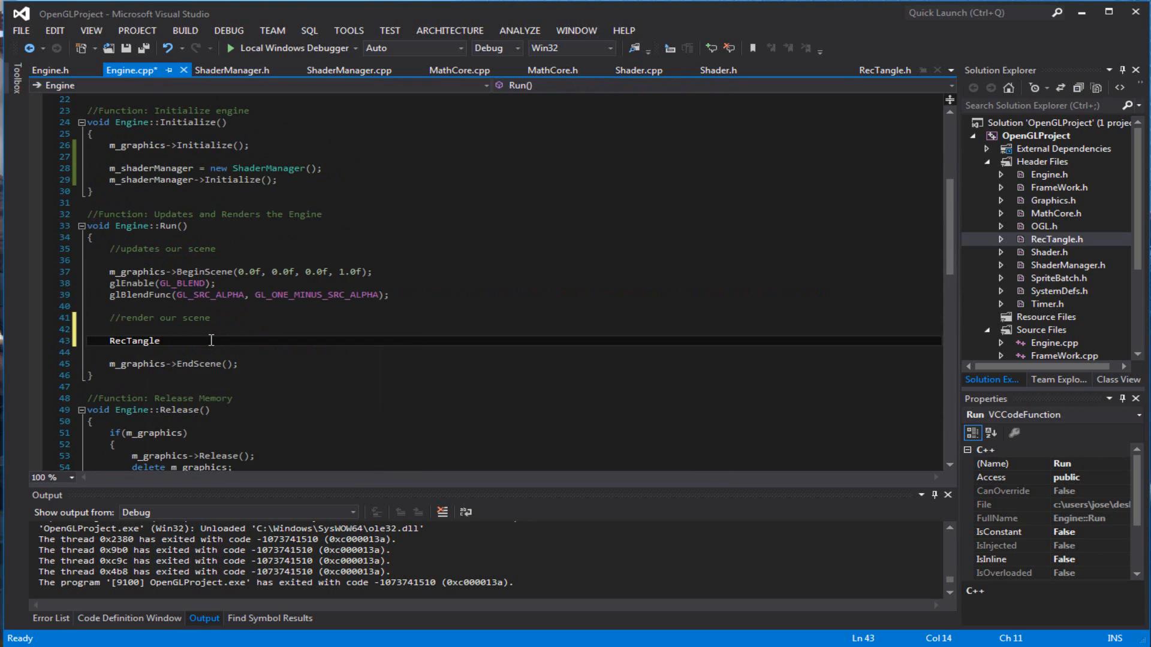
pyautogui.write('rect =')
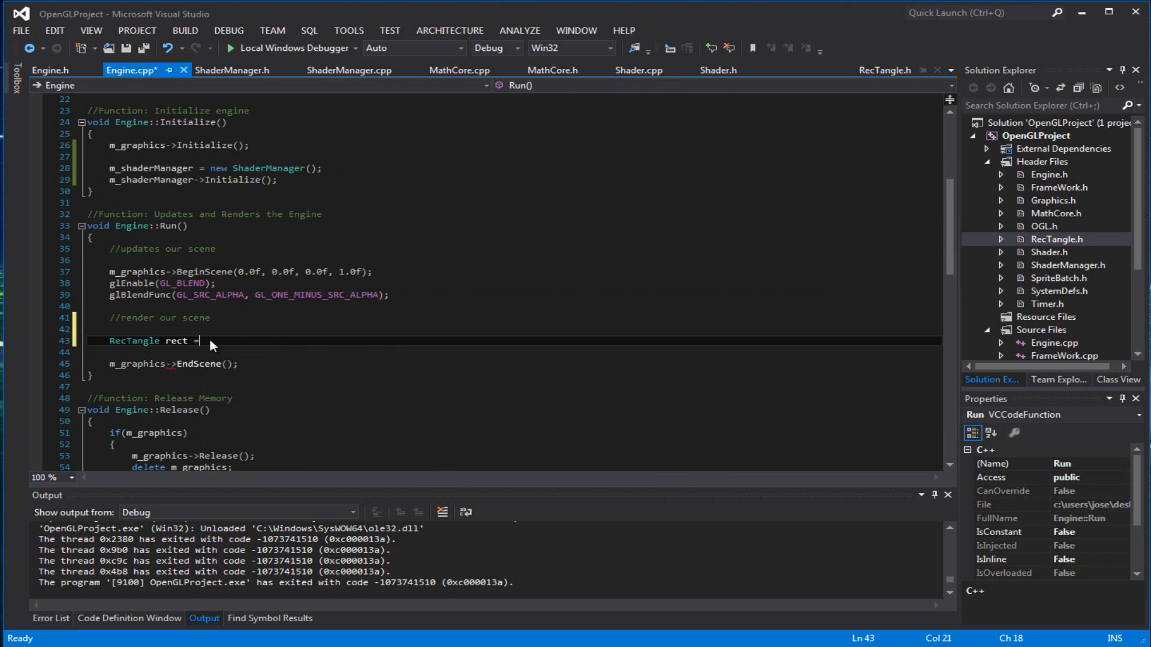
pyautogui.write('(')
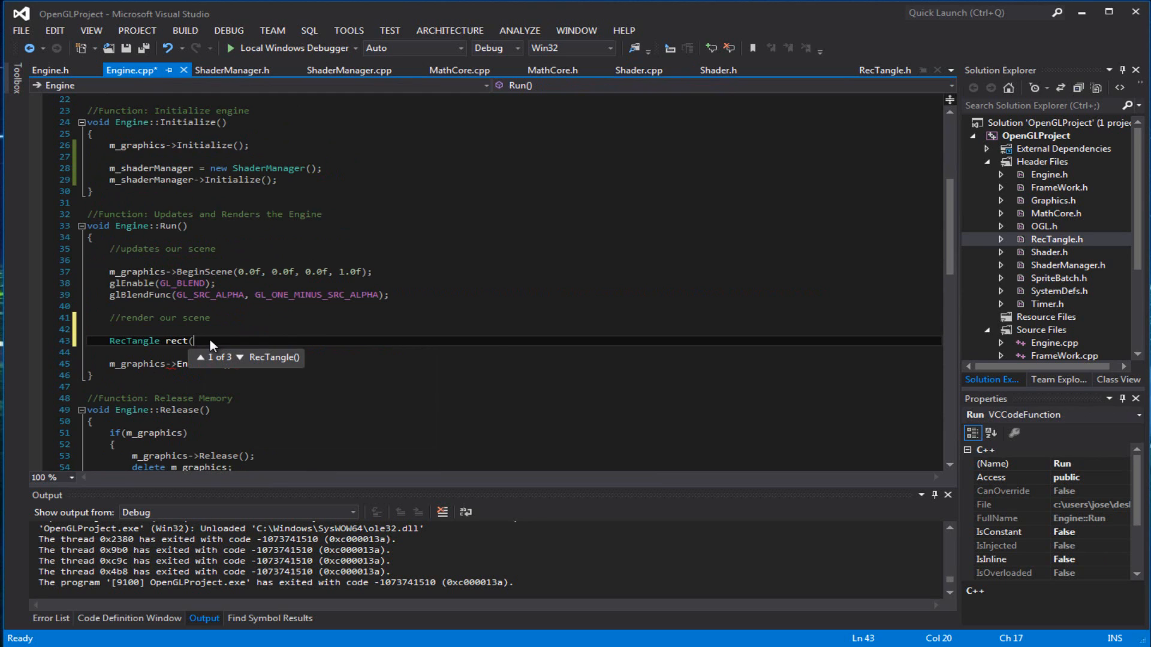
pyautogui.write('0.0f , 0.0f,')
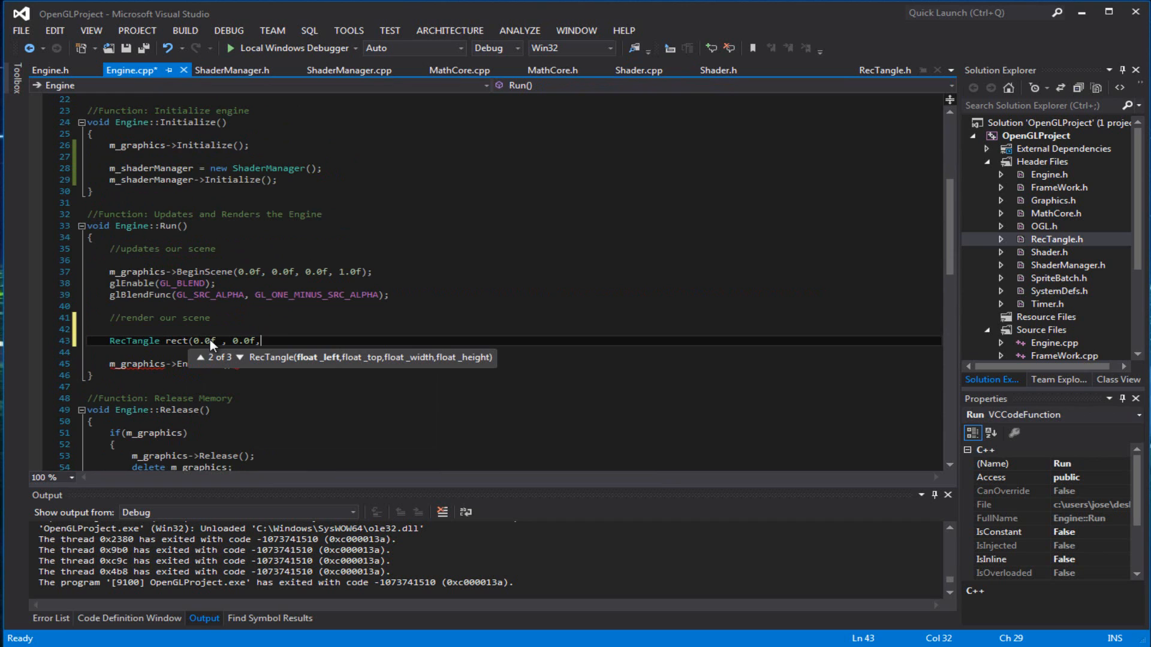
pyautogui.write('64')
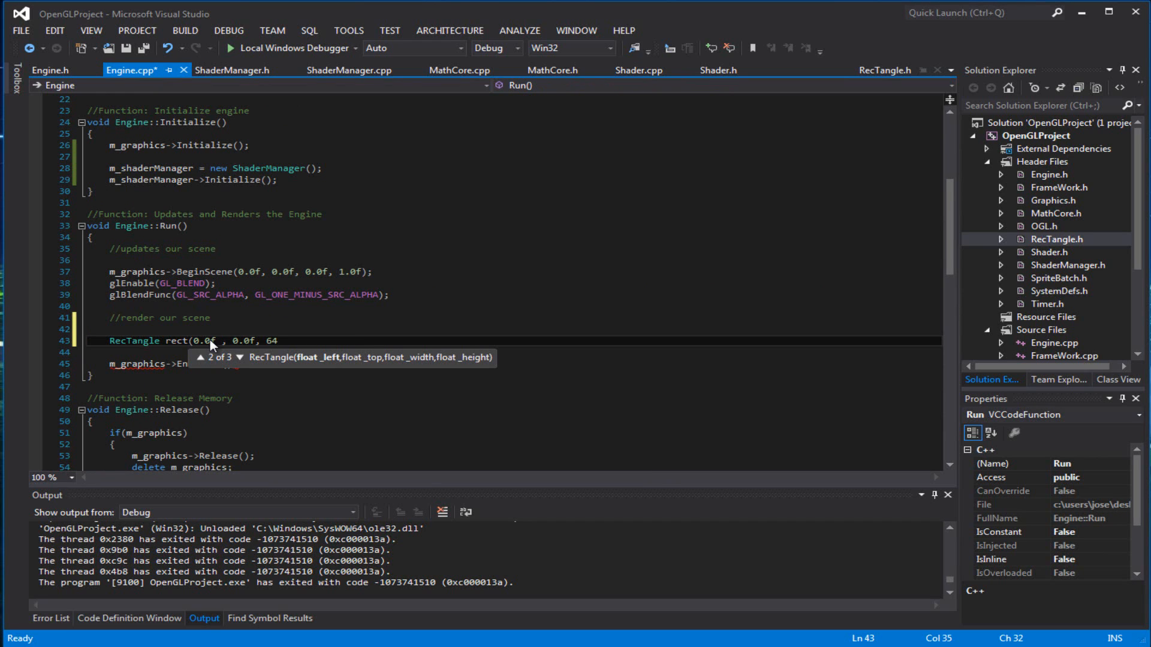
pyautogui.write('.0f, 64')
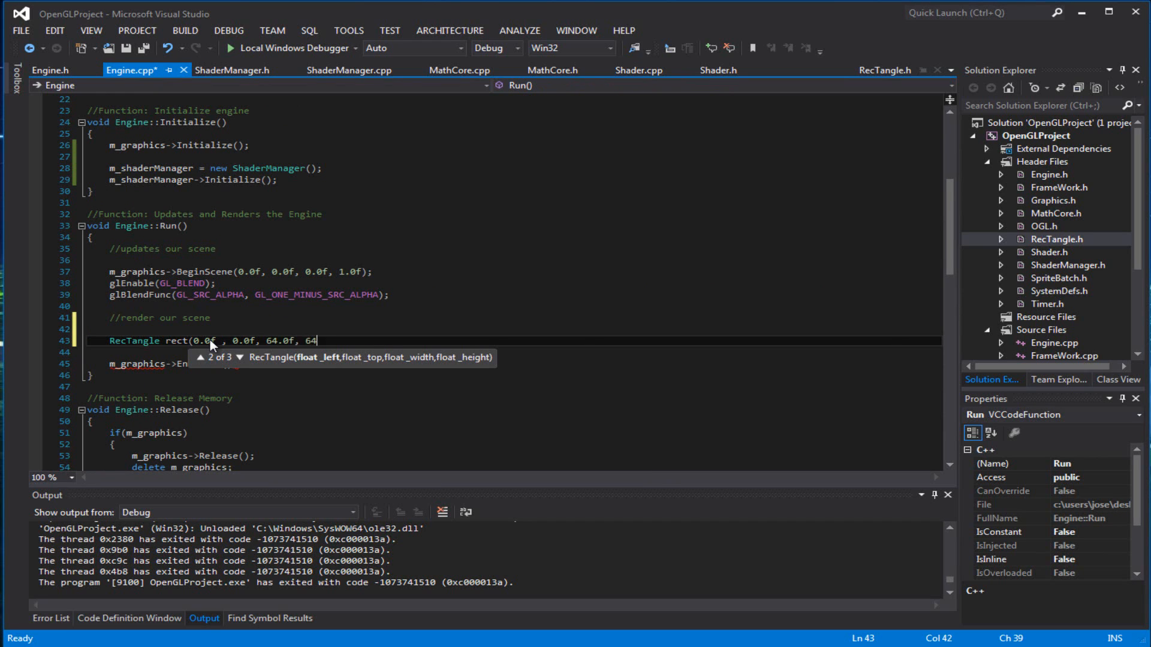
pyautogui.write('.0f);')
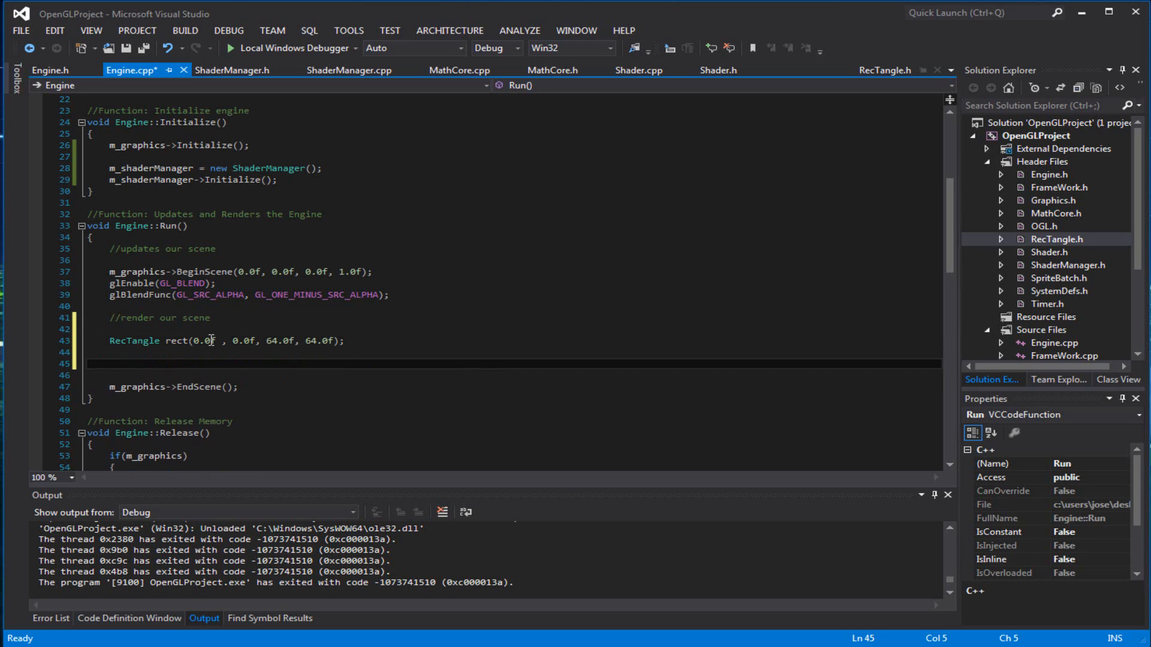
pyautogui.write('m_shader')
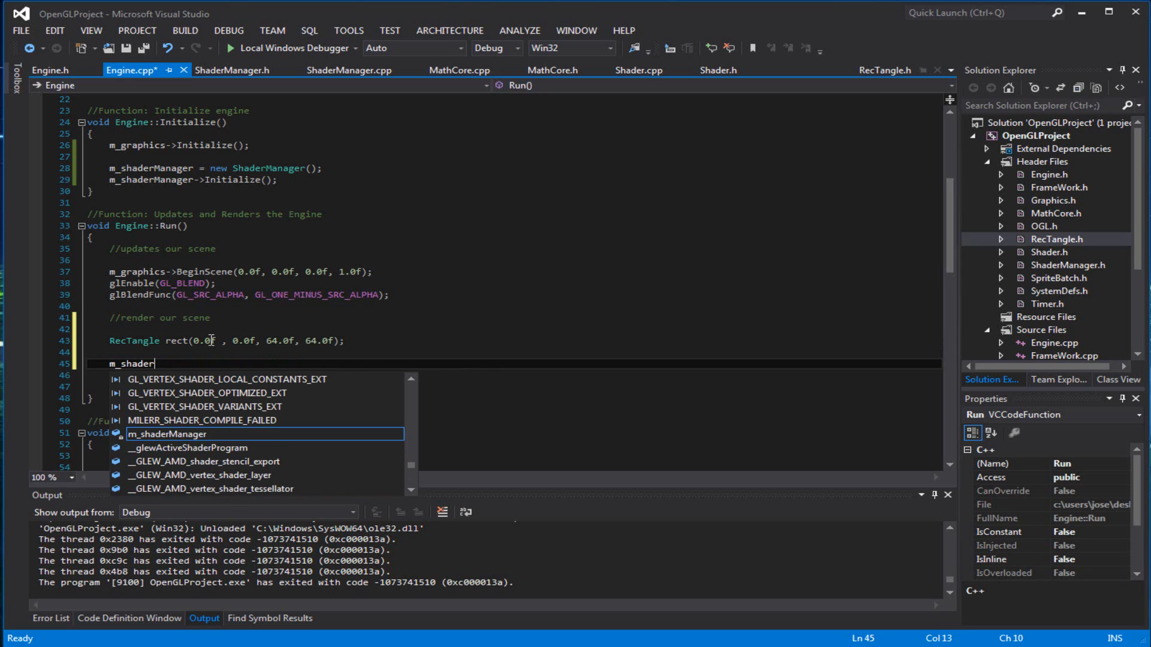
# Write m_shaderManager->GetShader(ShaderManager::COLOR)->BeginShader();.
pyautogui.write('Manager->GetShader(')
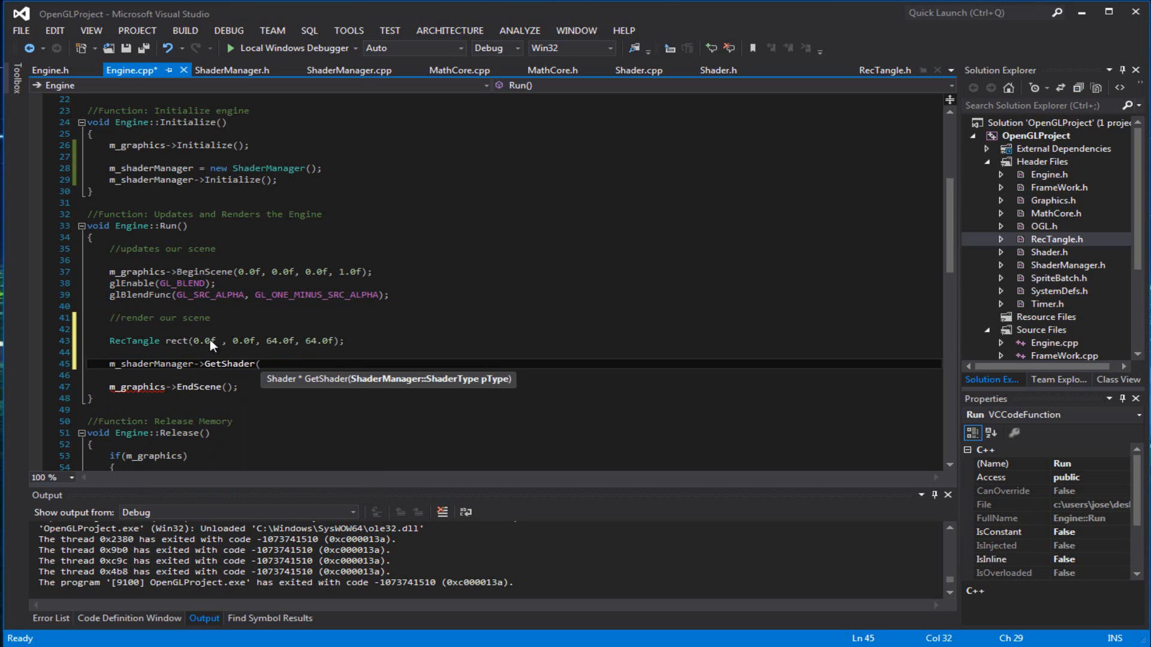
pyautogui.write('ShaderManager')
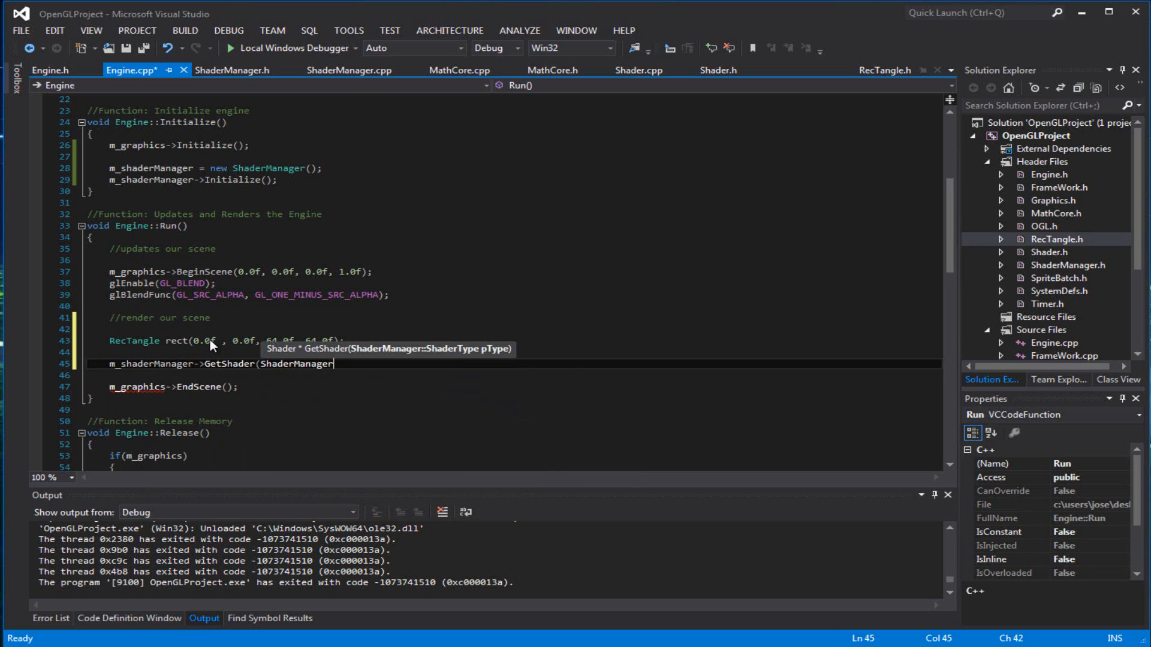
pyautogui.write('::COLOR)')
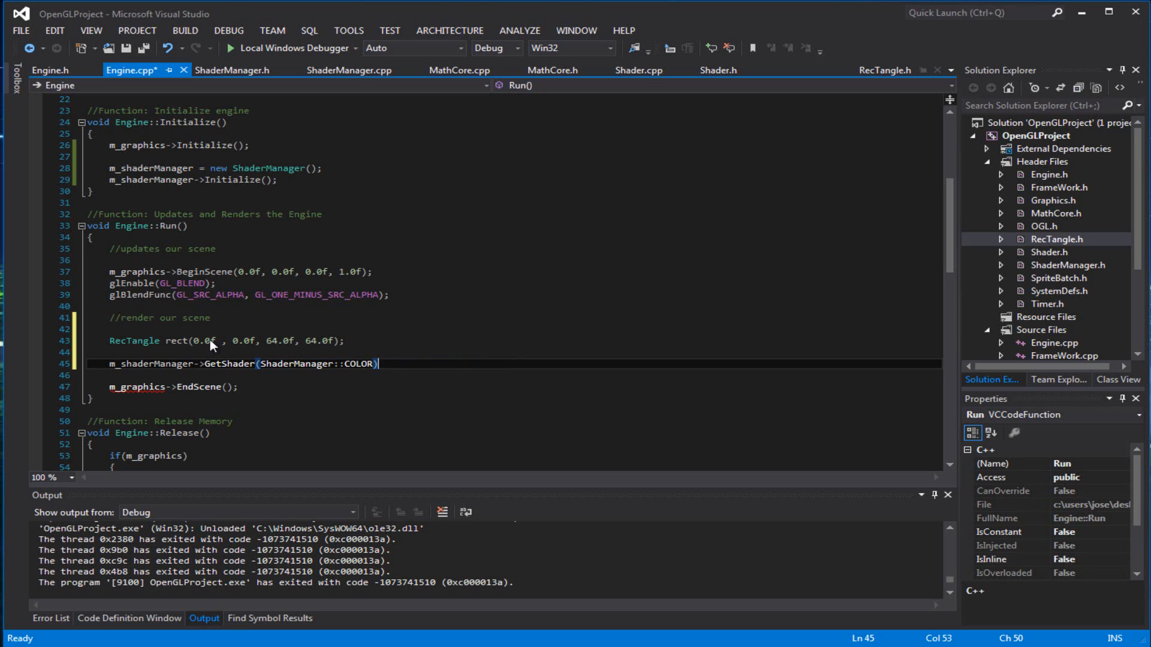
pyautogui.write('->BeginShader();')
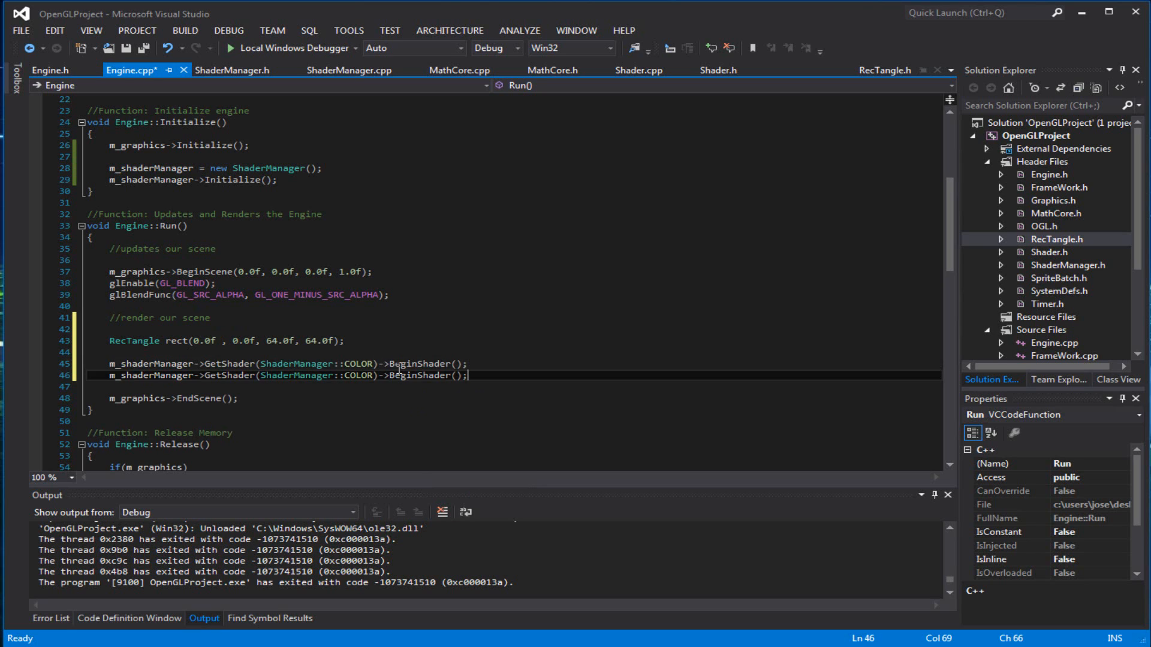
# Turn the duplicated line into an EndShader() call and start a Matrix4x4 declaration above.
pyautogui.doubleClick(419, 375)
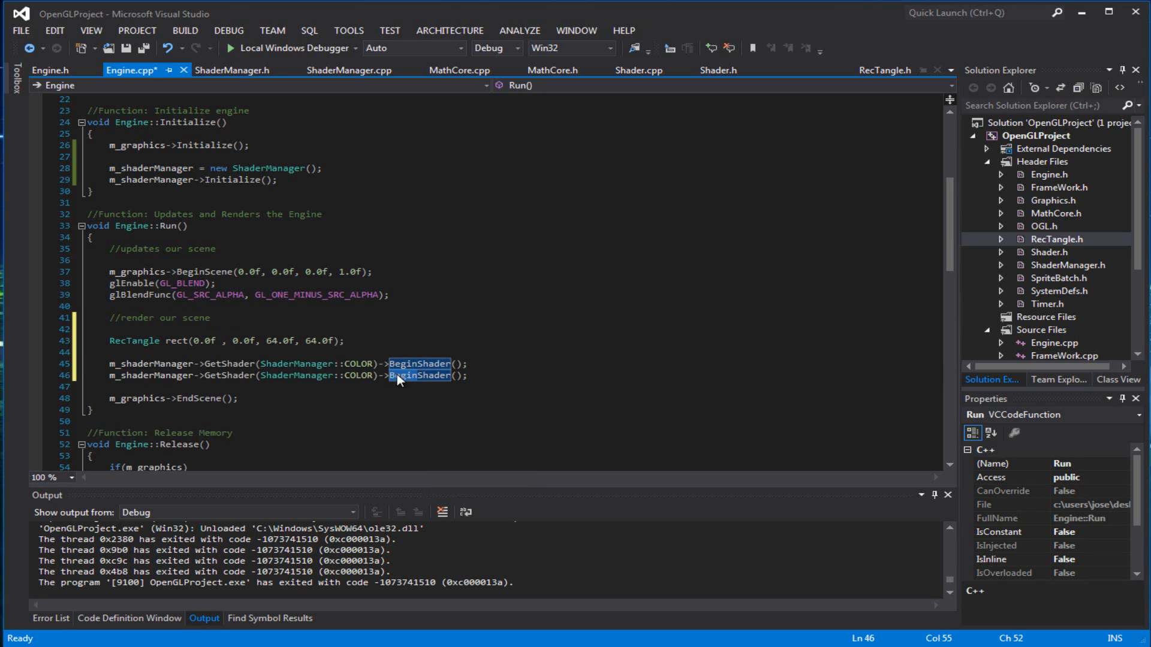
pyautogui.write('EndShader')
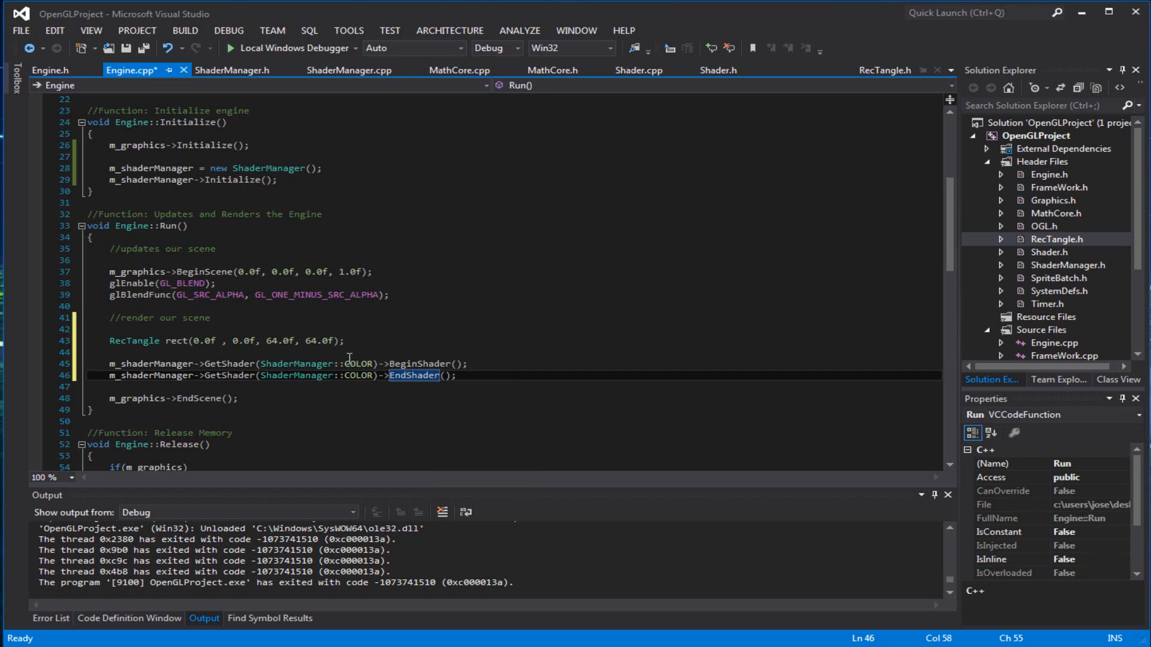
pyautogui.click(110, 354)
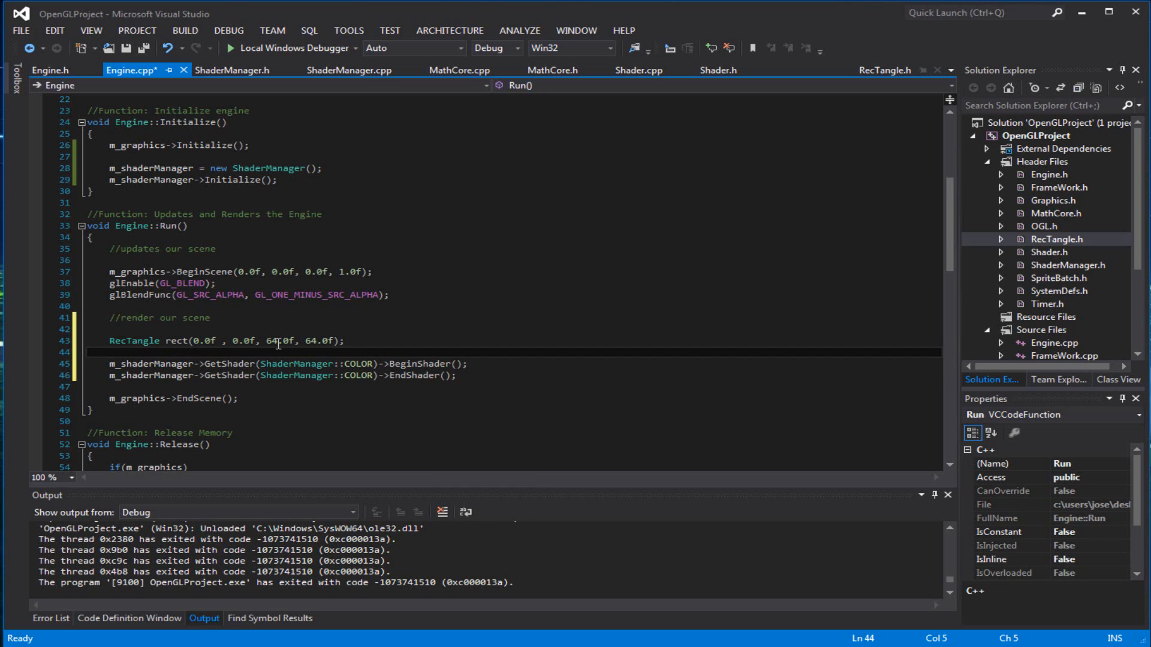
pyautogui.write('Matrix4x4 worl')
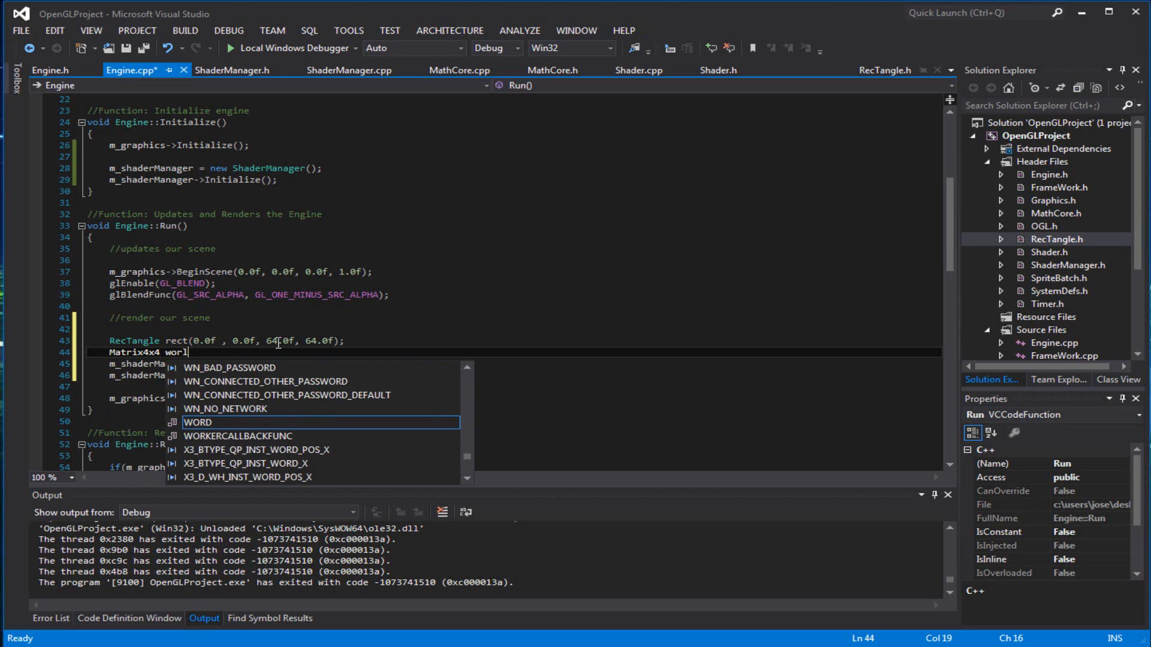
# Complete the declaration Matrix4x4 world, view, proj; after the rectangle.
pyautogui.press('Escape')
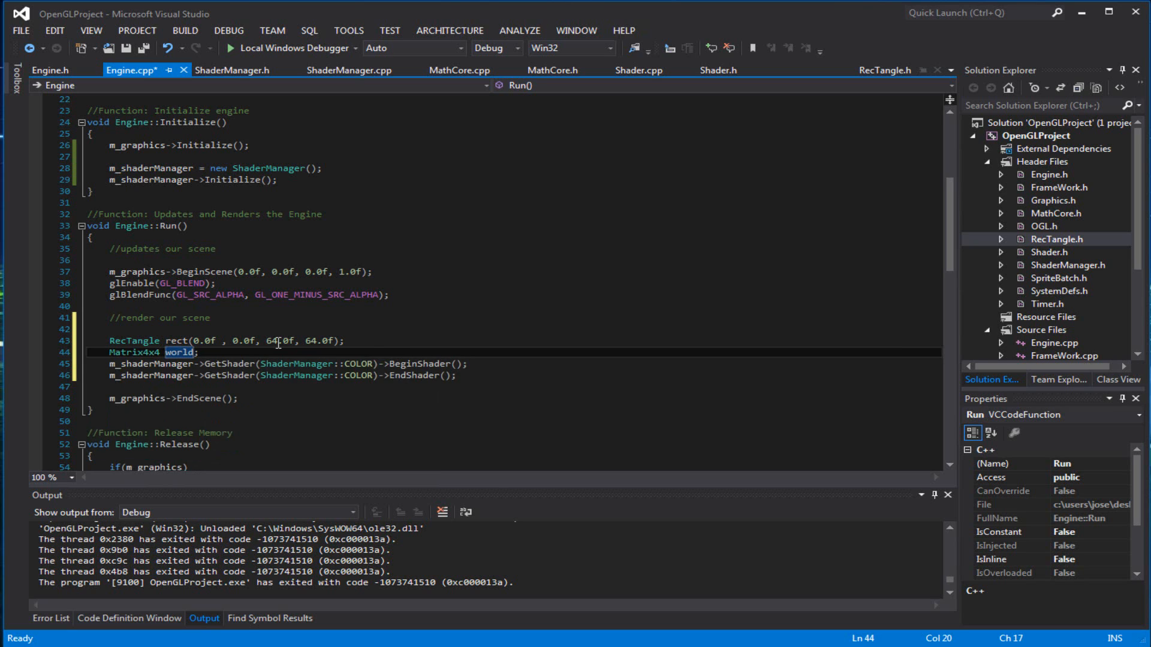
pyautogui.write(', view,')
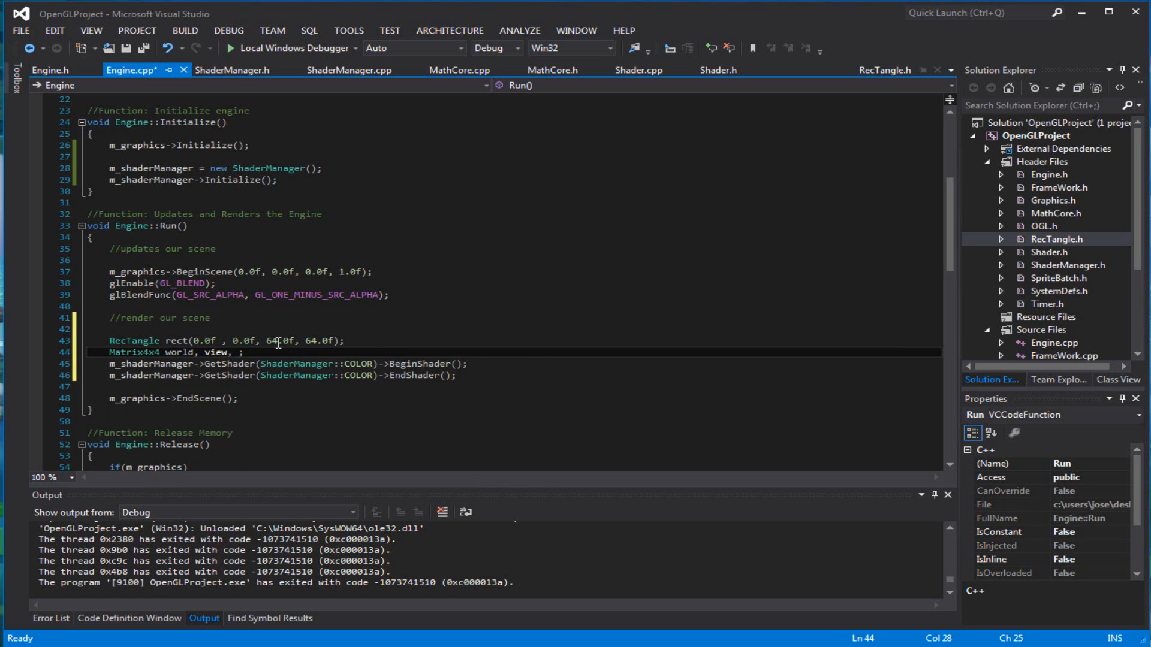
pyautogui.write('proj')
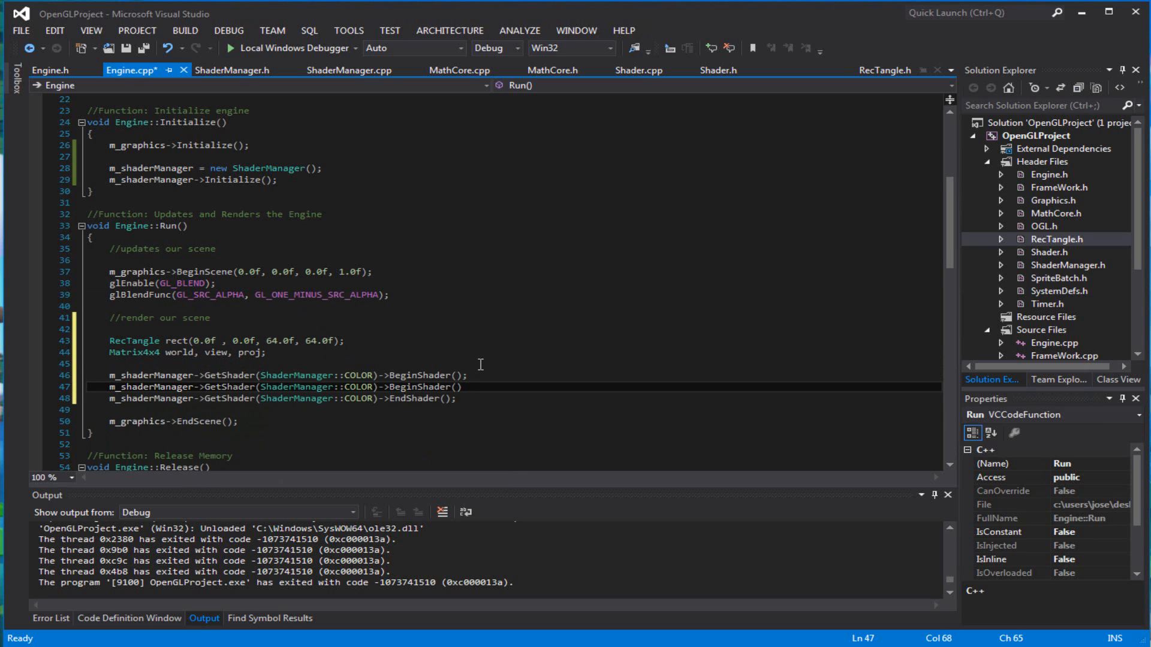
# Add a SetShaderMatrixParameter call passing "worldMatrix" with world.AsArray().
pyautogui.write('->')
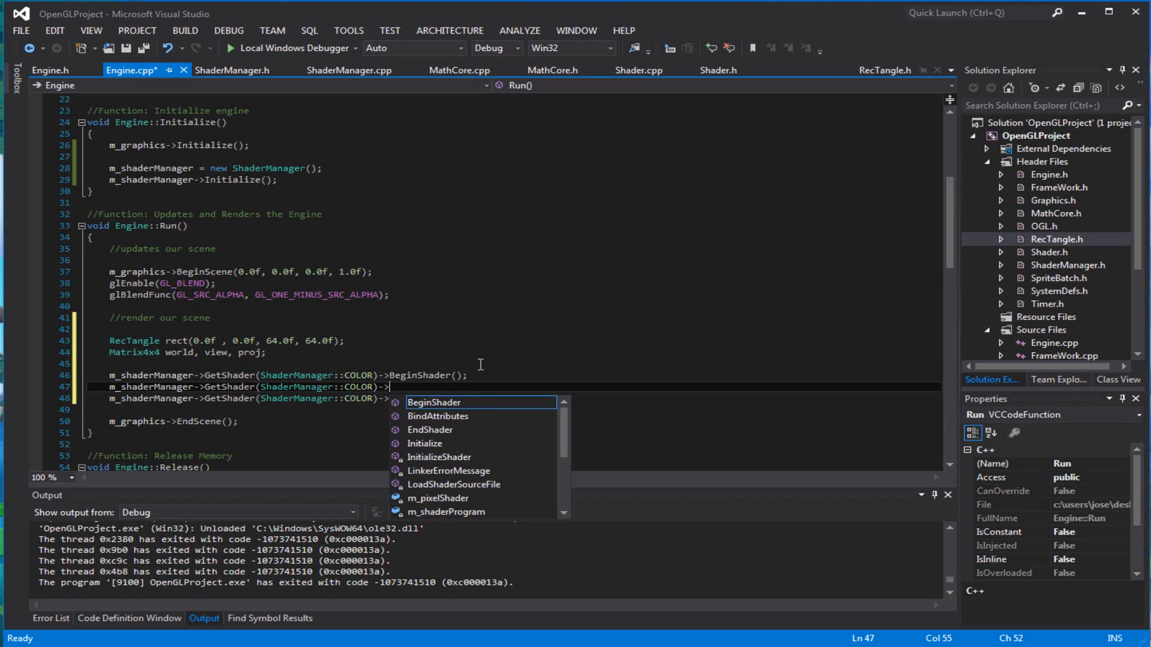
pyautogui.write('setma')
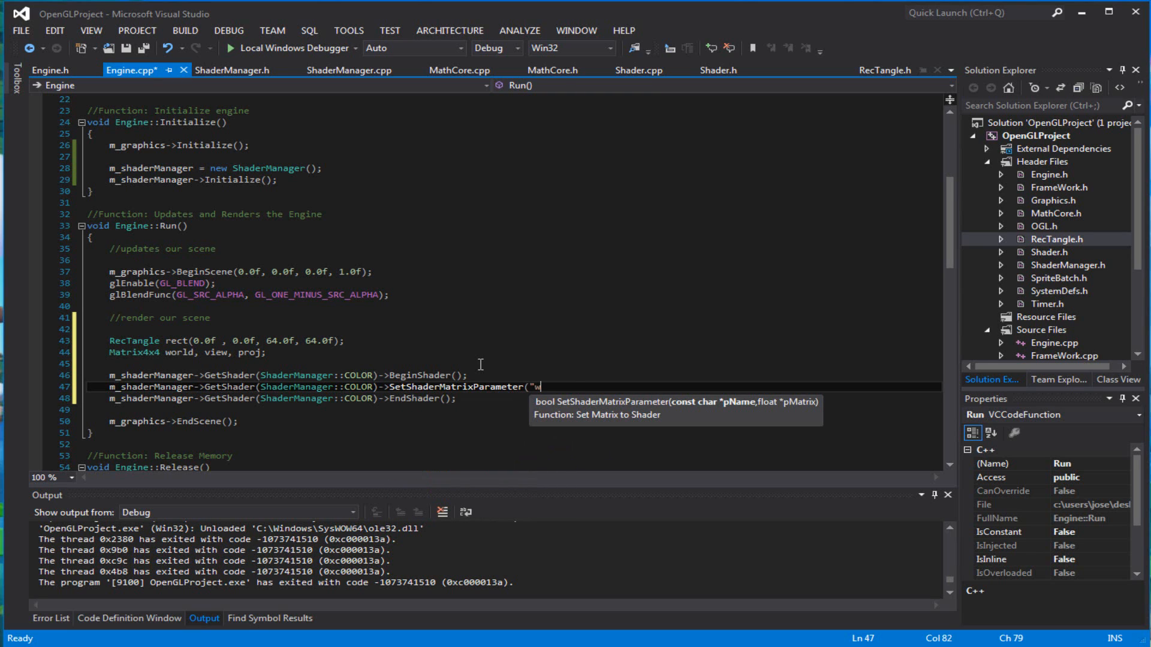
pyautogui.write('orldMatrix"')
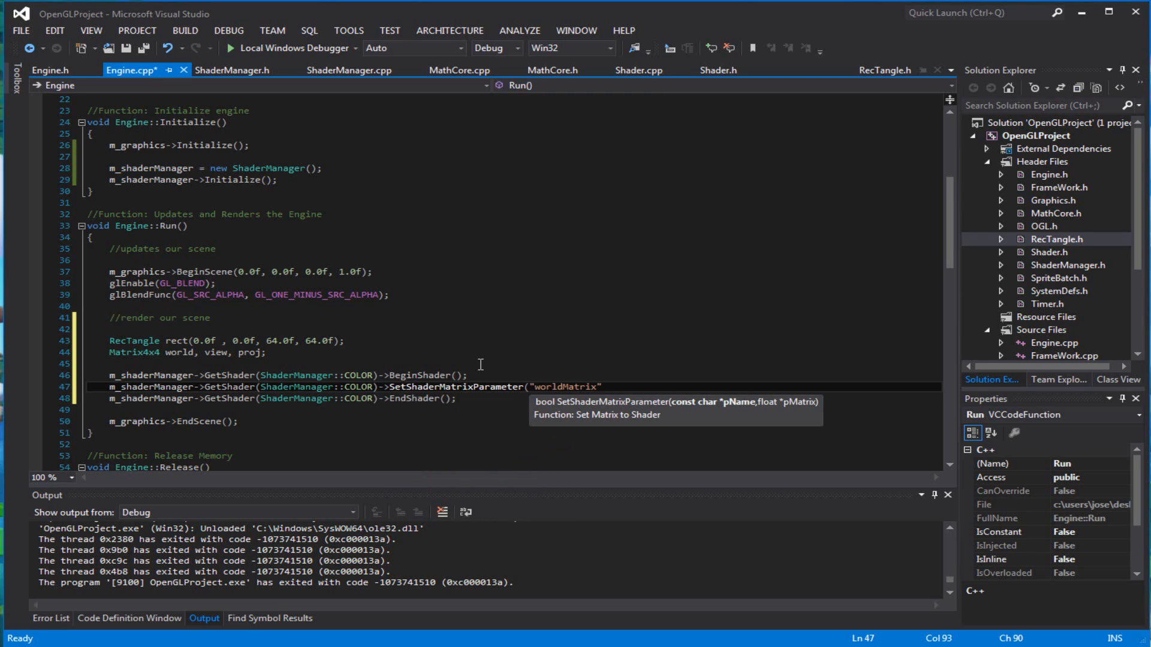
pyautogui.write(', world.AsArray());')
pyautogui.write('m_shaderManager->GetShader(ShaderManager::COLOR)->B')
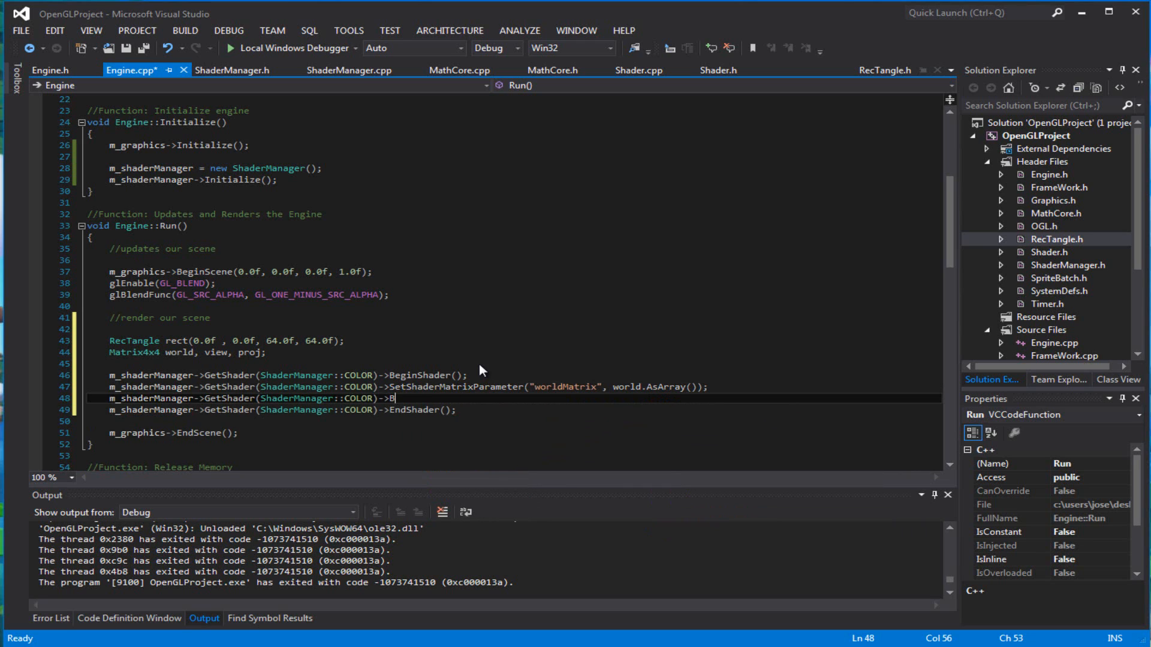
# Add the viewMatrix call with view.AsArray() and duplicate it for projectionMatrix with proj.
pyautogui.write('etShaderMatrixParameter(')
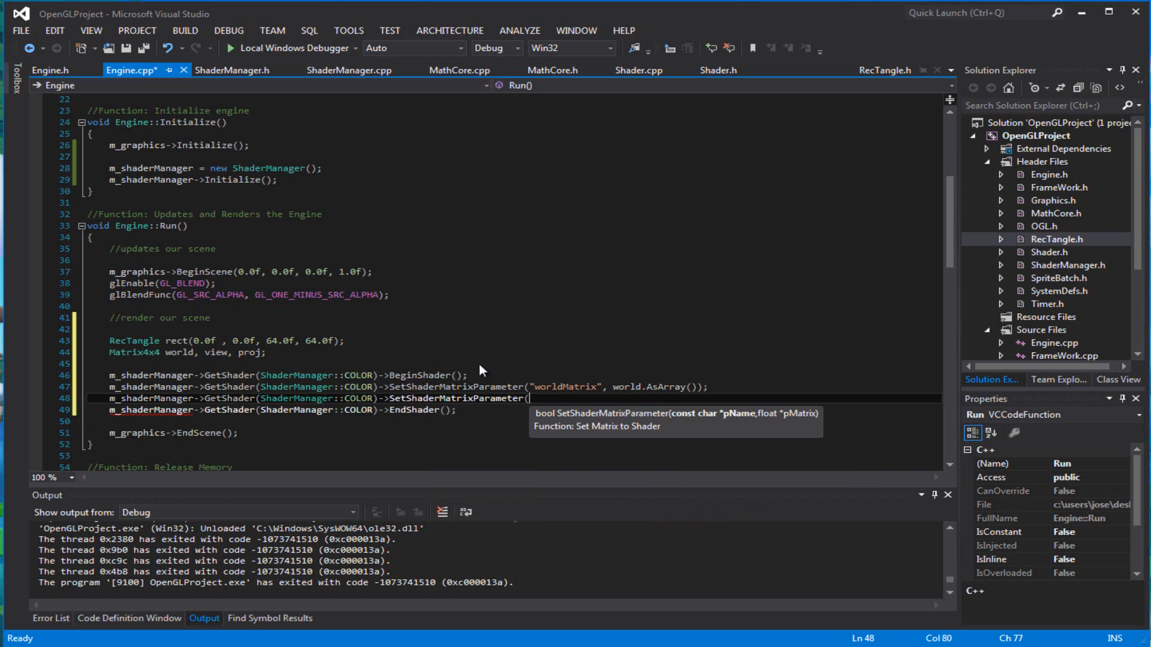
pyautogui.write('"view')
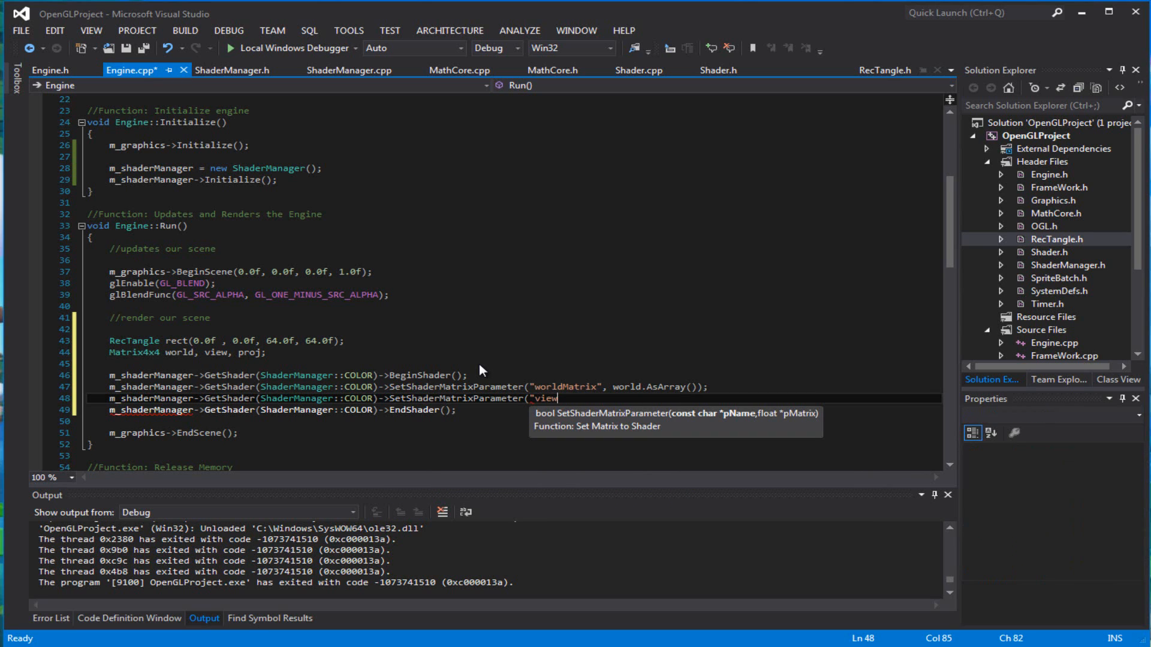
pyautogui.write('Matrix"')
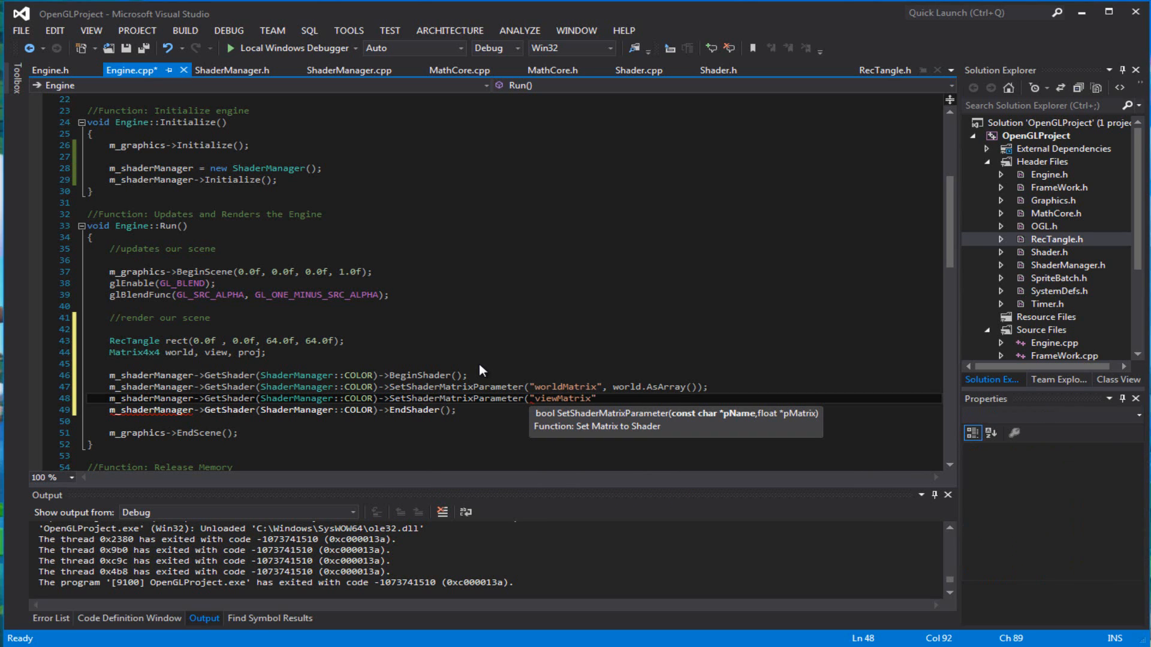
pyautogui.write(', view.AsArray')
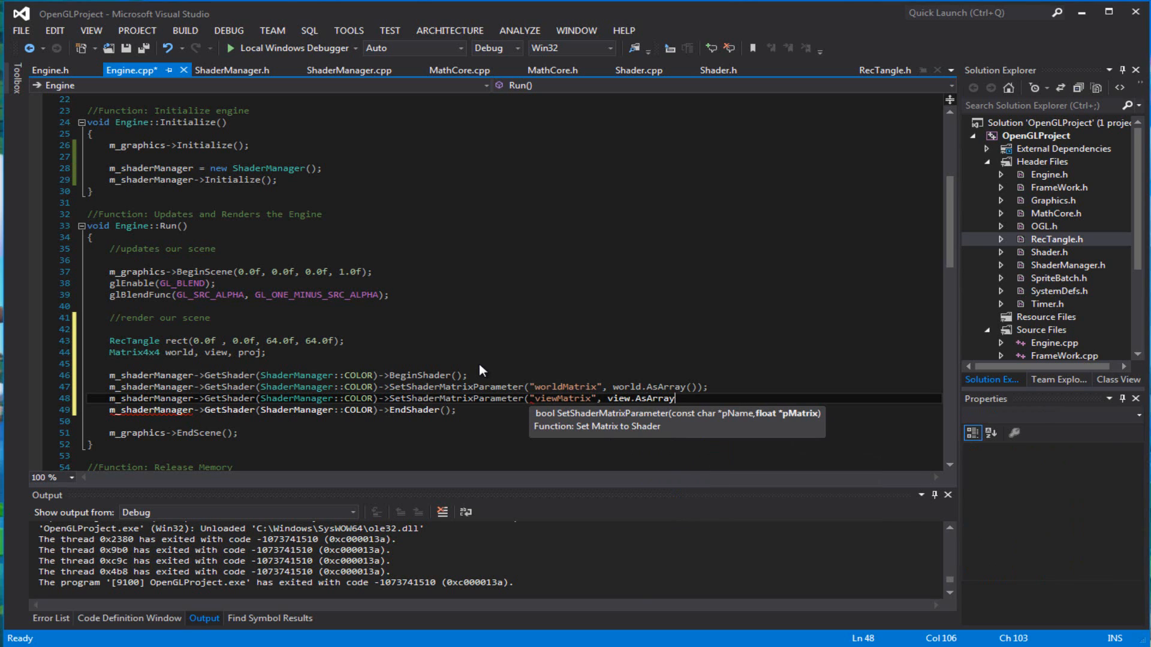
pyautogui.write('));')
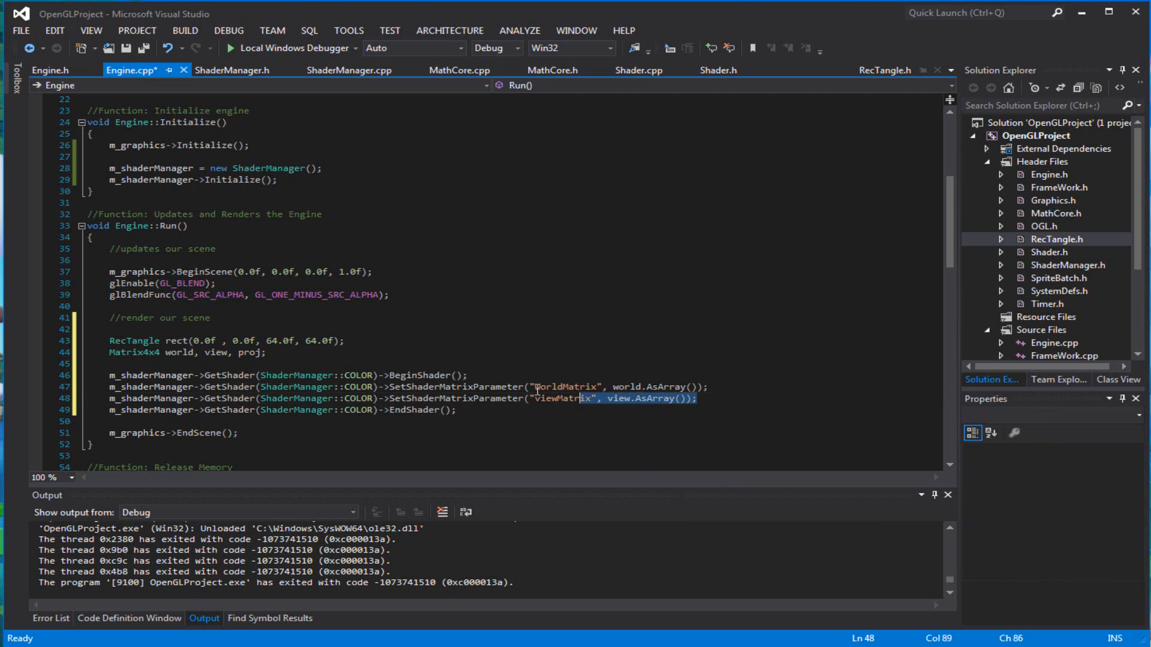
pyautogui.click(695, 398)
pyautogui.write('m_shaderManager->GetShader(ShaderManager::COLOR)->SetShaderMatrixParameter("projectionMat", view.AsArray());')
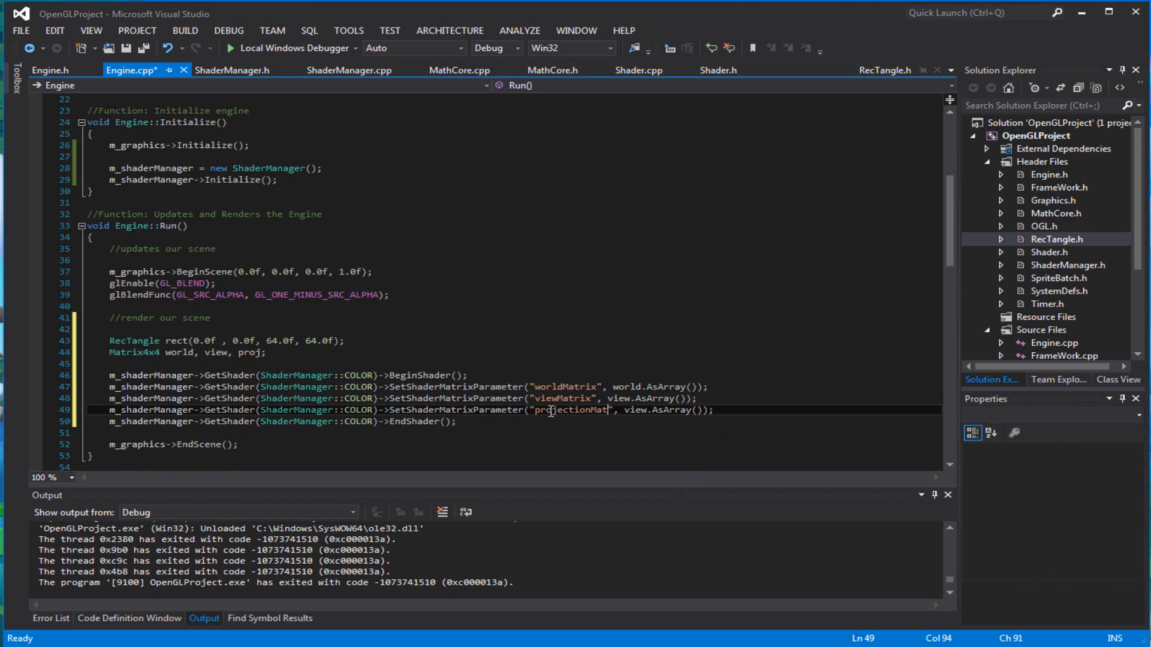
pyautogui.doubleClick(652, 410)
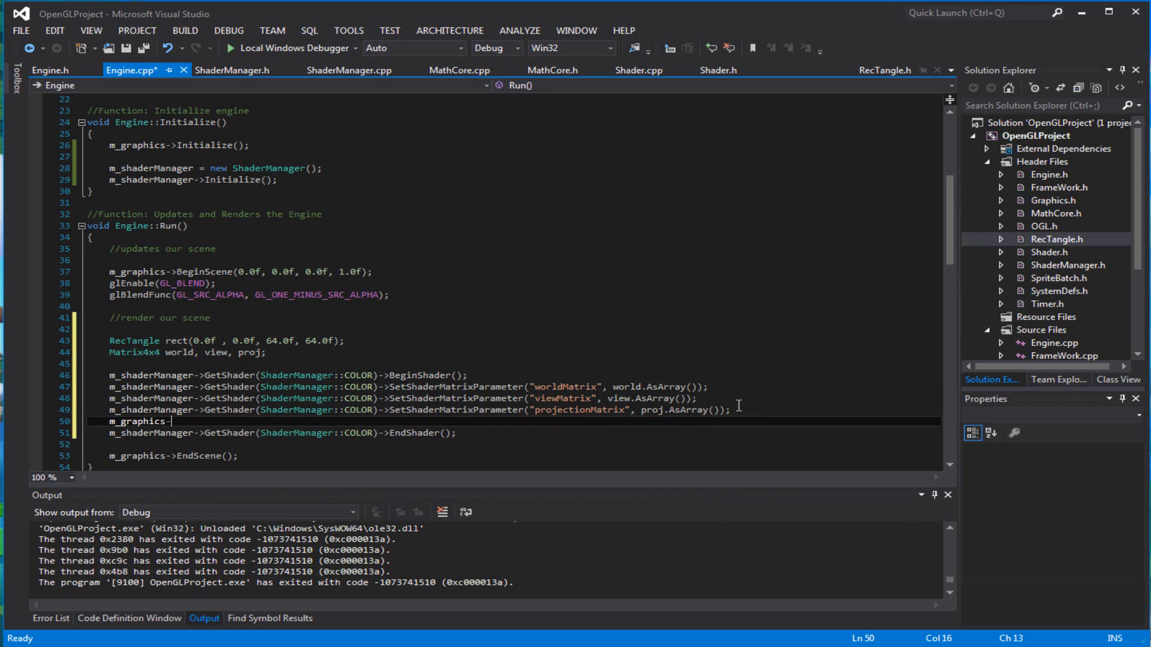
# Draw rect with m_graphics->GetSpriteBatch()->Draw(rect) before EndShader and save Engine.cpp.
pyautogui.write('GetSpriteBatch()->Draw(')
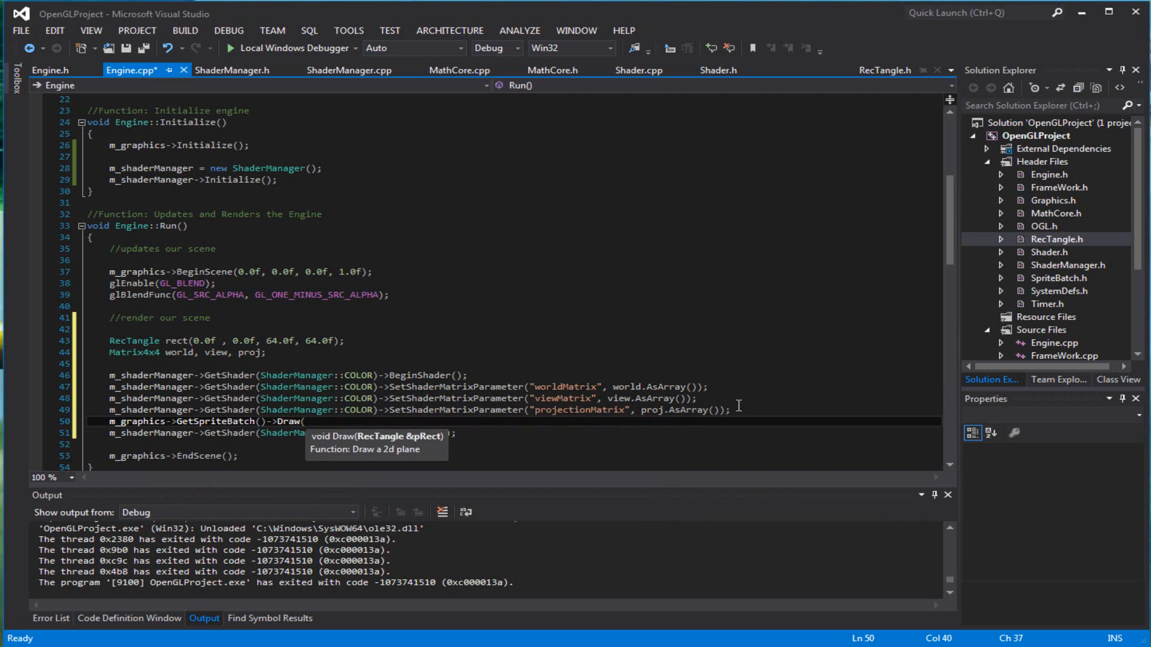
pyautogui.write('rect);')
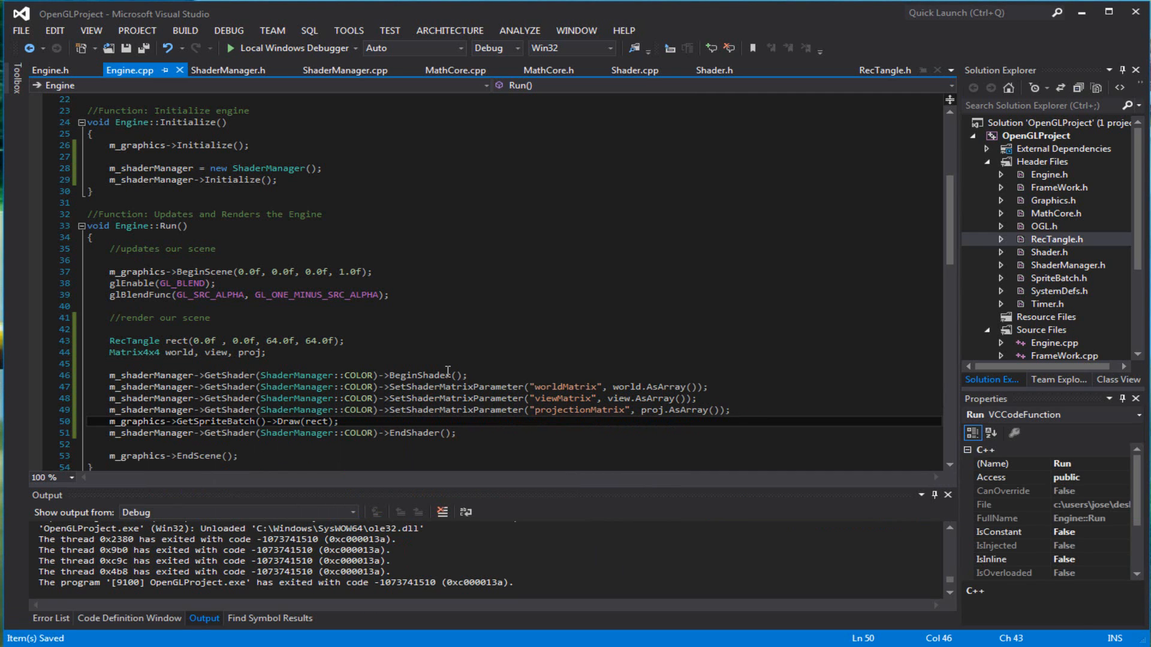
pyautogui.moveTo(366, 290)
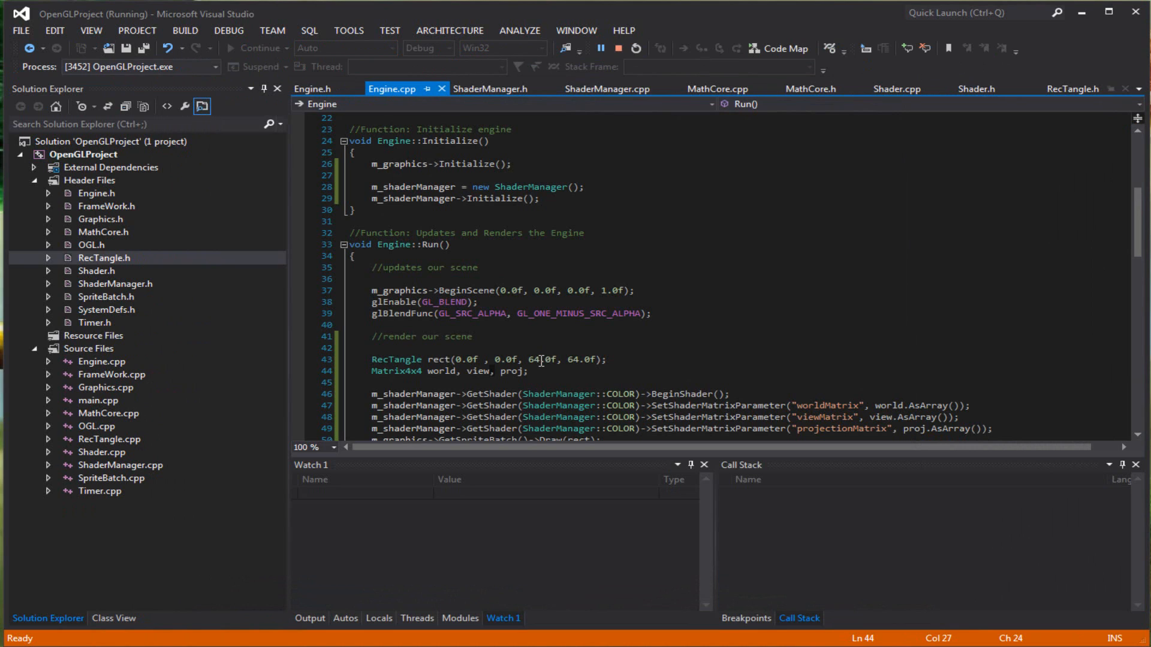
# Shrink the RecTangle size to 4.0f by 4.0f, rebuild and run, then stop debugging.
pyautogui.click(534, 359)
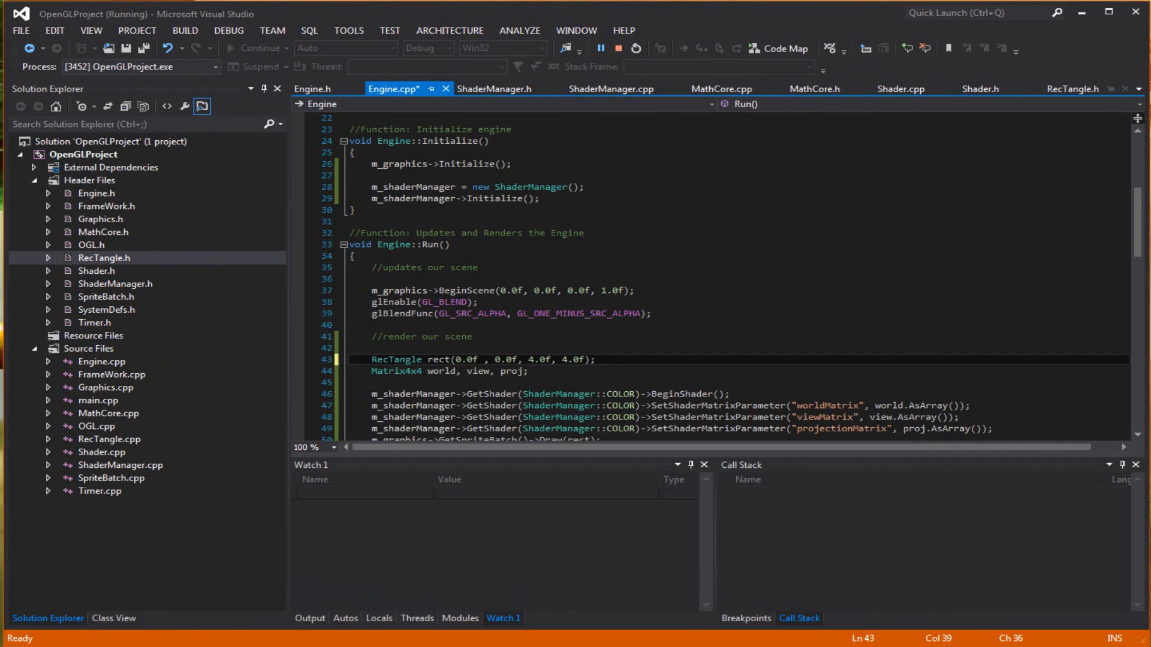
pyautogui.click(617, 48)
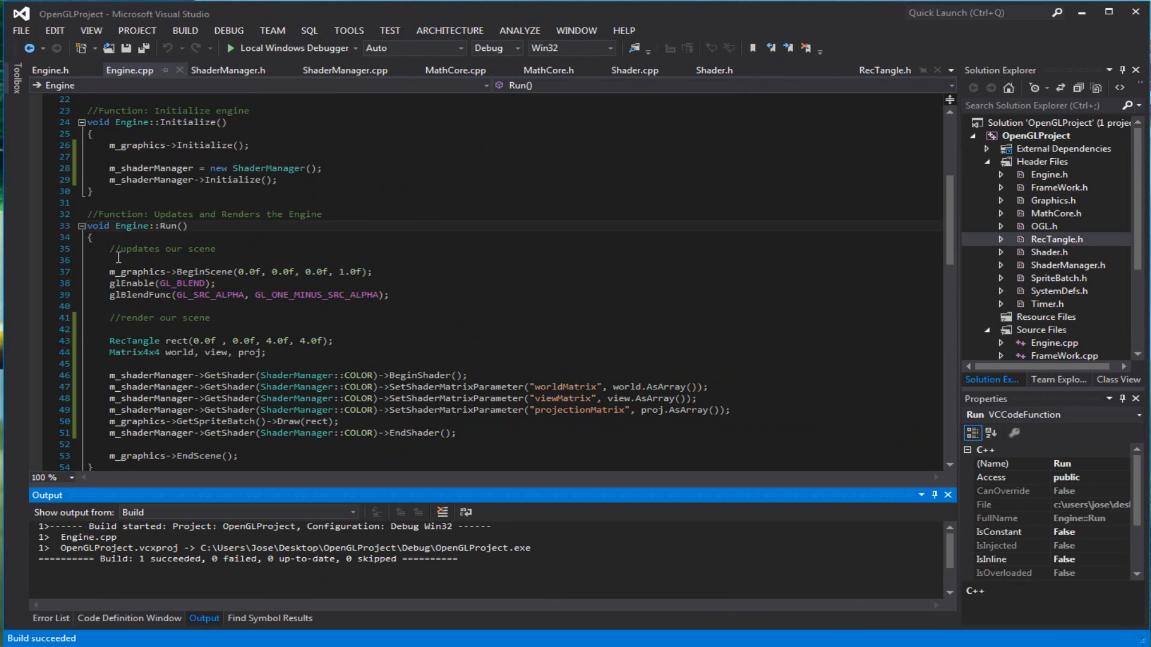
pyautogui.moveTo(267, 263)
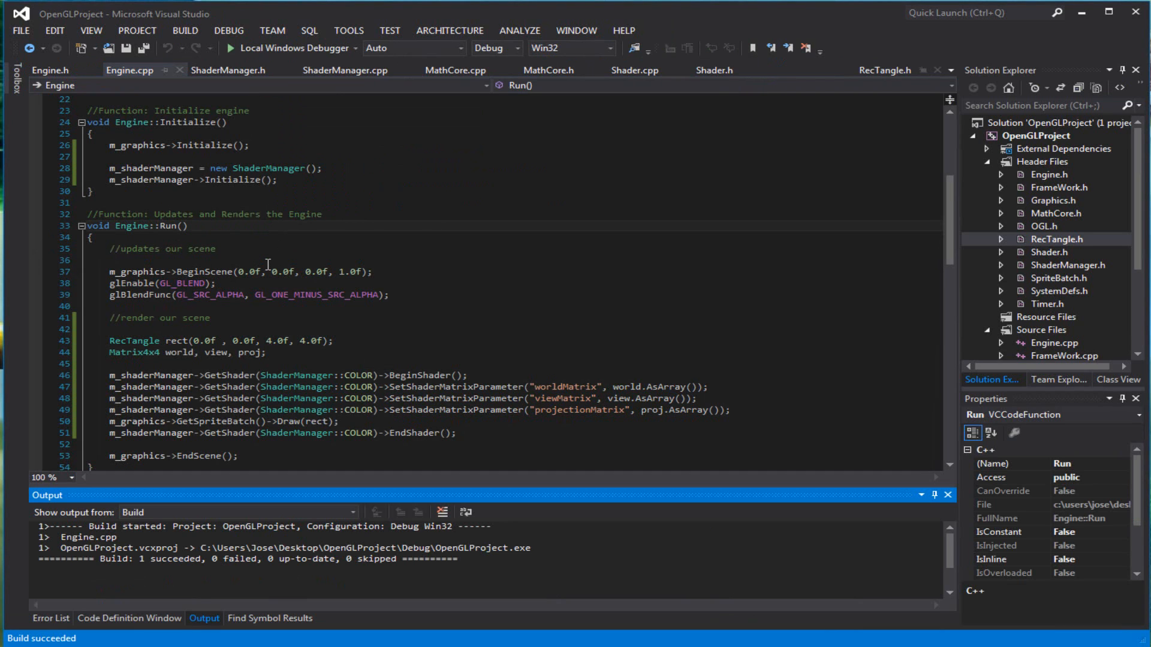
pyautogui.moveTo(464, 103)
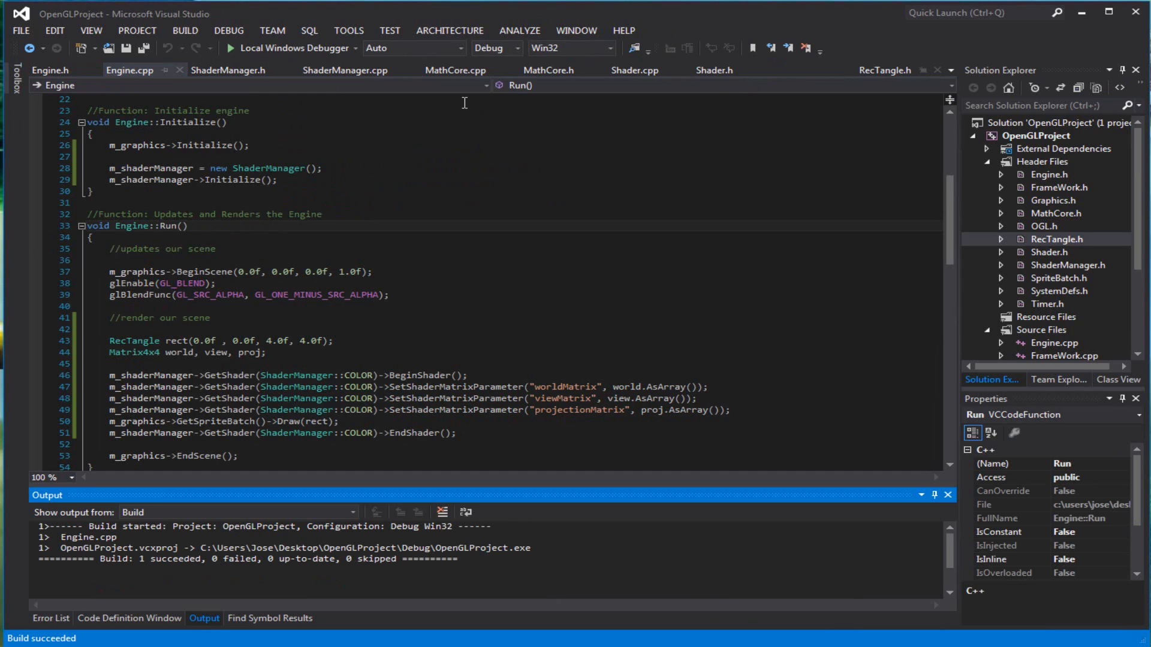
pyautogui.click(229, 48)
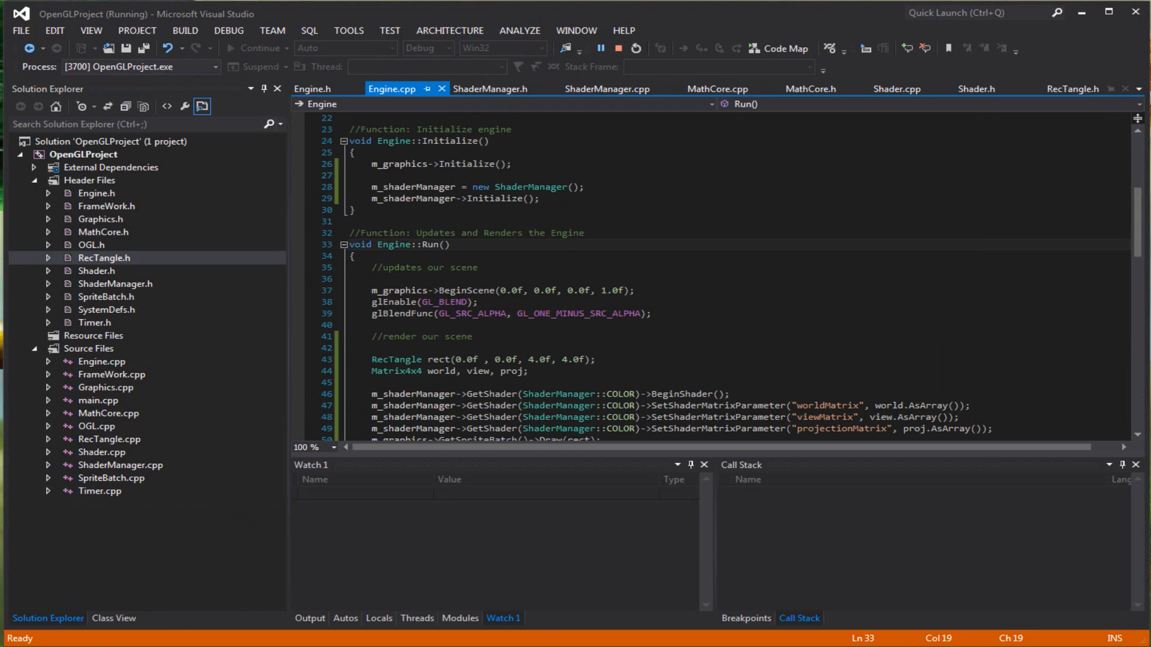
pyautogui.click(627, 48)
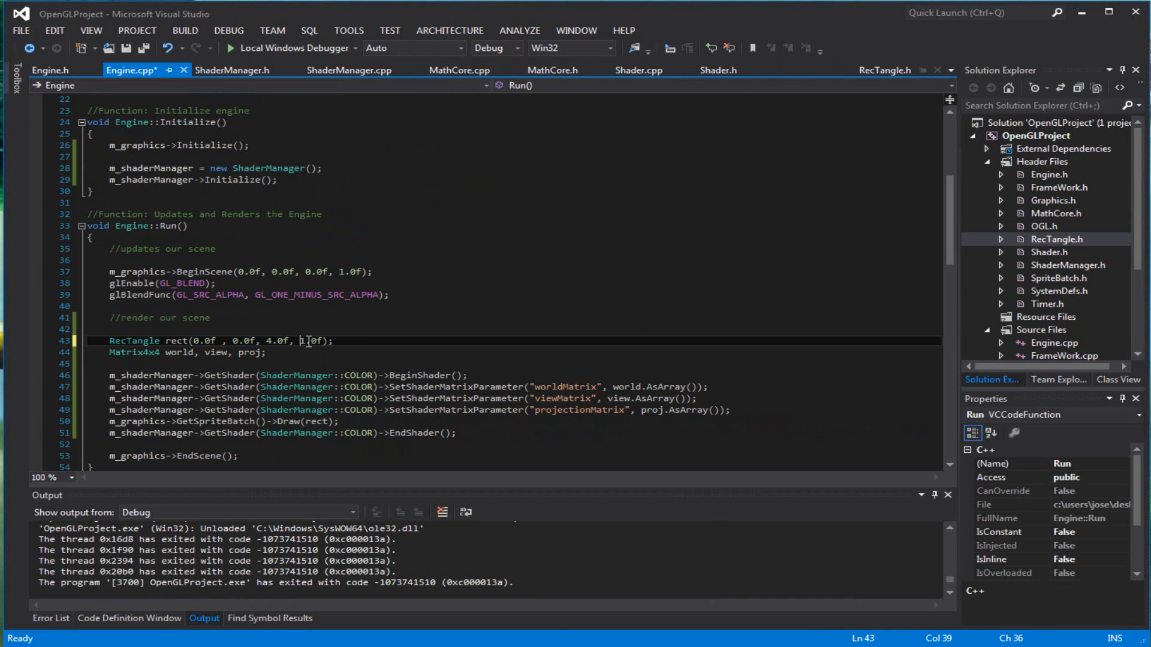
# Change the RecTangle constructor arguments to fractional values 0.5f by 1.0f.
pyautogui.write('0.0f')
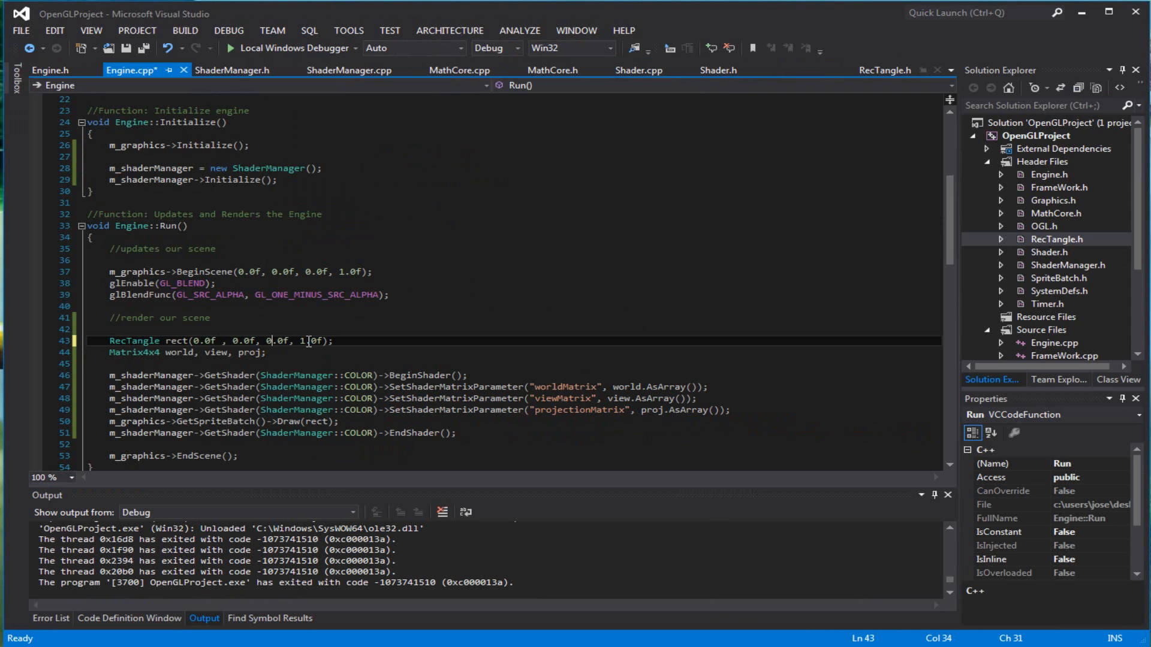
pyautogui.write('0.5f')
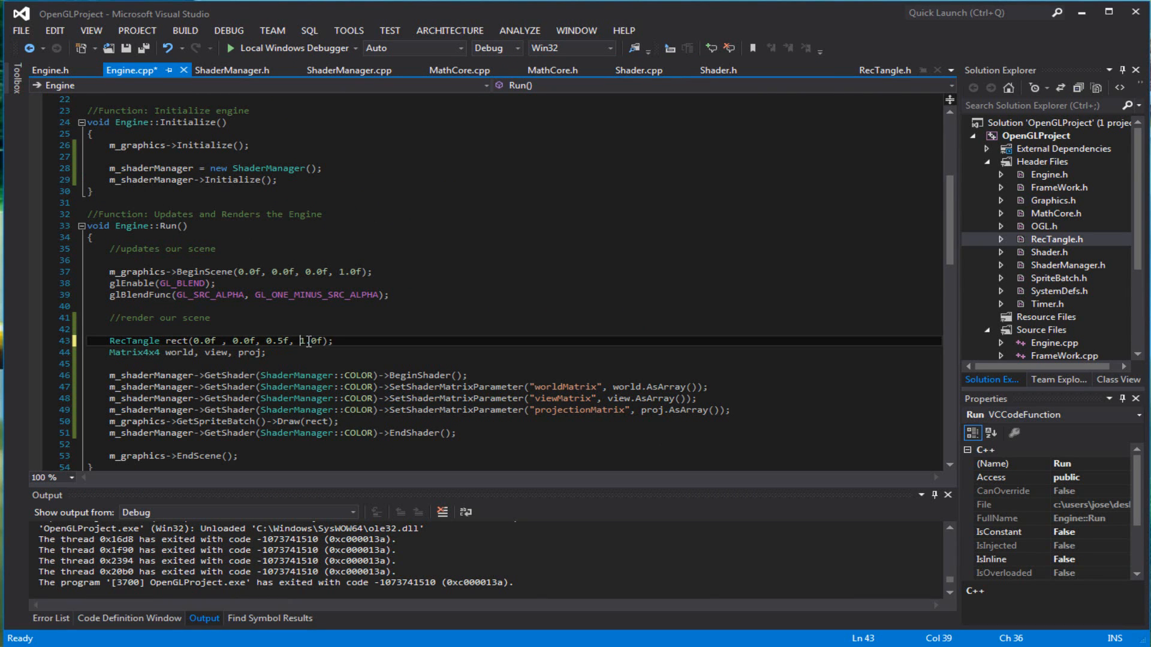
pyautogui.write('0')
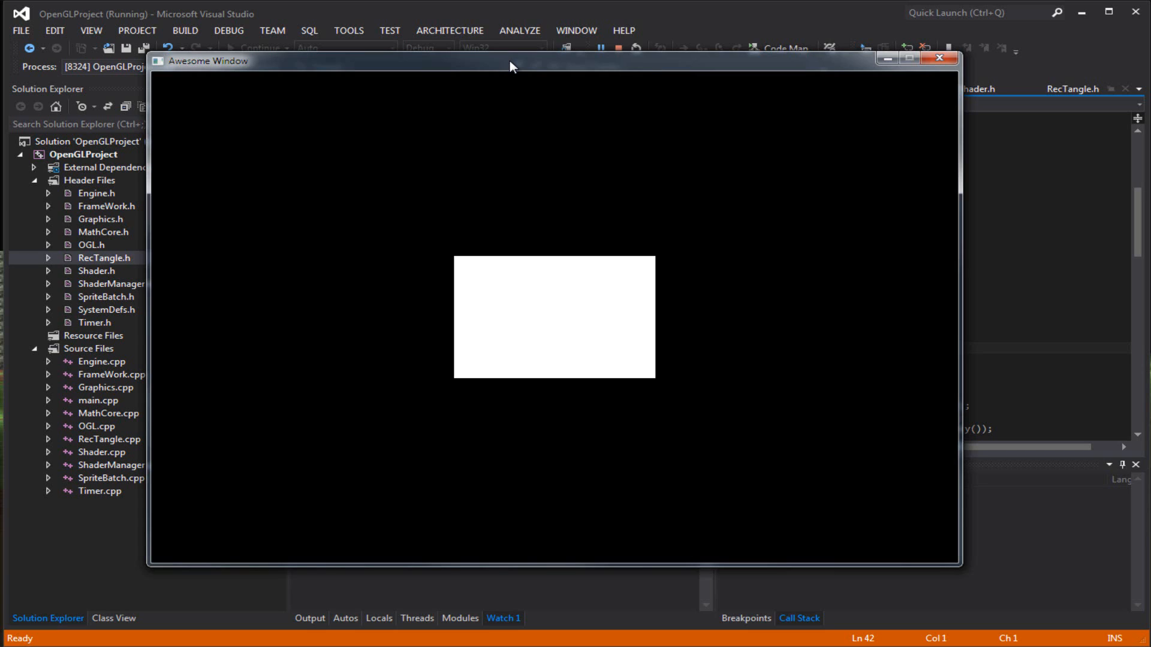
pyautogui.moveTo(473, 68)
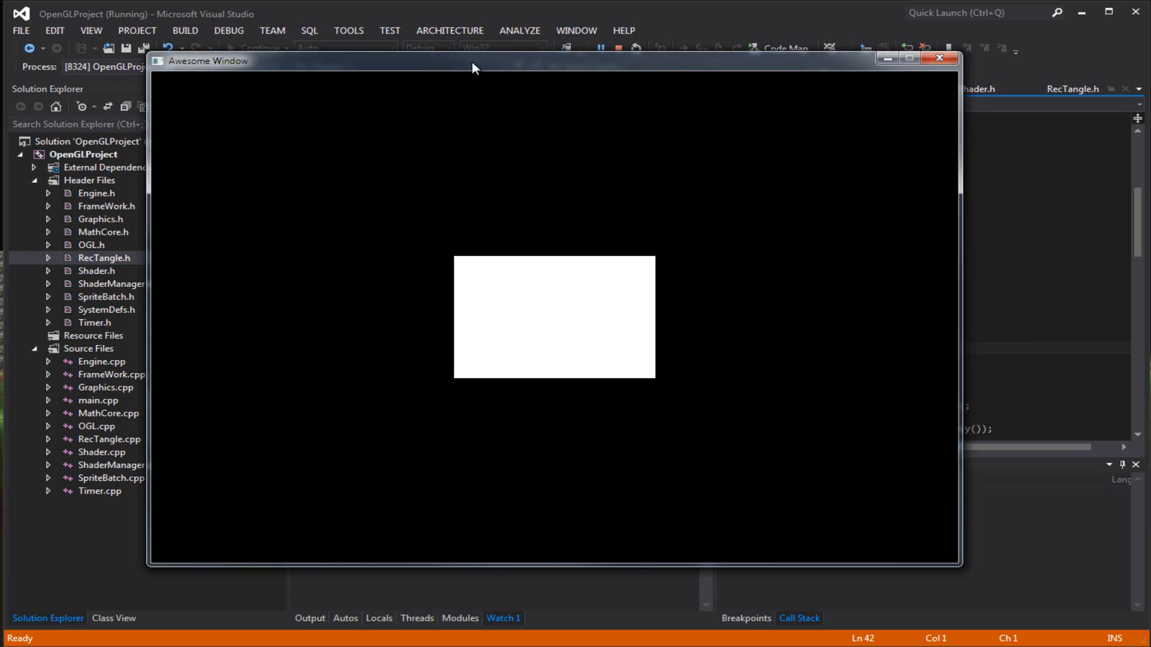